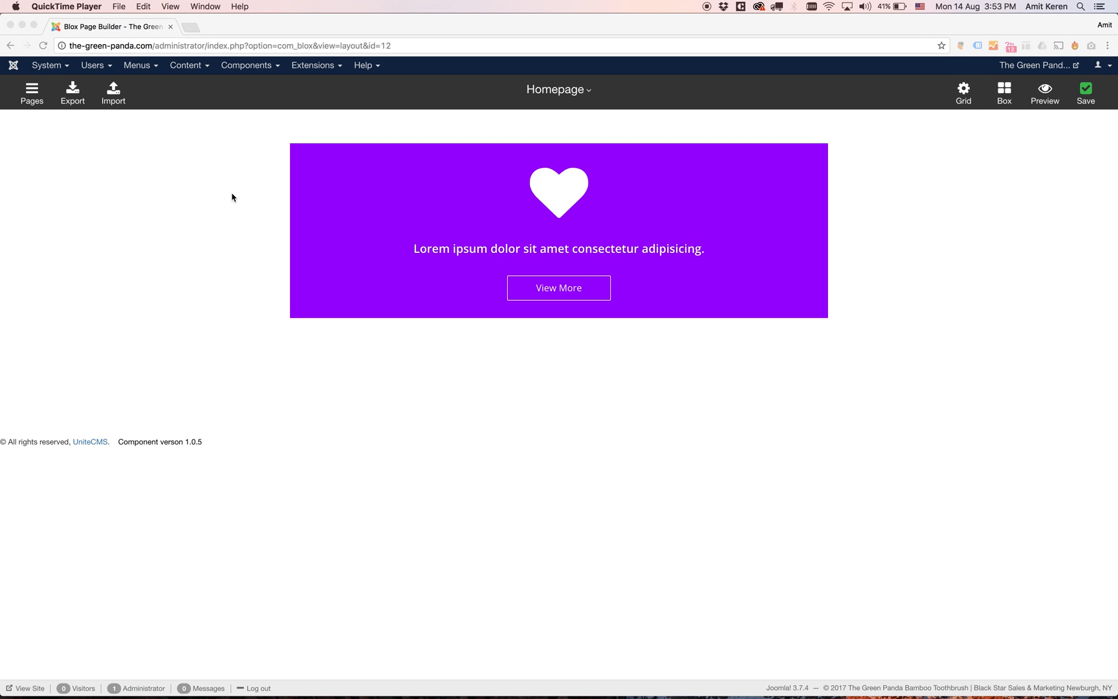
mouse_move(421, 325)
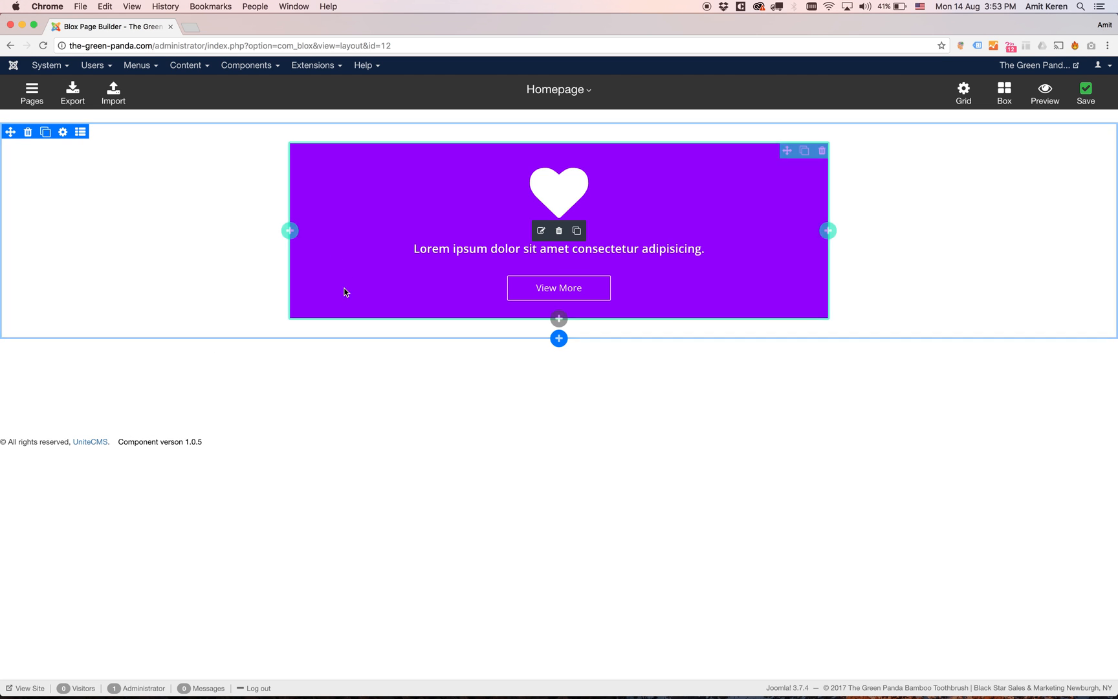
mouse_move(207, 238)
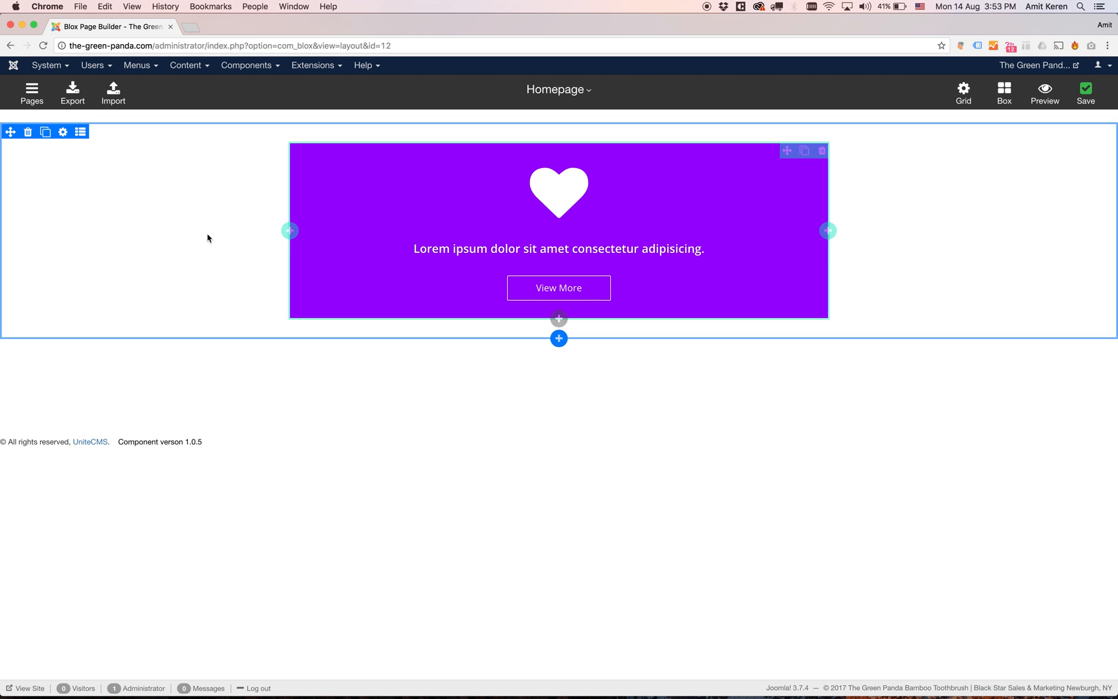
mouse_move(211, 230)
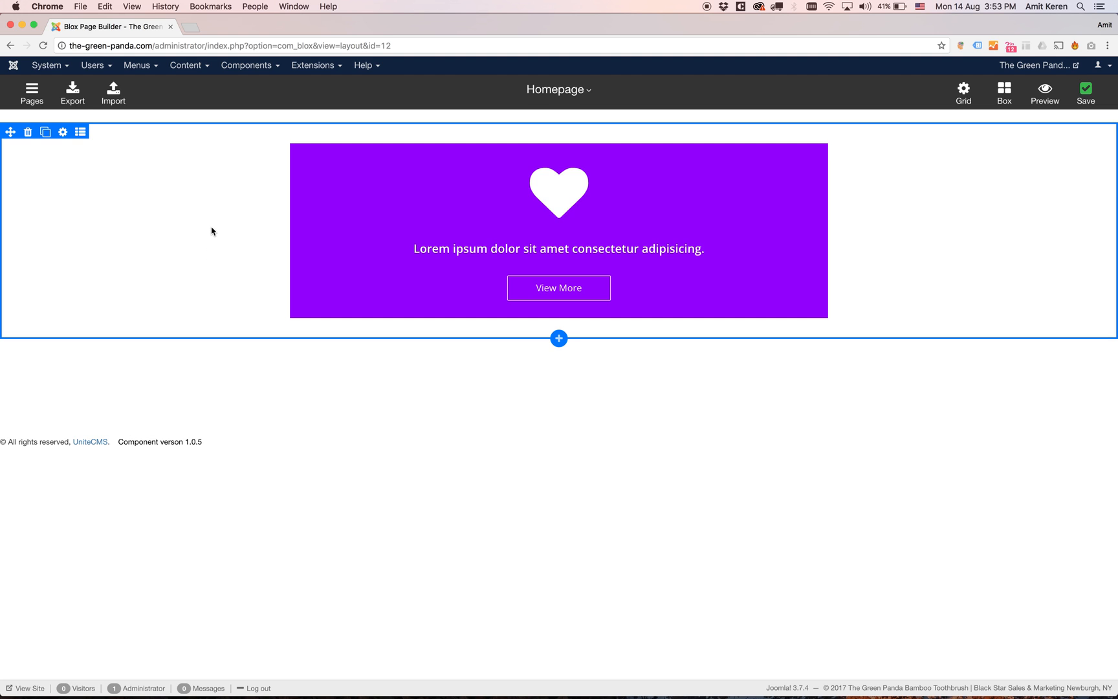
mouse_move(201, 249)
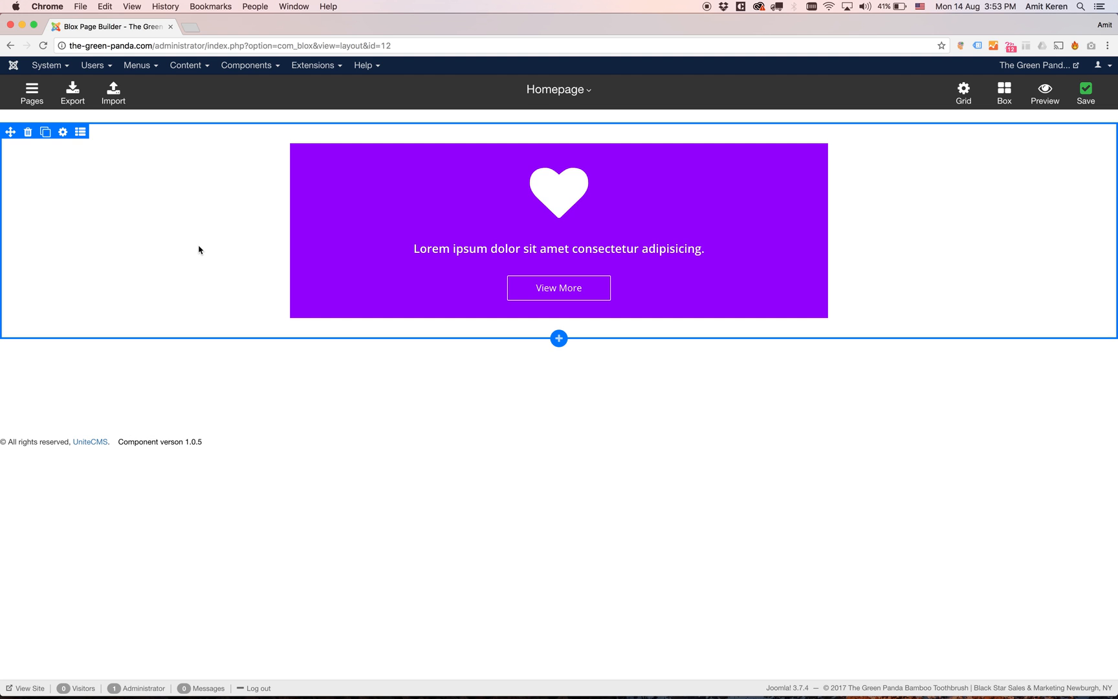
mouse_move(255, 176)
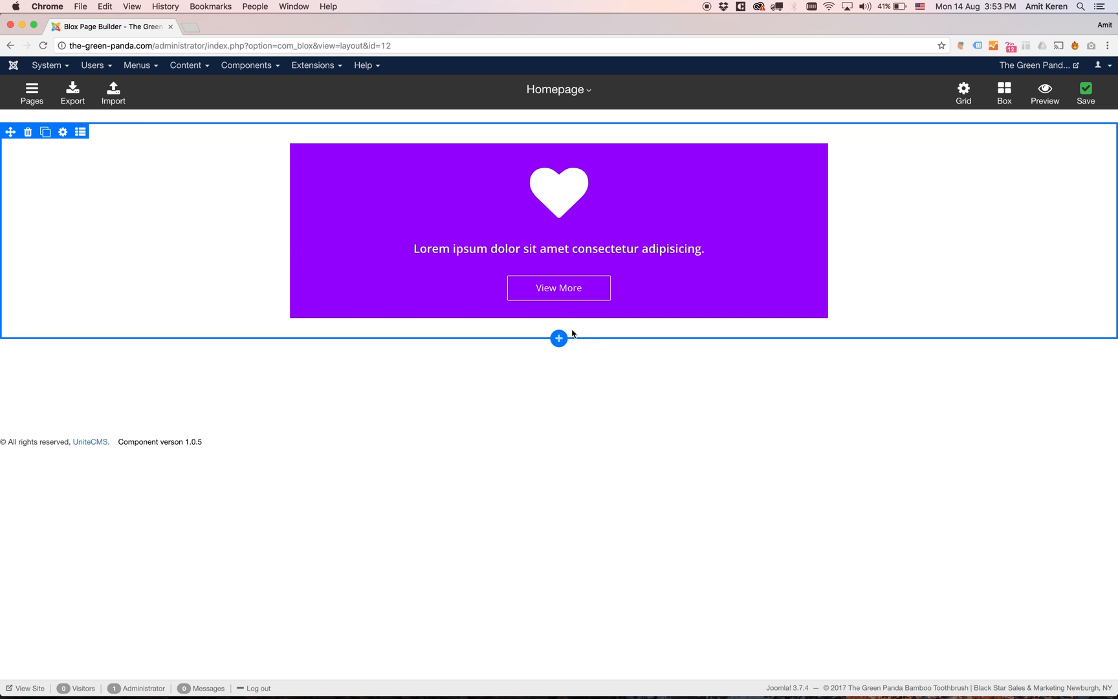
mouse_move(558, 339)
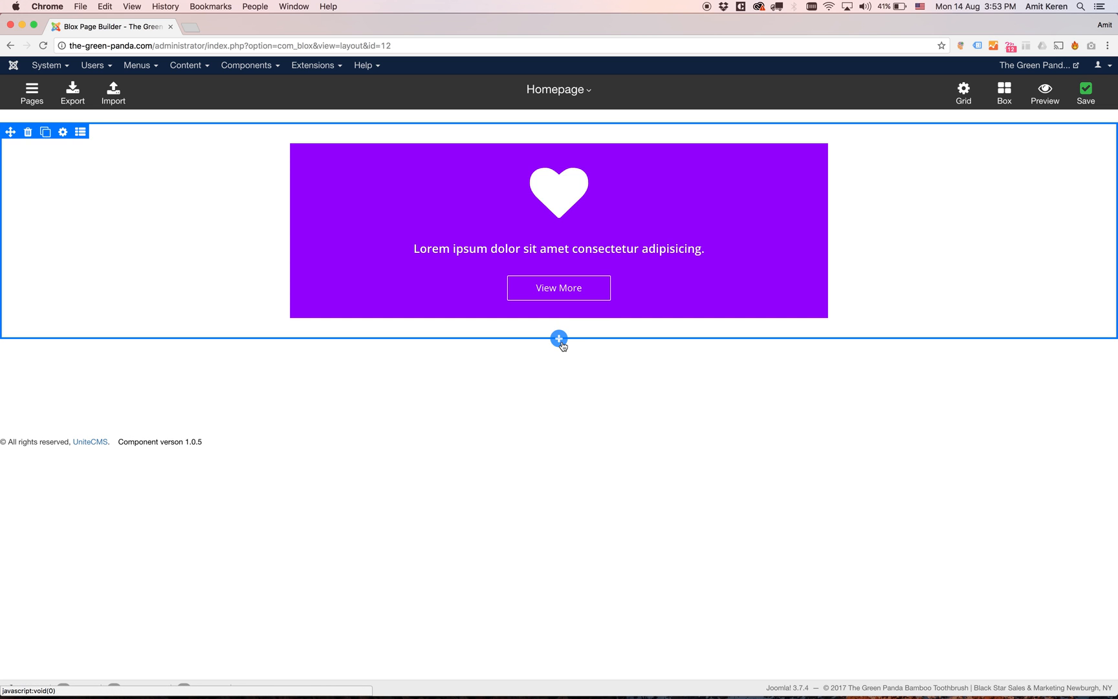
Add two empty rows beneath the purple heart banner
left_click(558, 338)
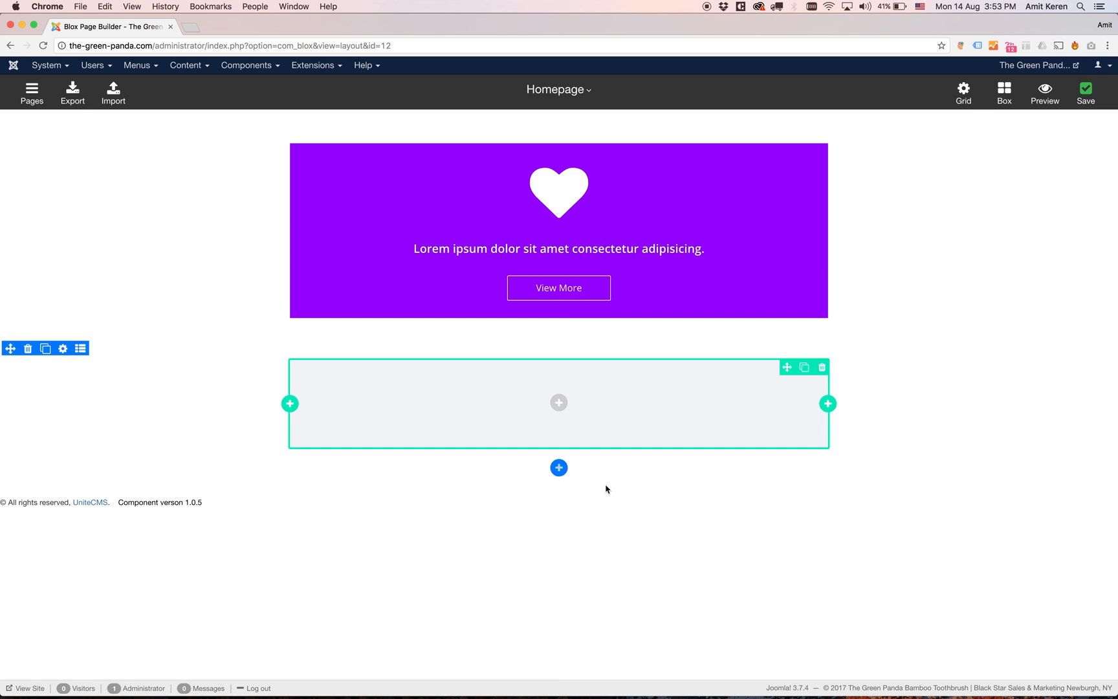
left_click(558, 467)
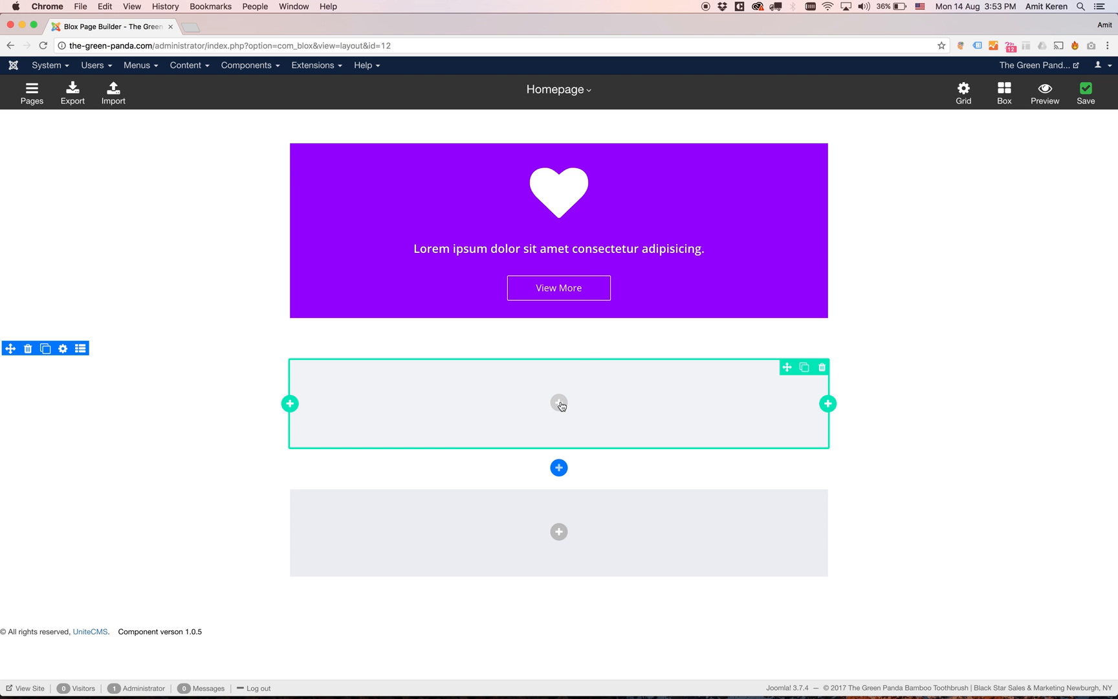
From the first empty row, browse the Headers addons and install the free Gym Header
left_click(559, 404)
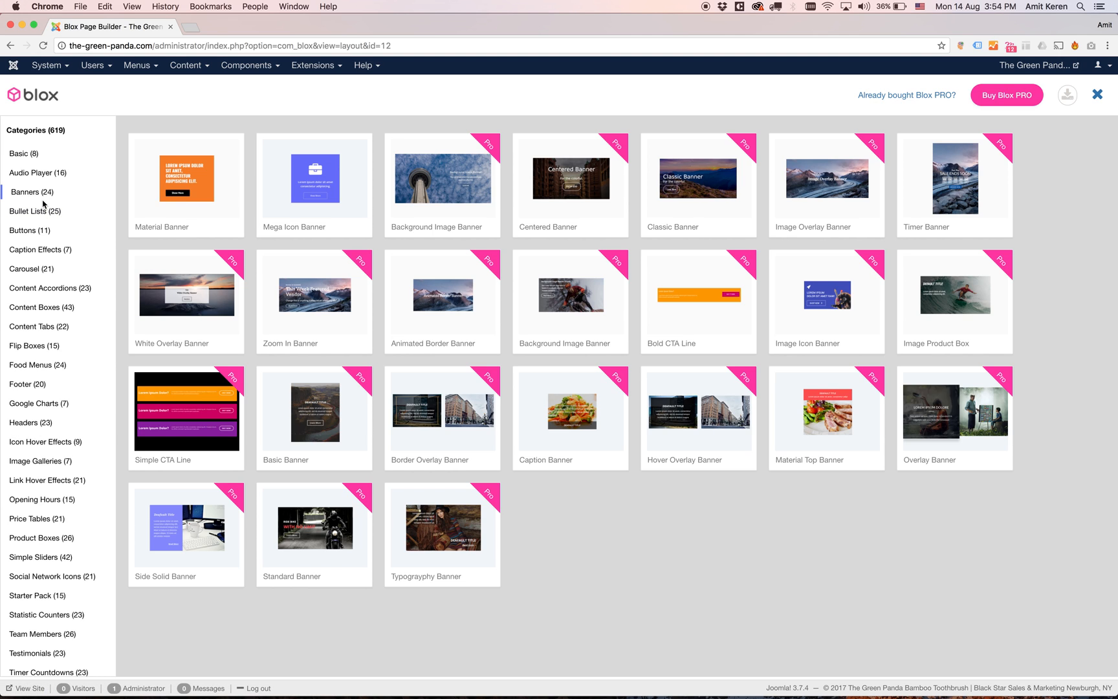
mouse_move(30, 422)
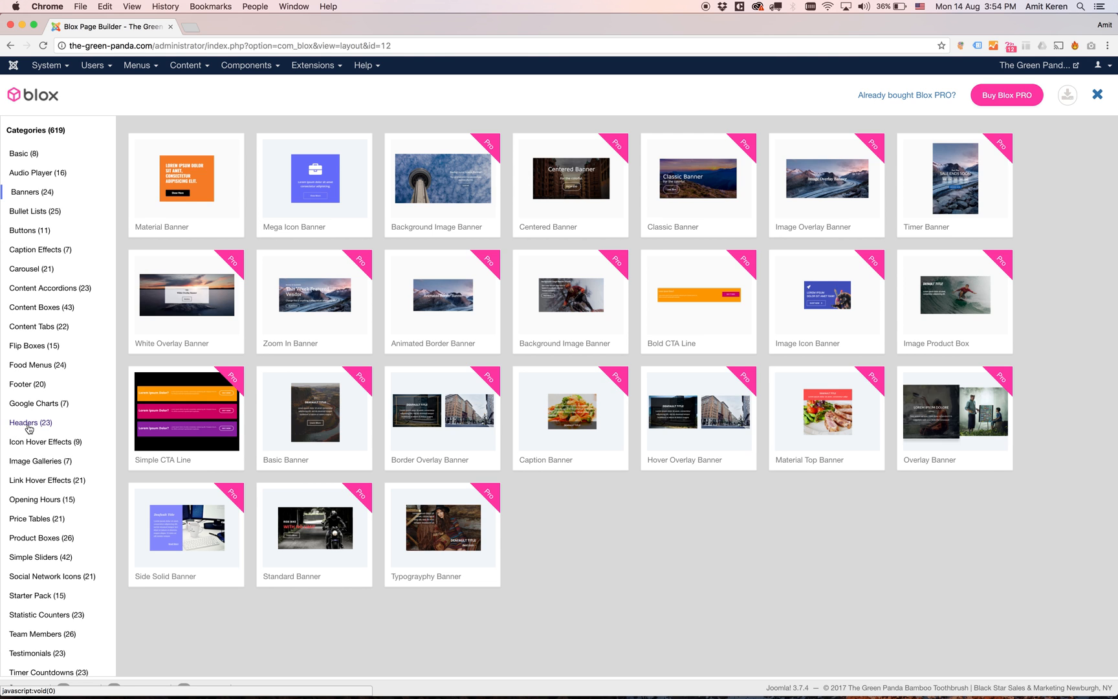
left_click(31, 422)
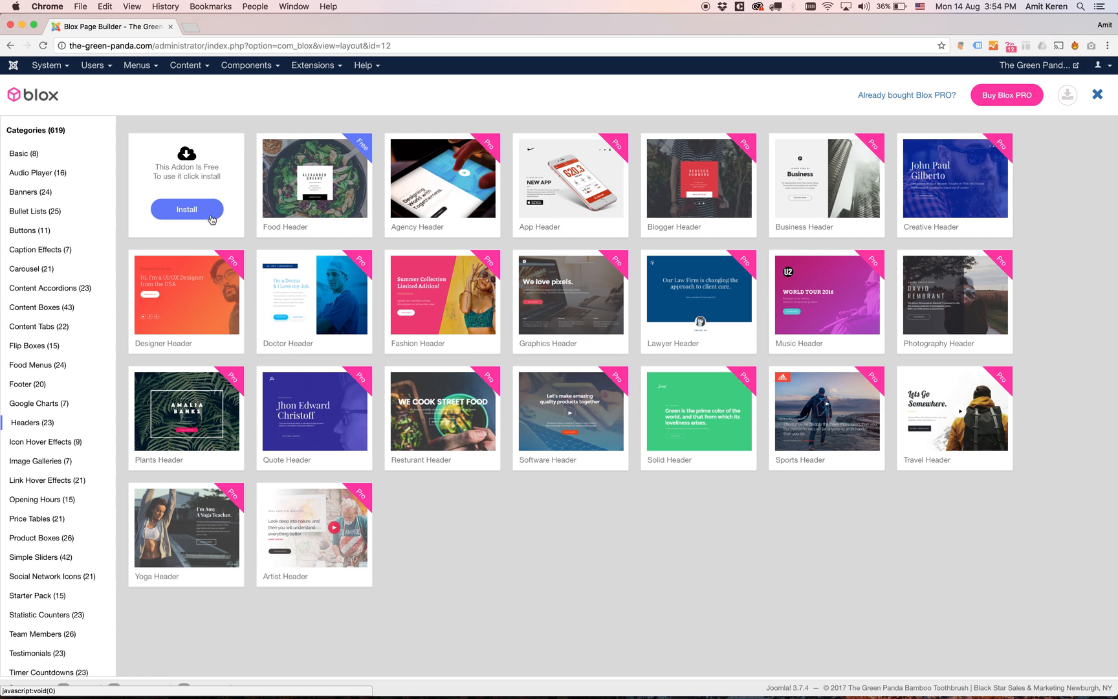
mouse_move(178, 199)
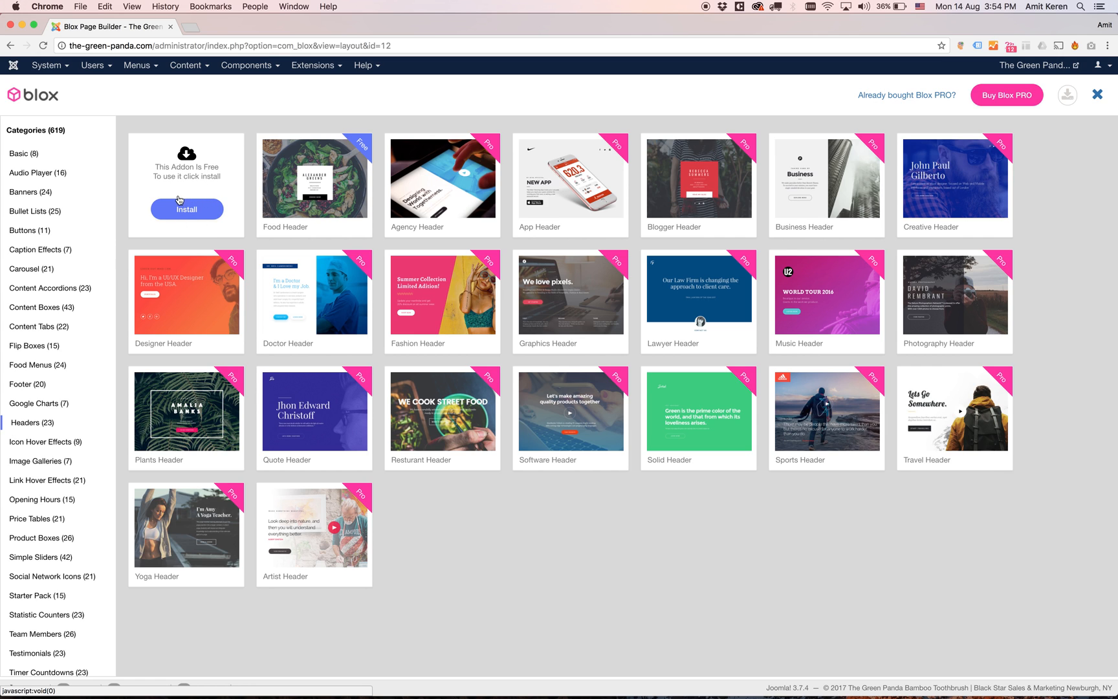
mouse_move(163, 194)
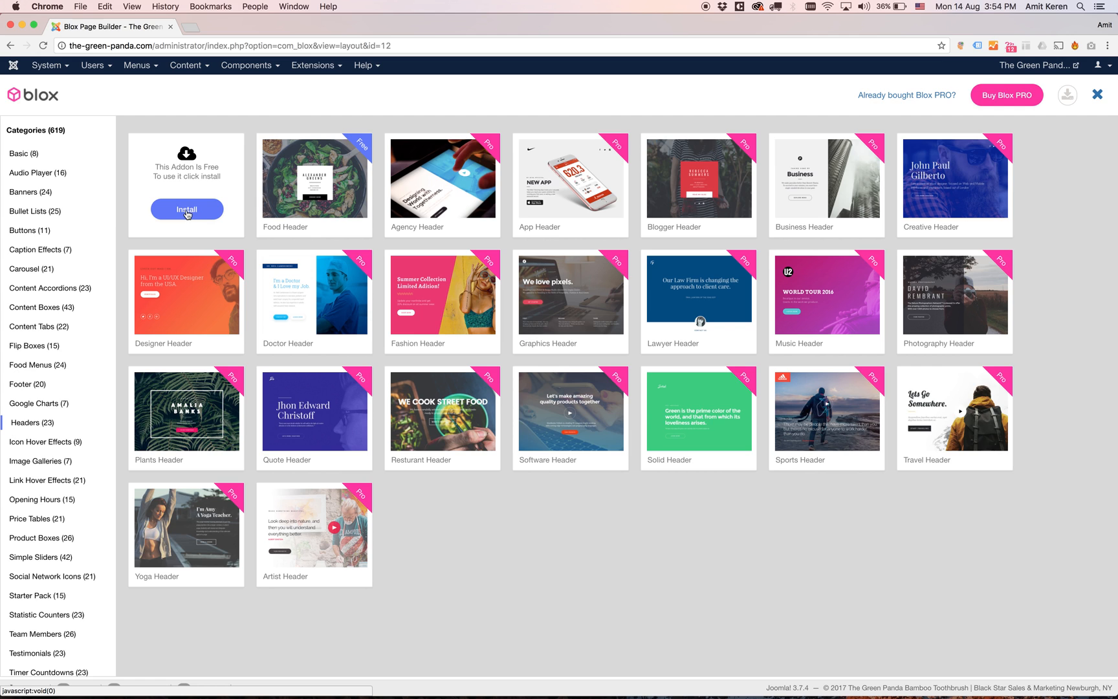
left_click(186, 208)
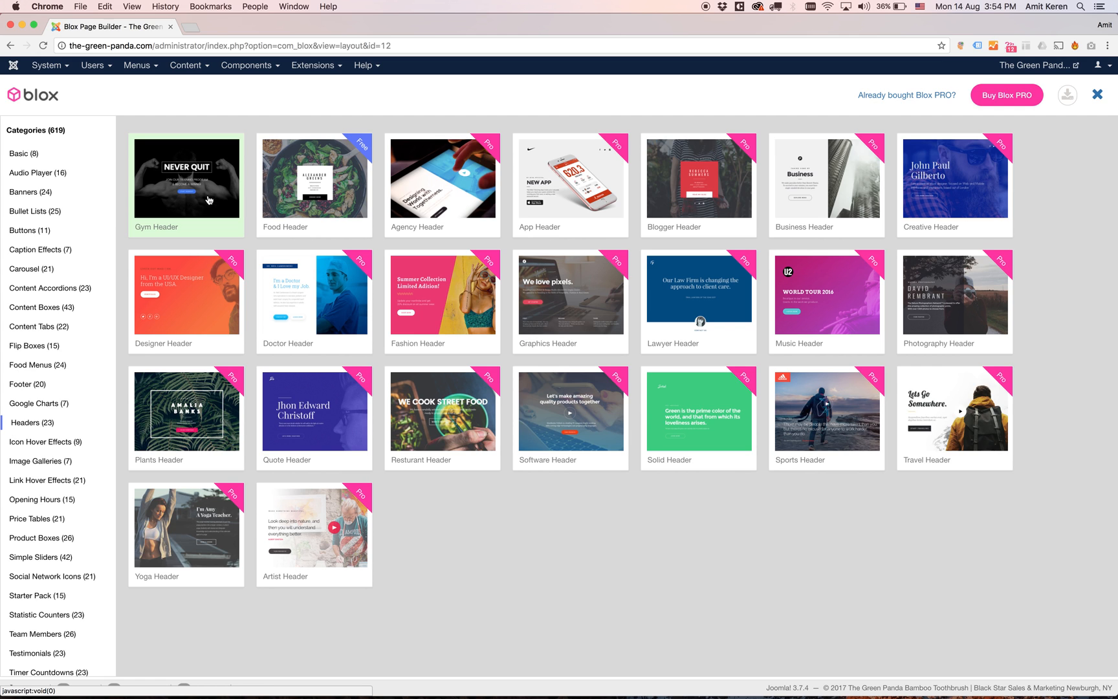
mouse_move(175, 197)
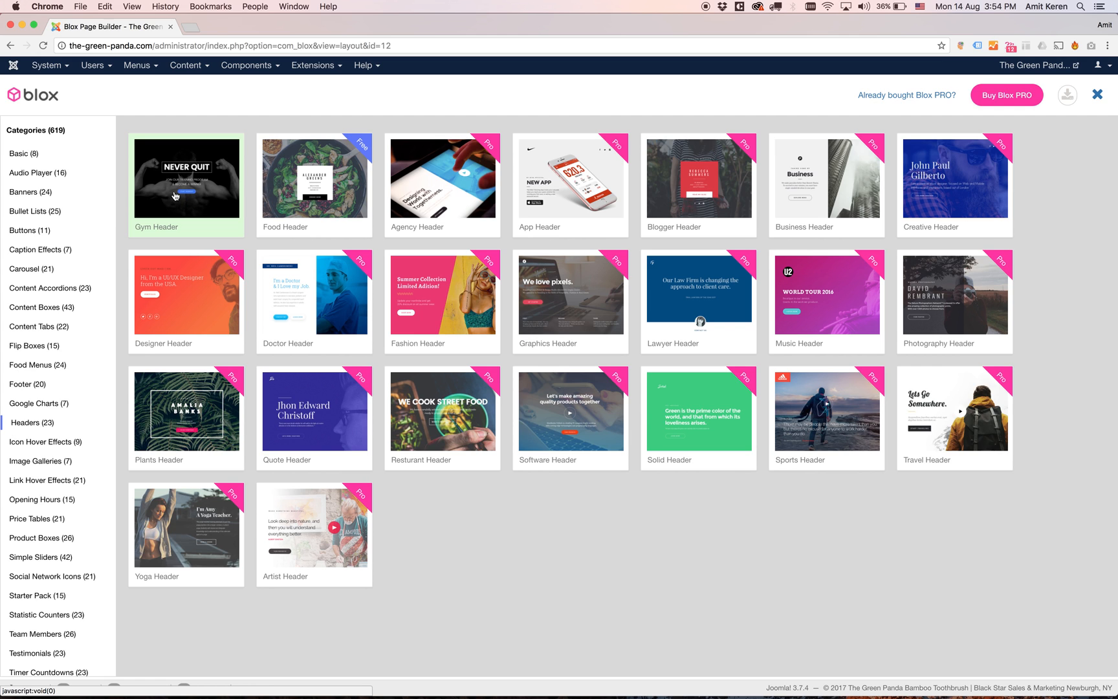
Set the Gym Header with NEVER QUIT and START WORKOUT into the first empty row
left_click(186, 178)
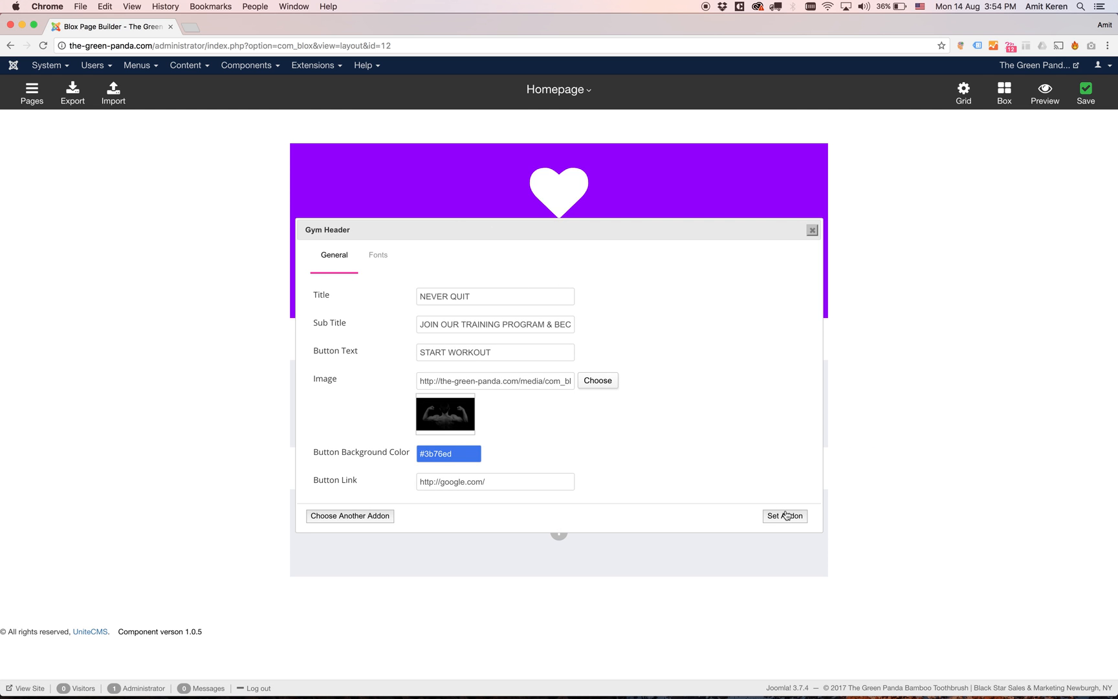
left_click(785, 515)
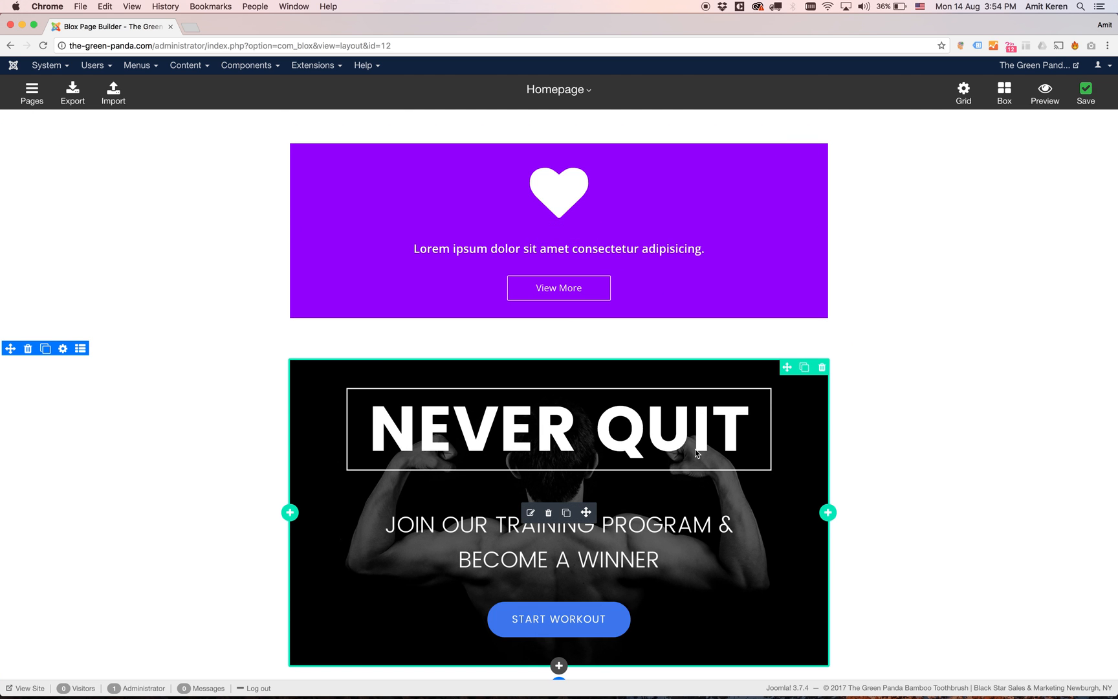
mouse_move(249, 500)
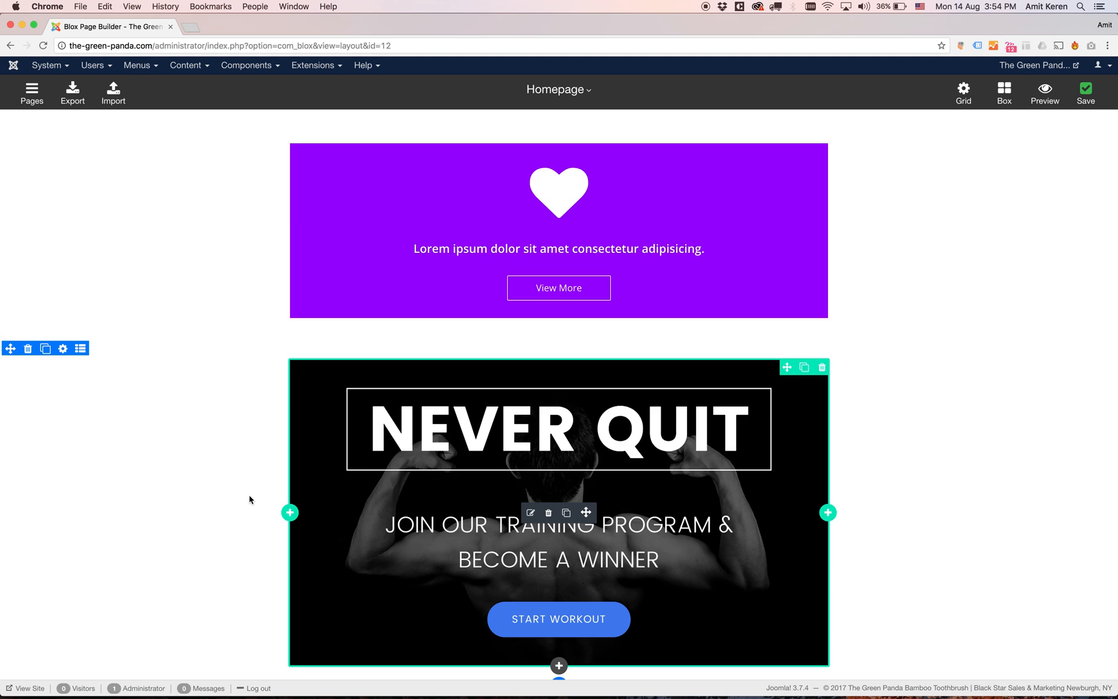
mouse_move(11, 366)
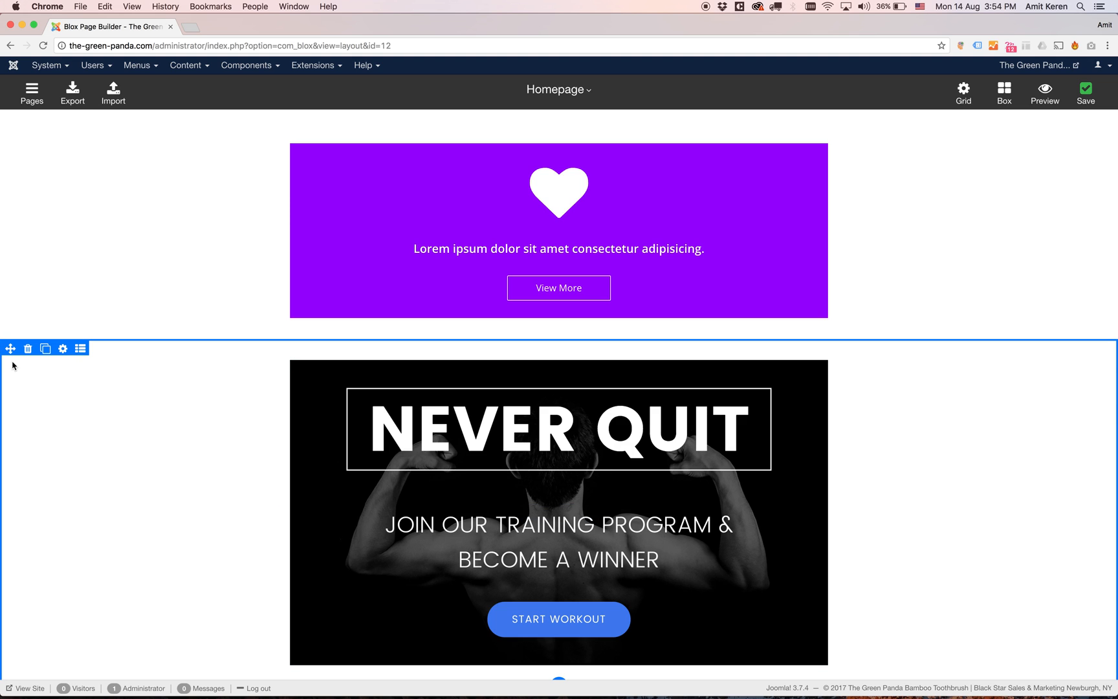
mouse_move(11, 348)
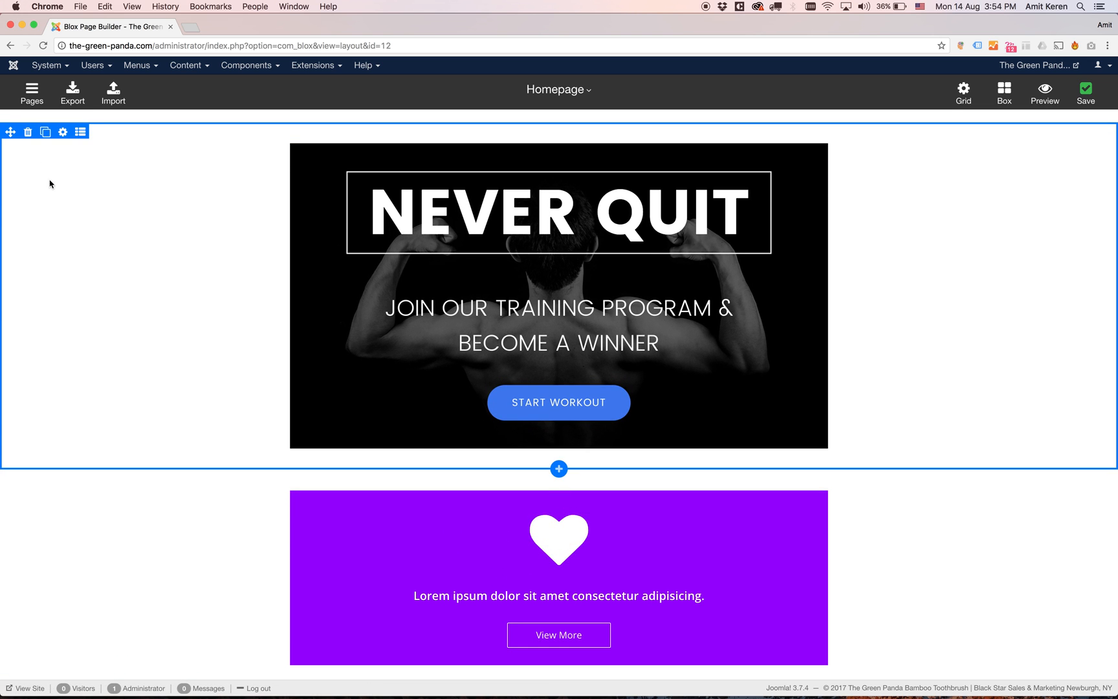
mouse_move(114, 193)
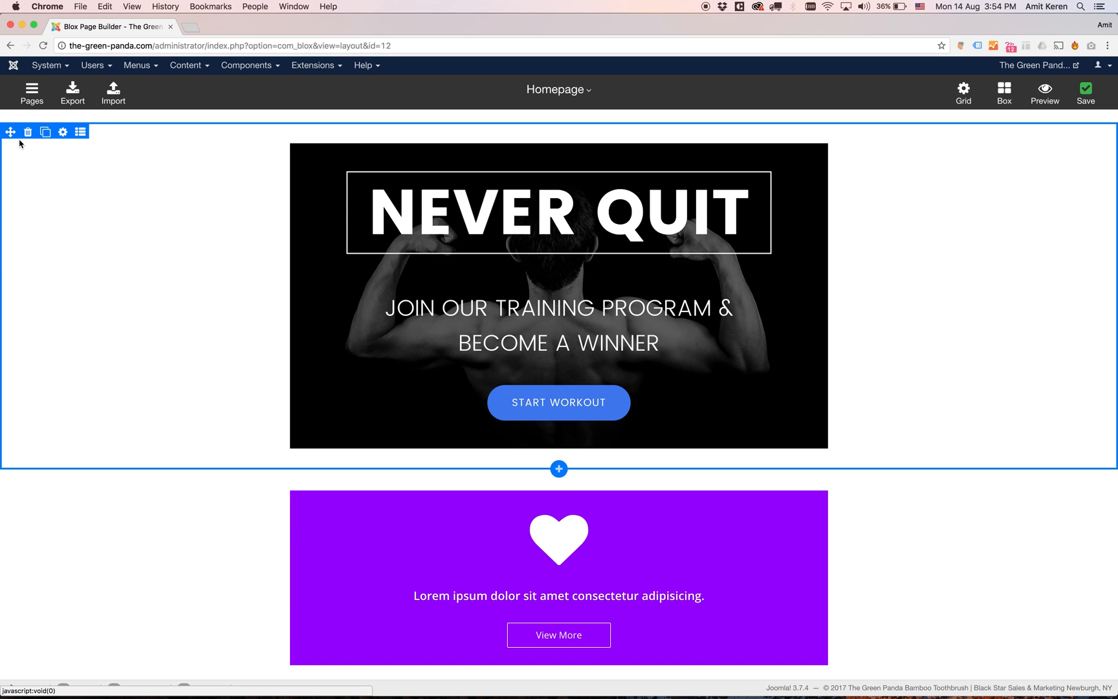
mouse_move(11, 132)
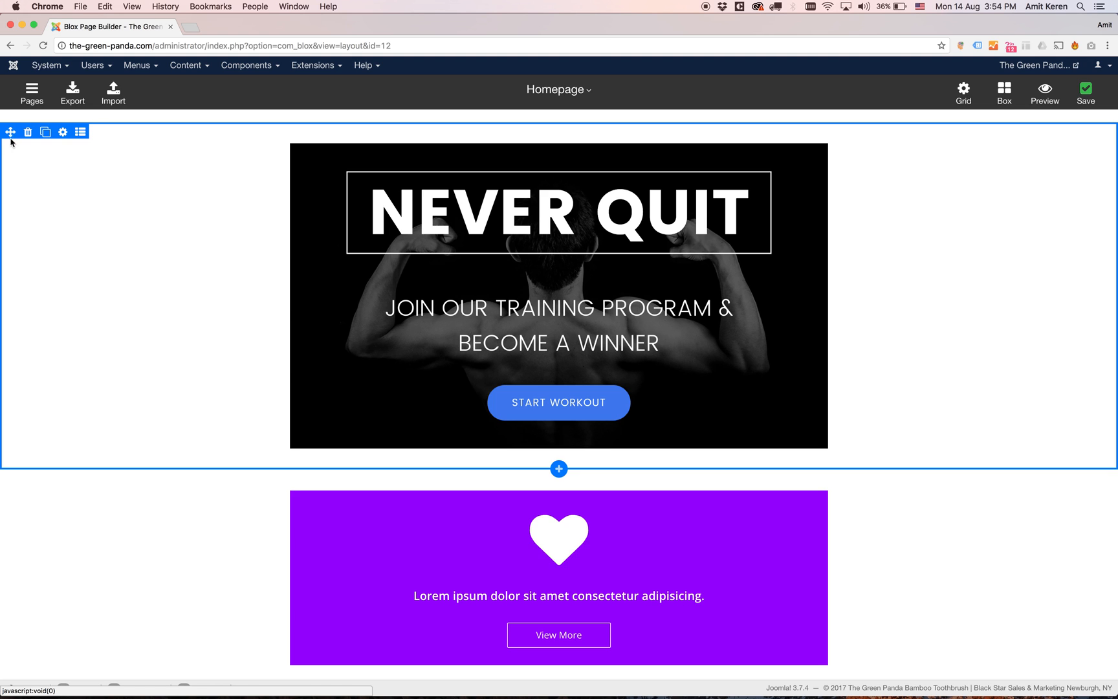
mouse_move(57, 446)
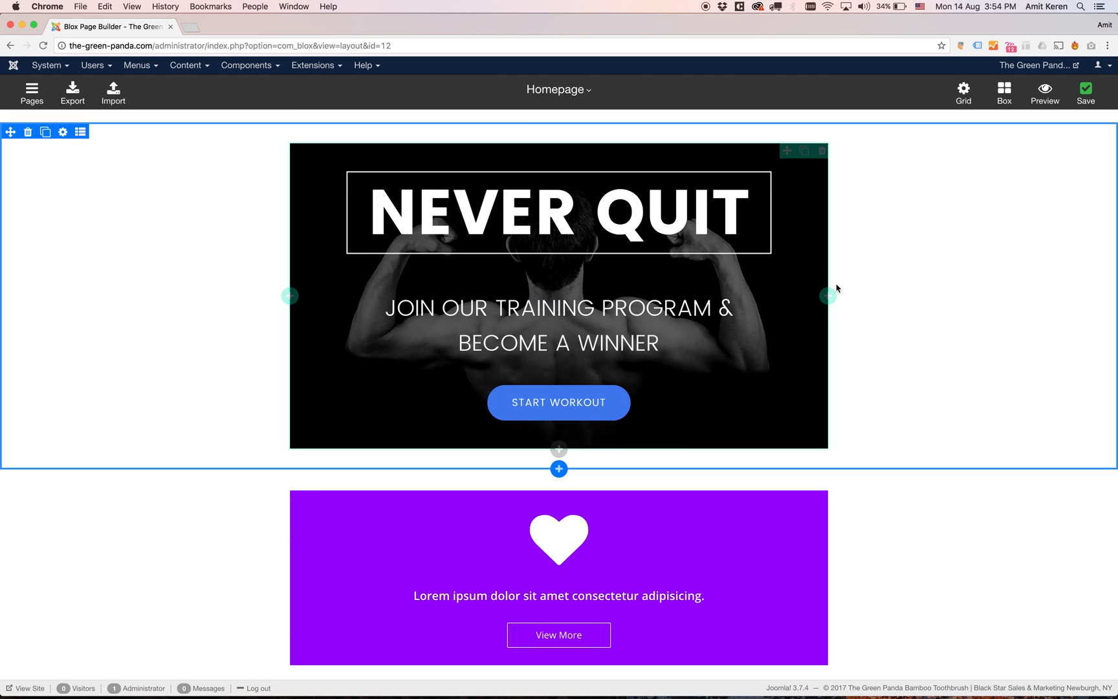
scroll("down", 3)
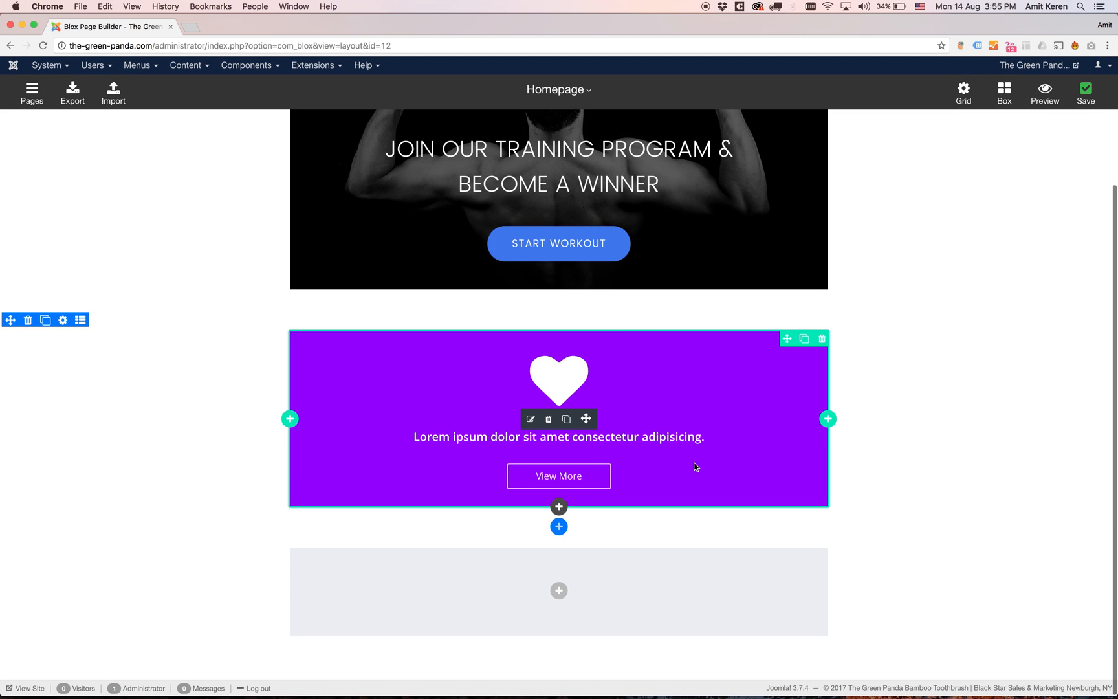
mouse_move(708, 483)
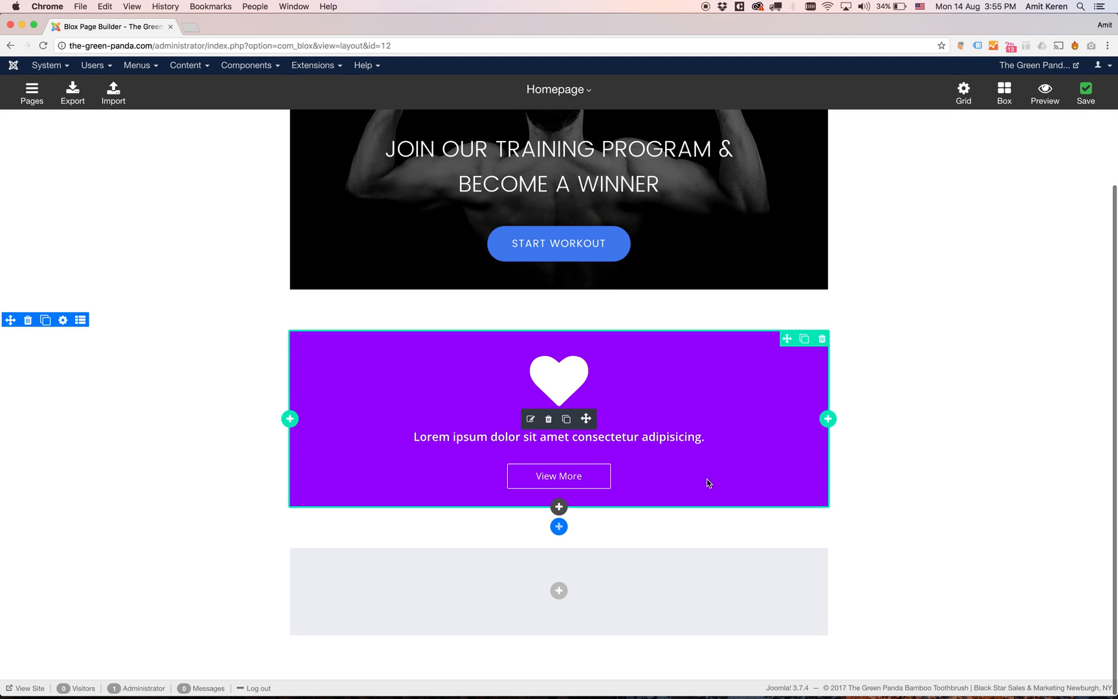
mouse_move(761, 438)
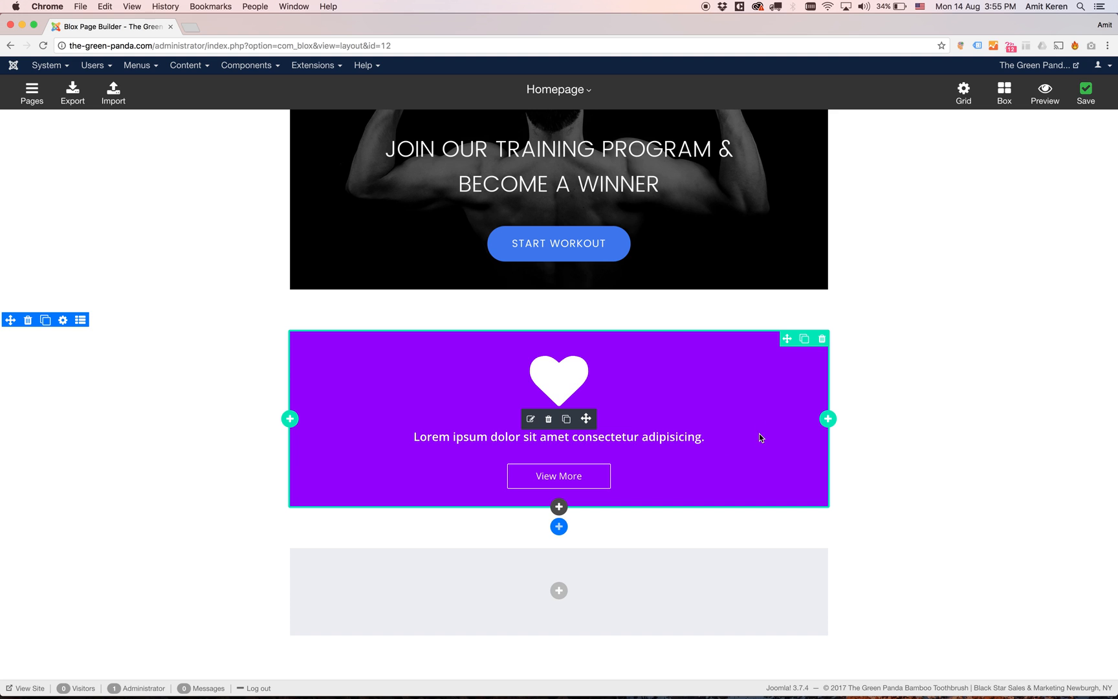
mouse_move(344, 501)
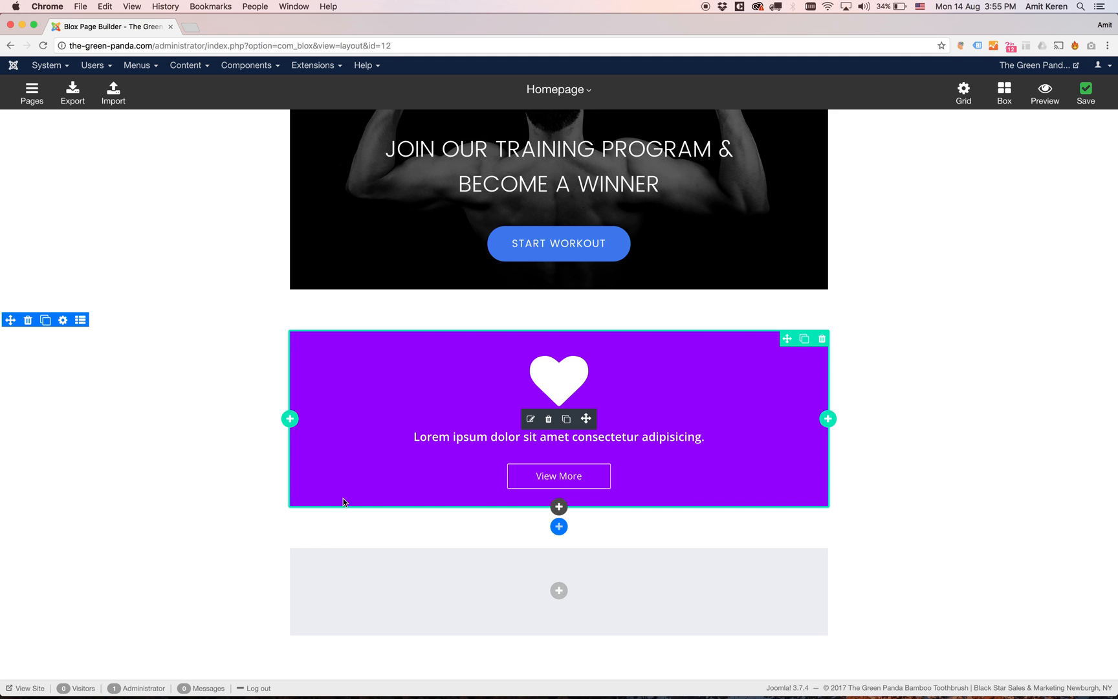
mouse_move(770, 363)
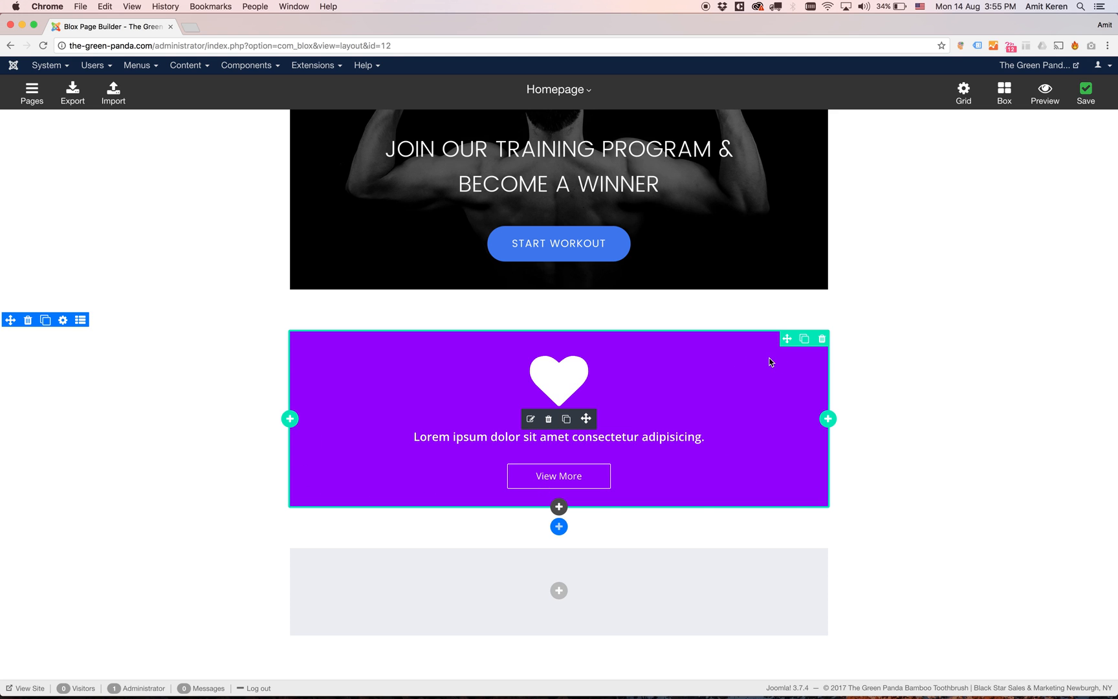
mouse_move(679, 344)
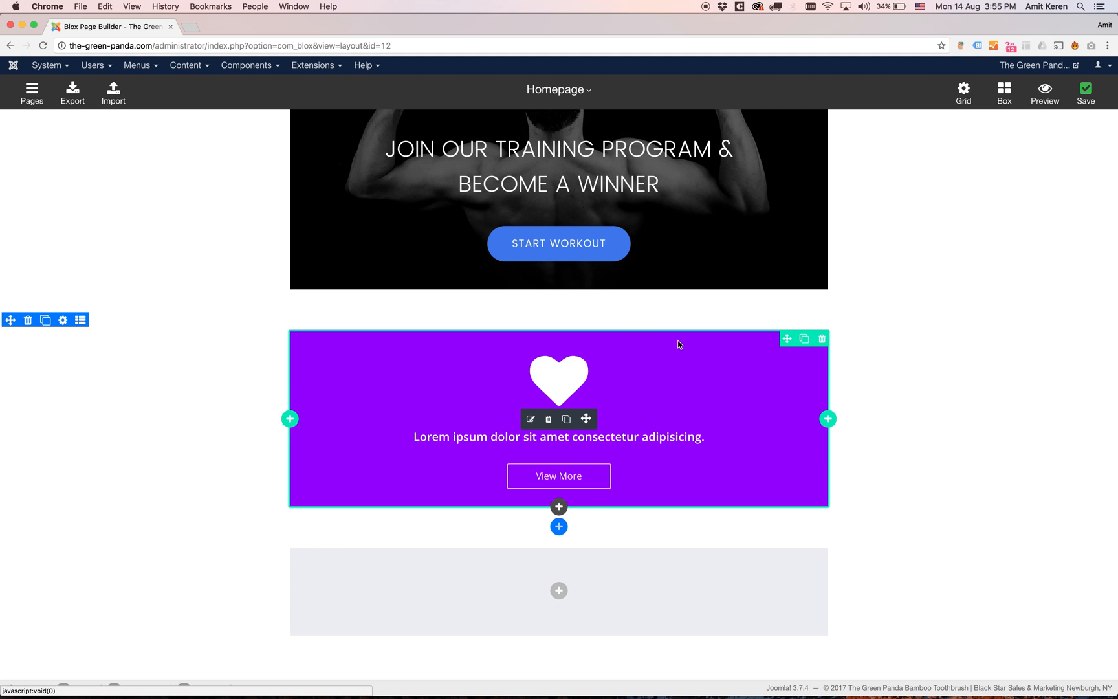
mouse_move(768, 366)
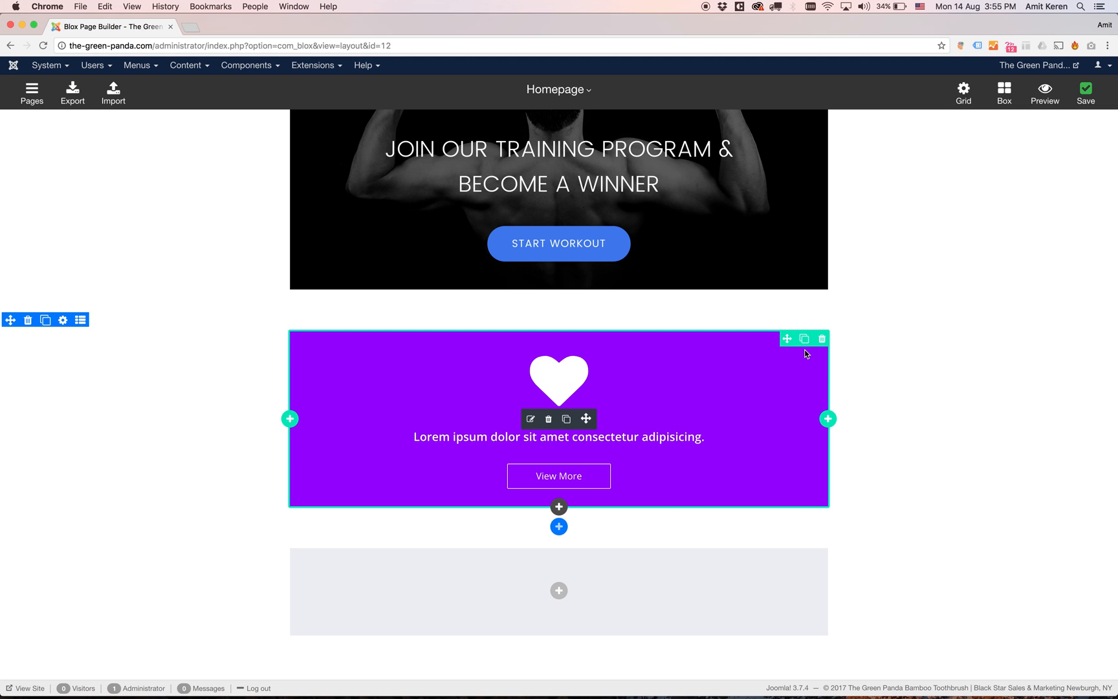
mouse_move(826, 351)
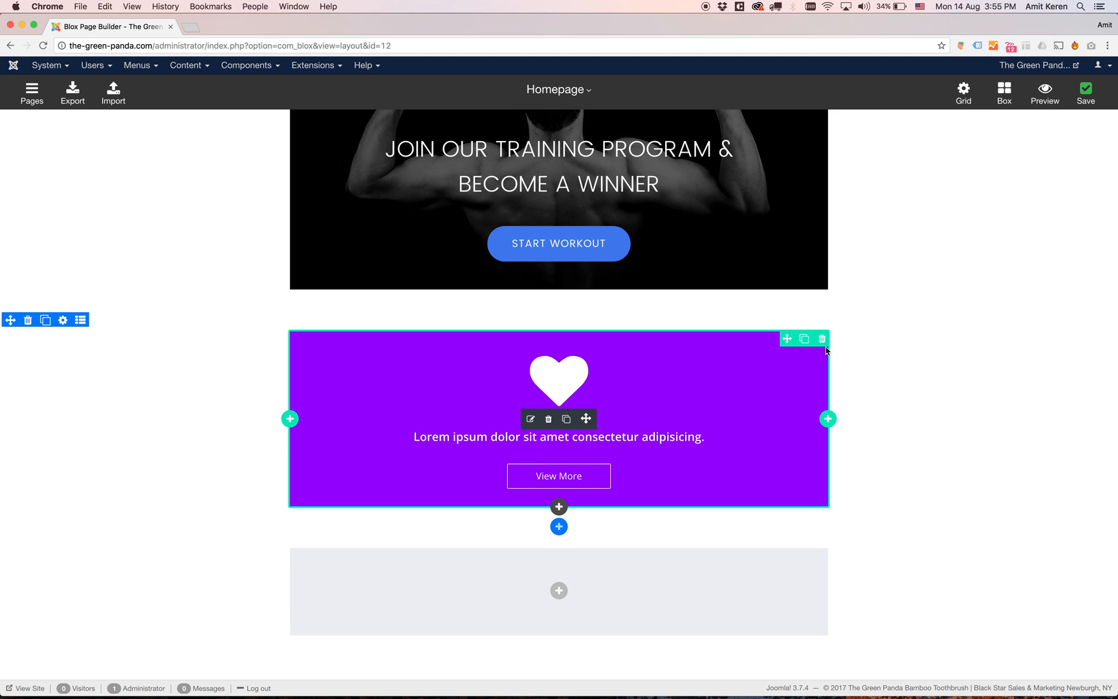
mouse_move(812, 386)
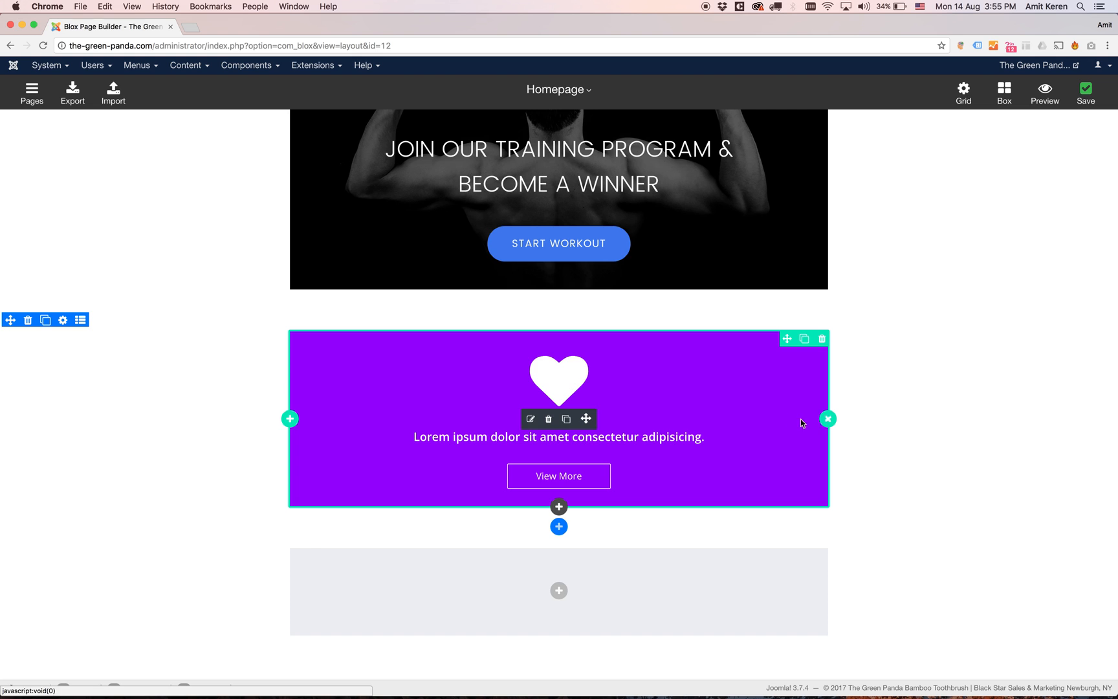
mouse_move(807, 396)
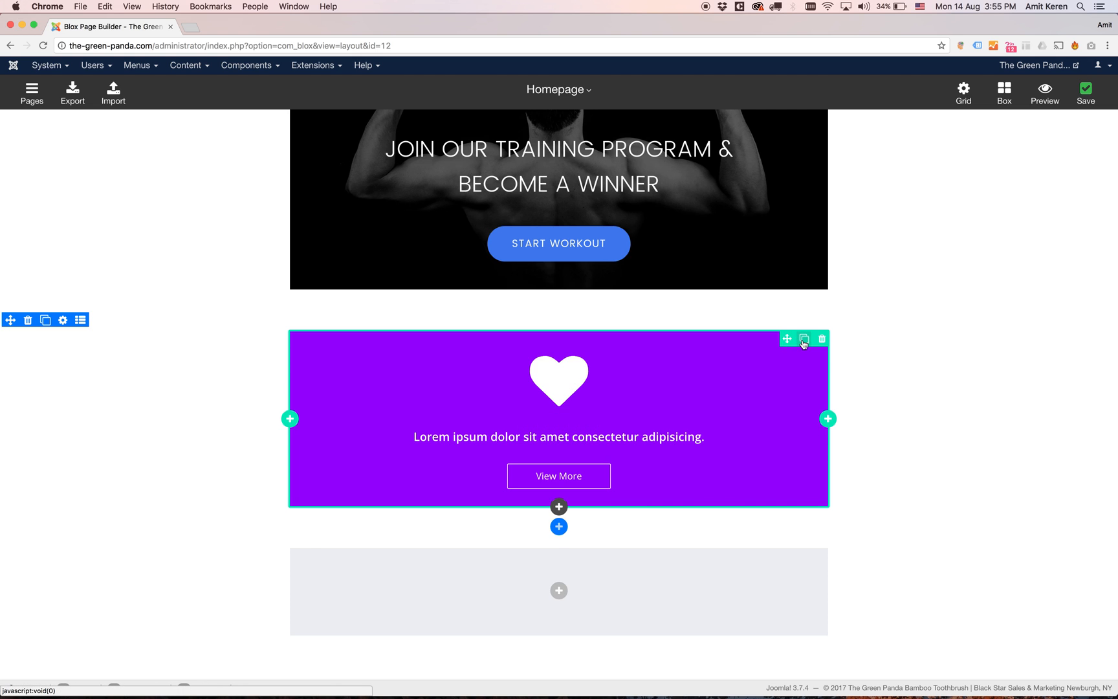
Duplicate the Mega Icon Banner column twice to get three heart banners side by side
left_click(803, 338)
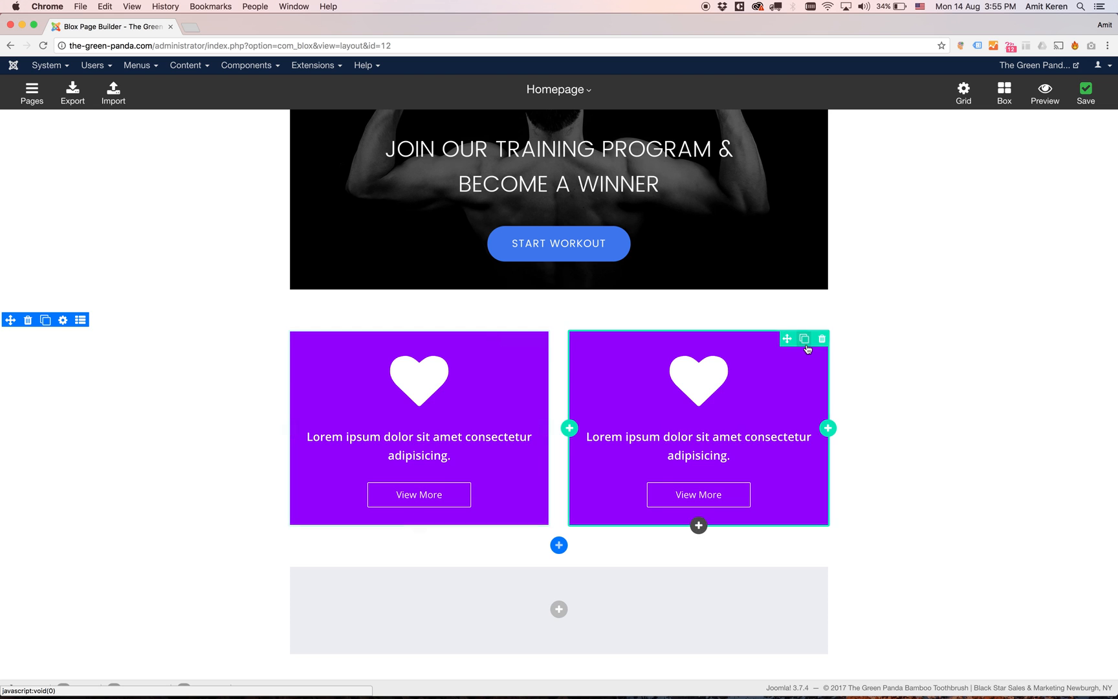
left_click(805, 338)
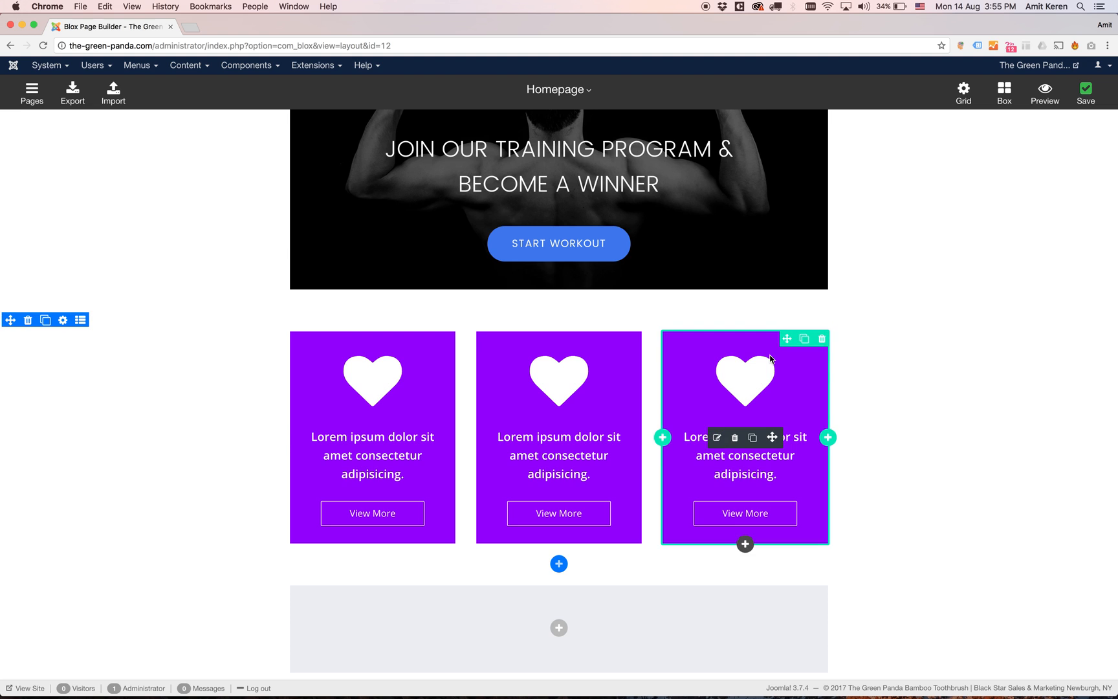
mouse_move(768, 496)
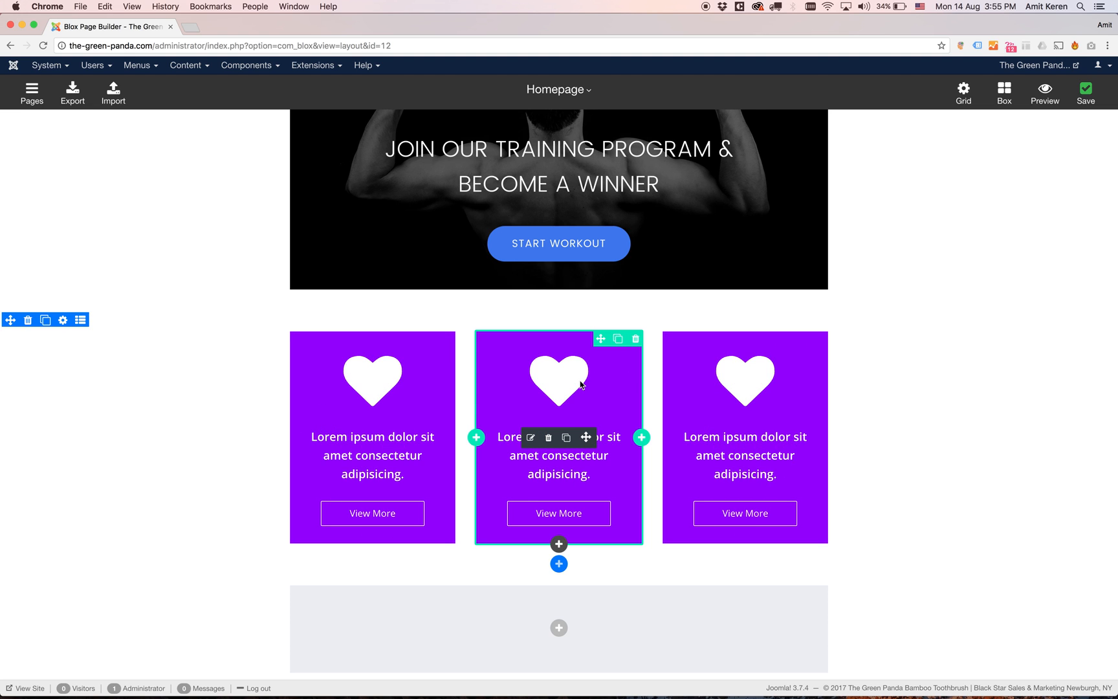
mouse_move(490, 383)
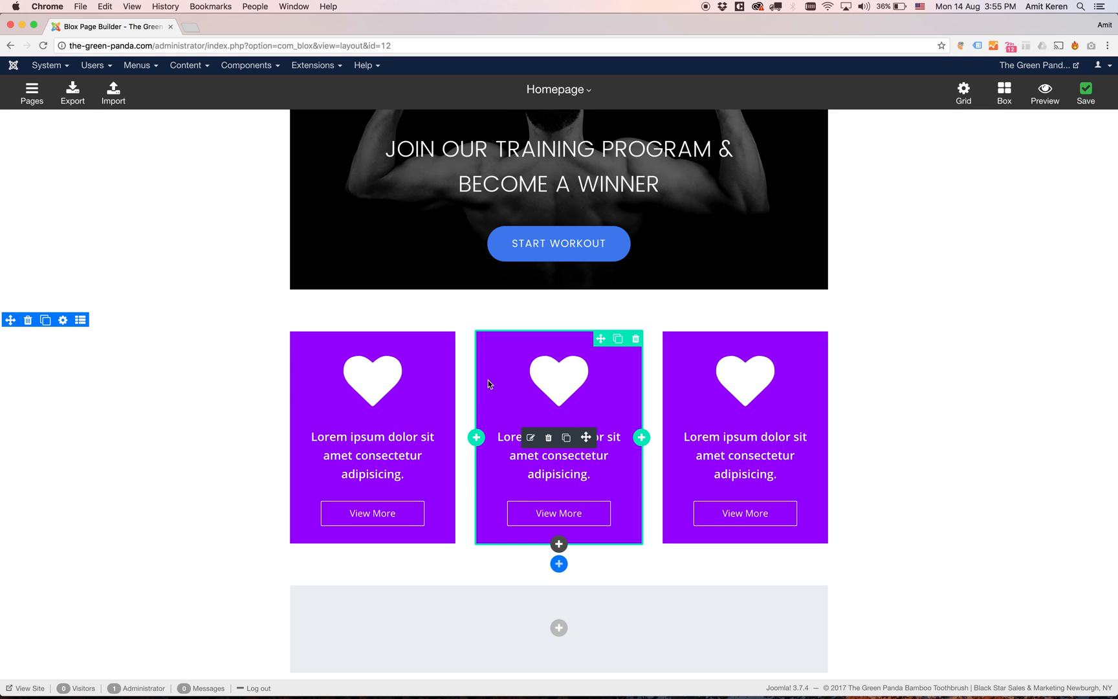
mouse_move(520, 424)
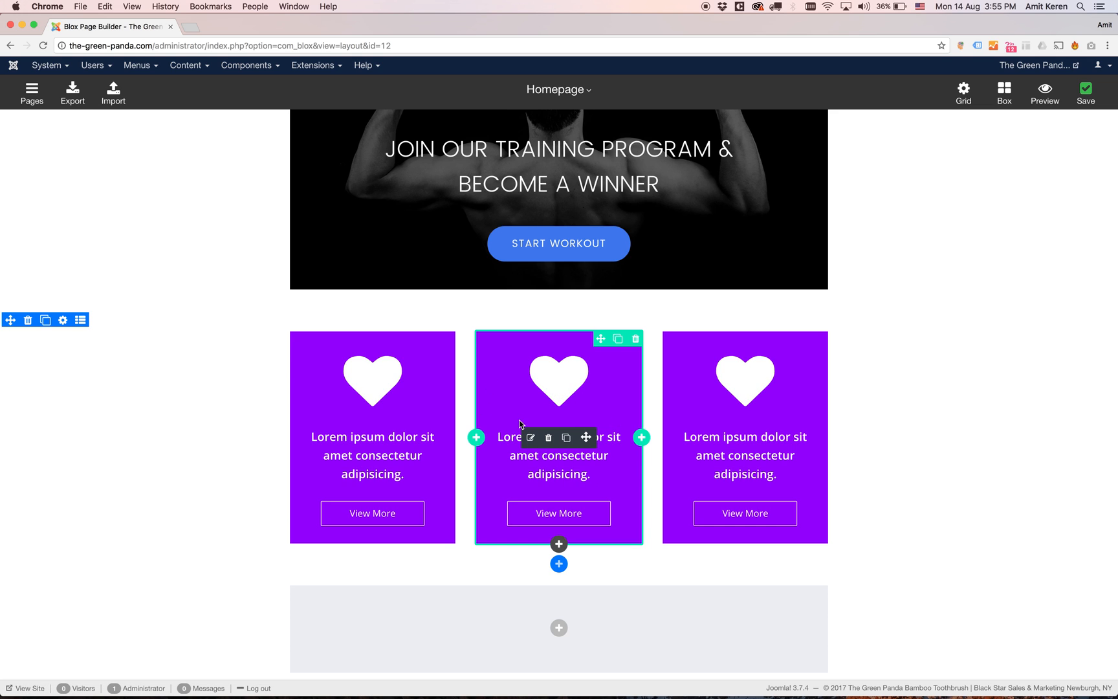
mouse_move(521, 430)
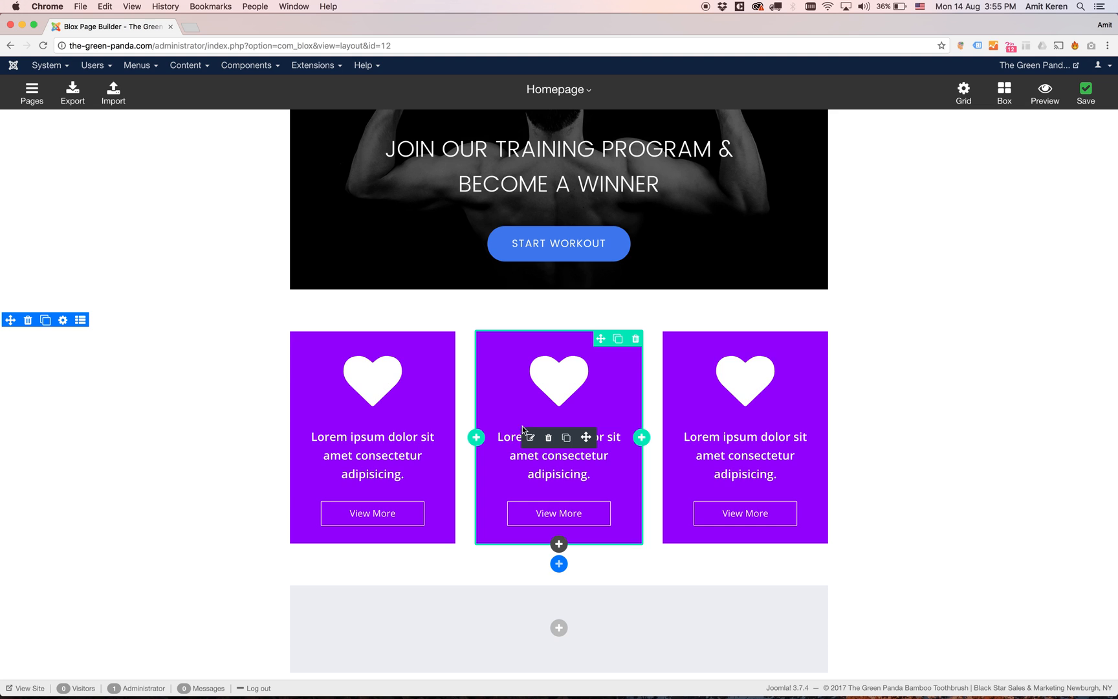
mouse_move(585, 437)
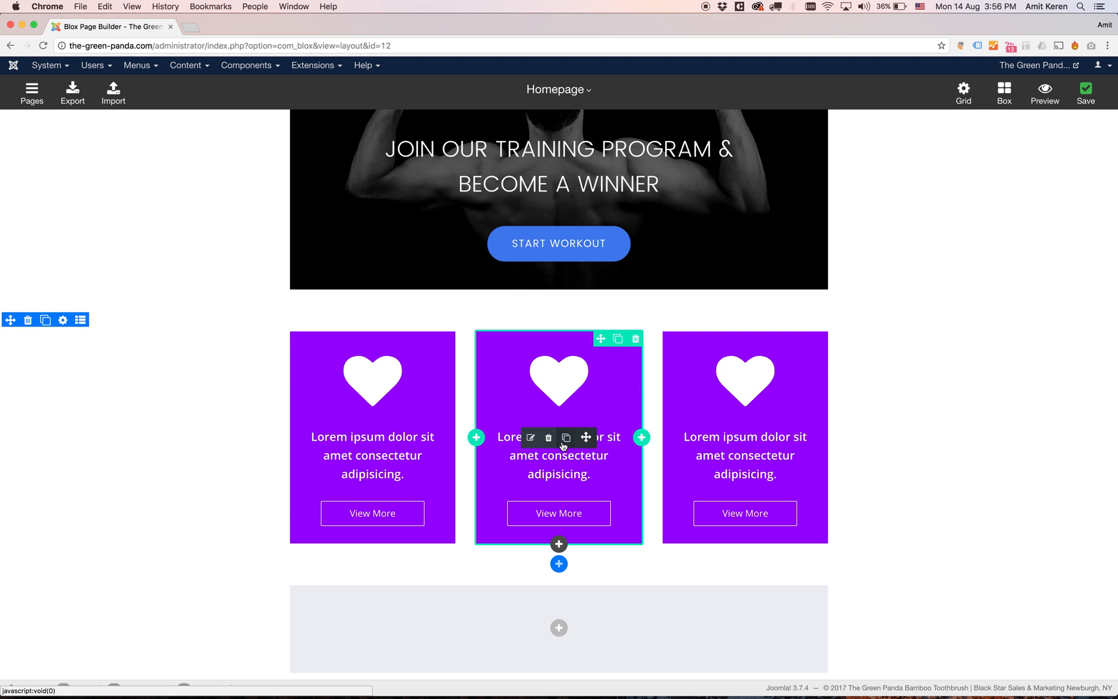
mouse_move(566, 438)
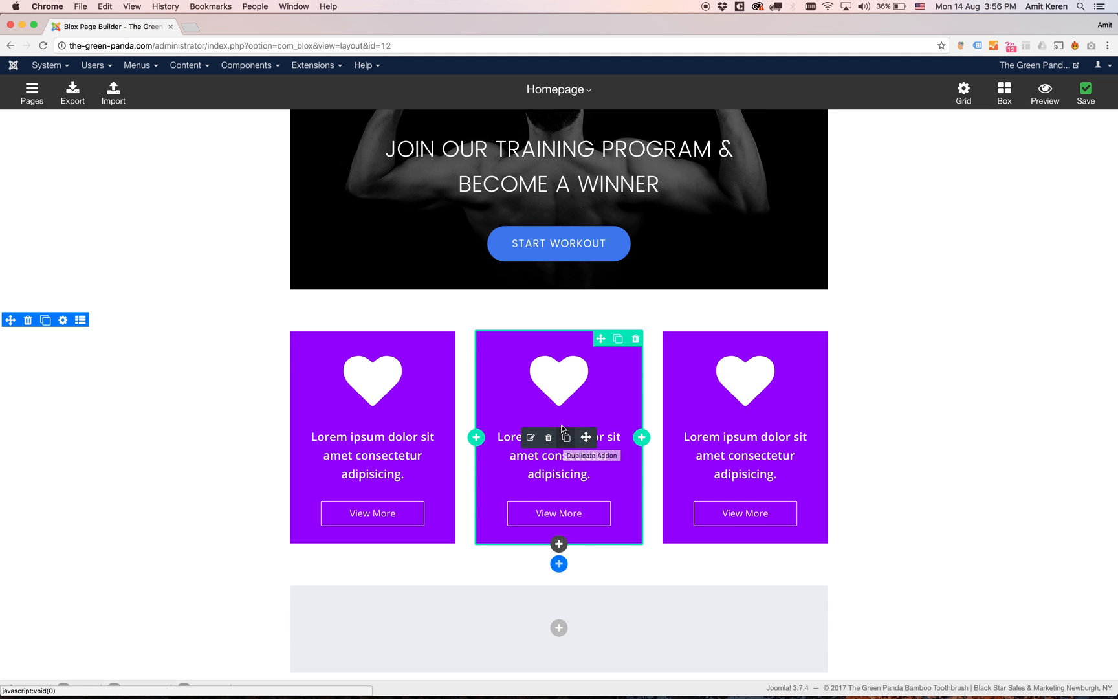
mouse_move(564, 437)
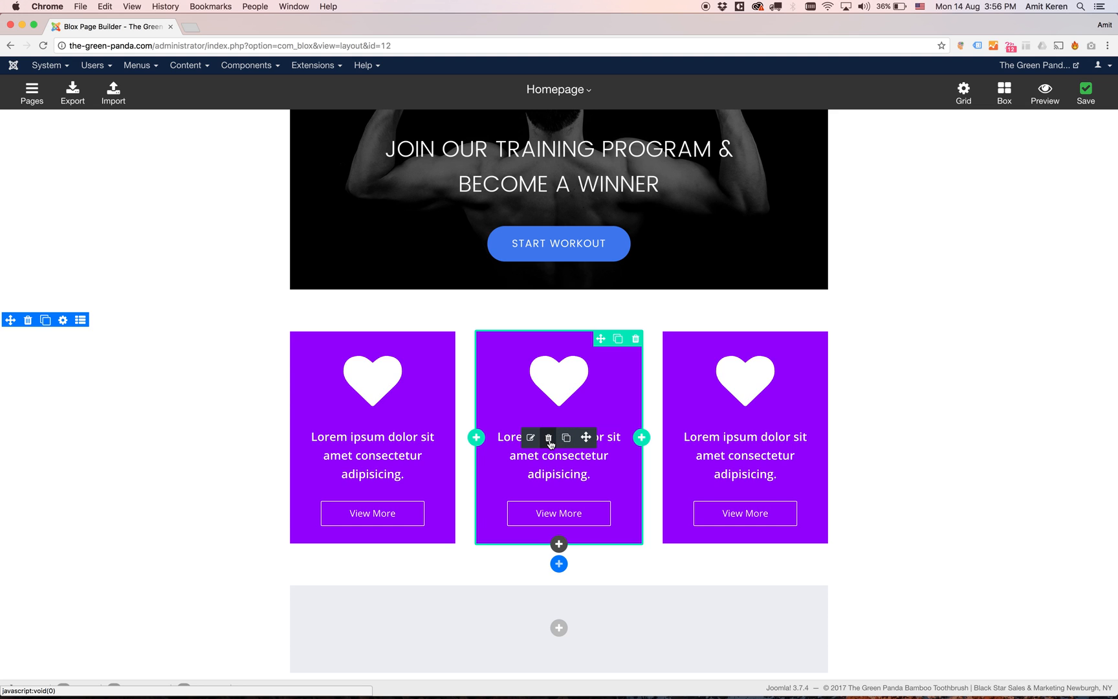
mouse_move(548, 437)
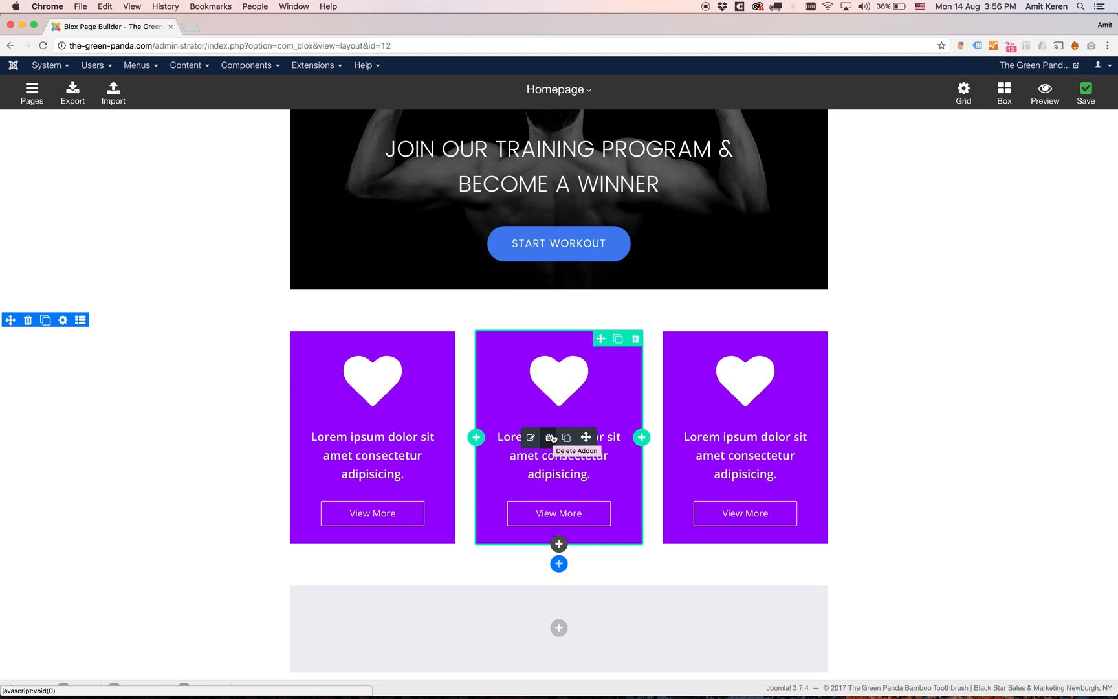
Bring up the Mega Icon Banner settings of the middle heart banner
left_click(531, 437)
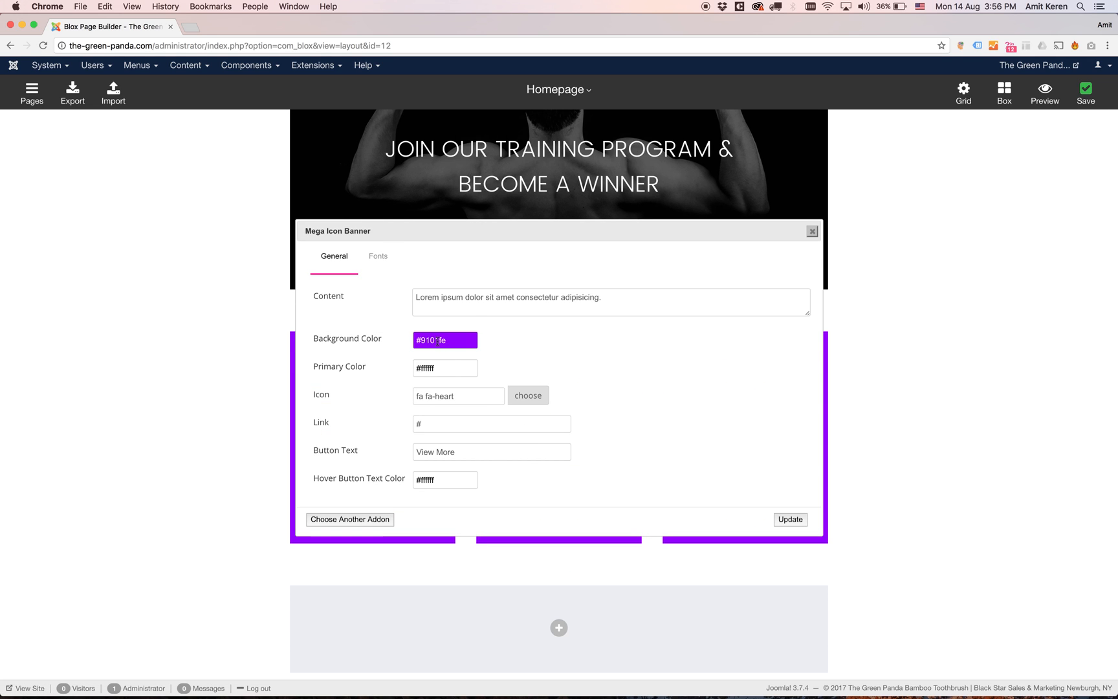
Give the middle banner a red #fe011d background and the fa-camera icon, then update it
left_click(444, 339)
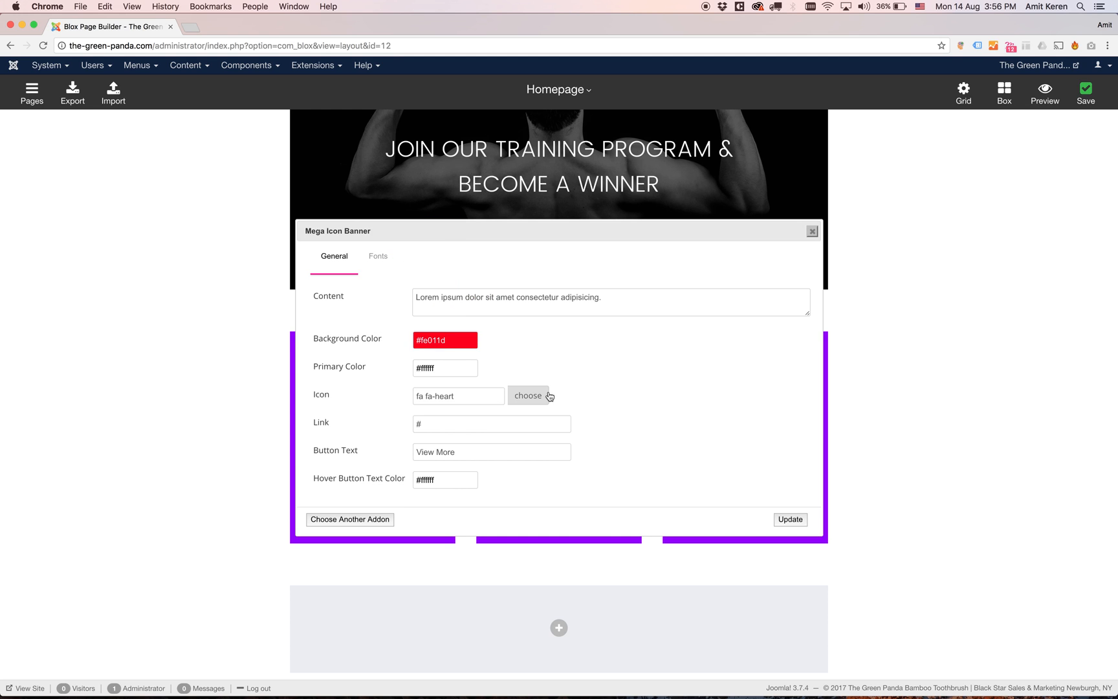
left_click(528, 396)
type("cam")
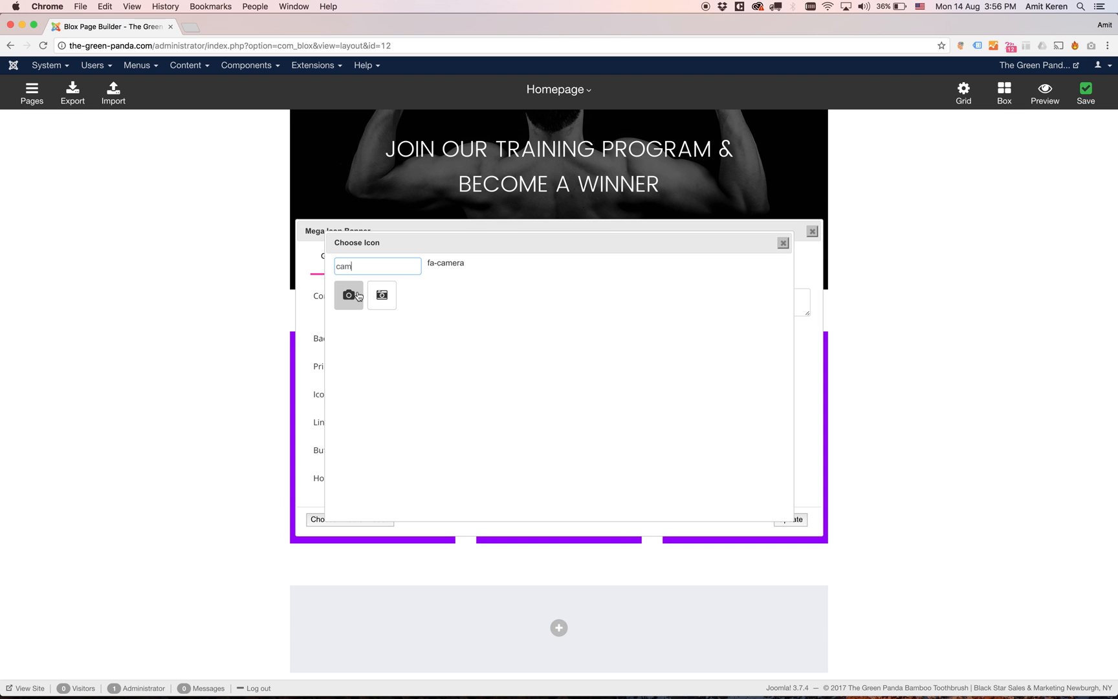
left_click(348, 296)
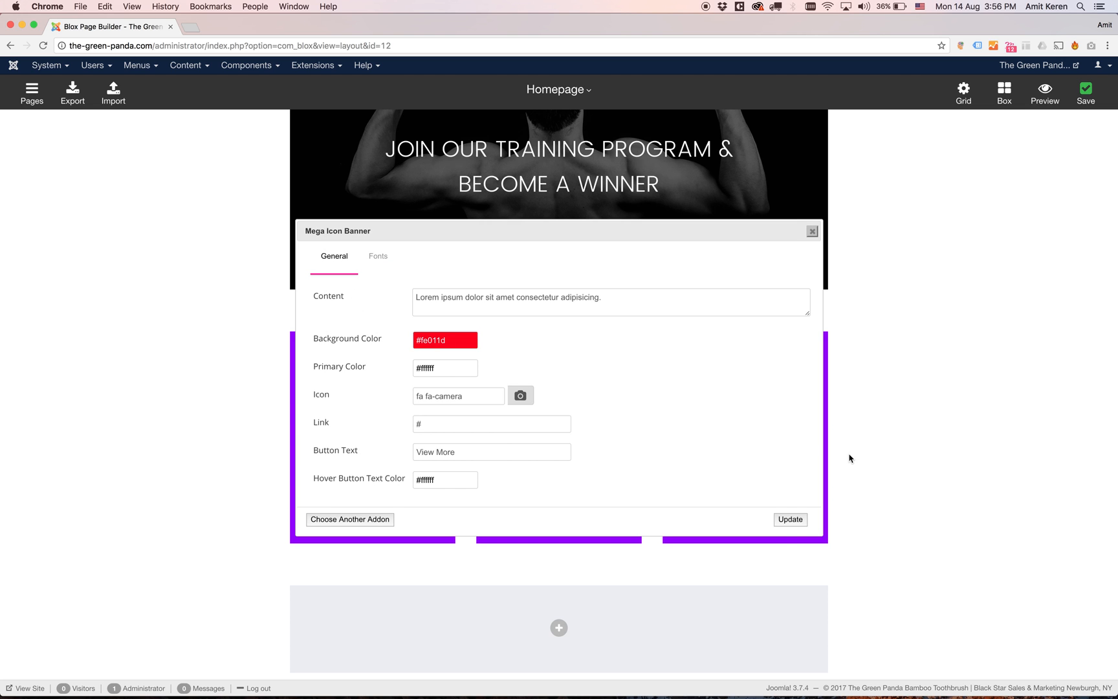
left_click(789, 519)
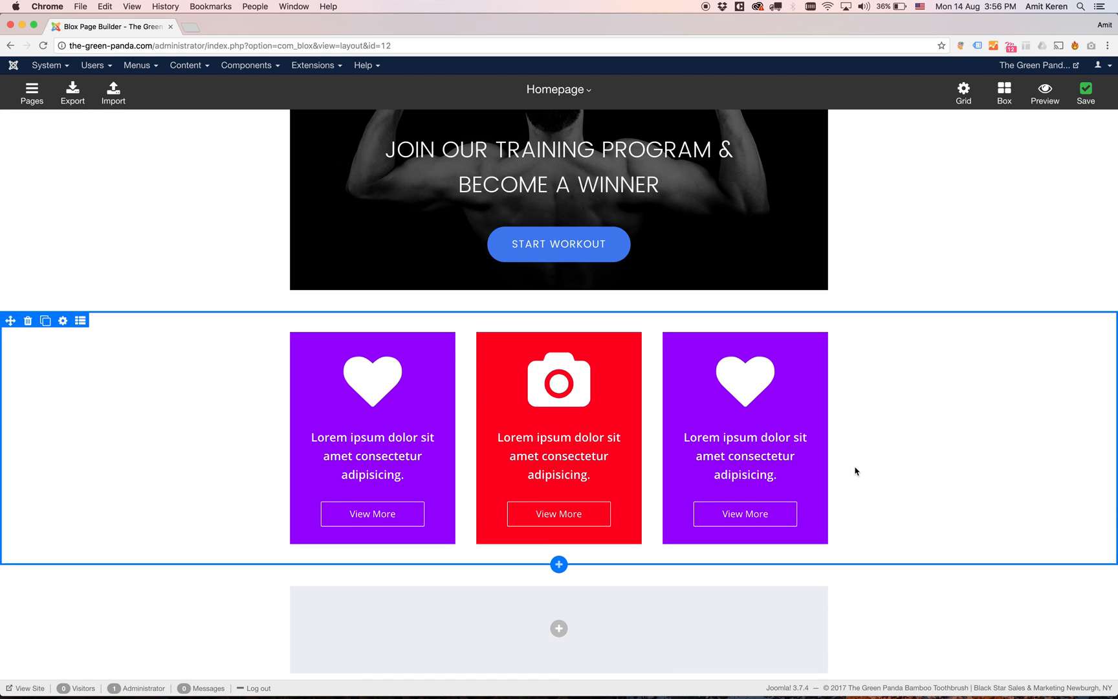
scroll("down", 3)
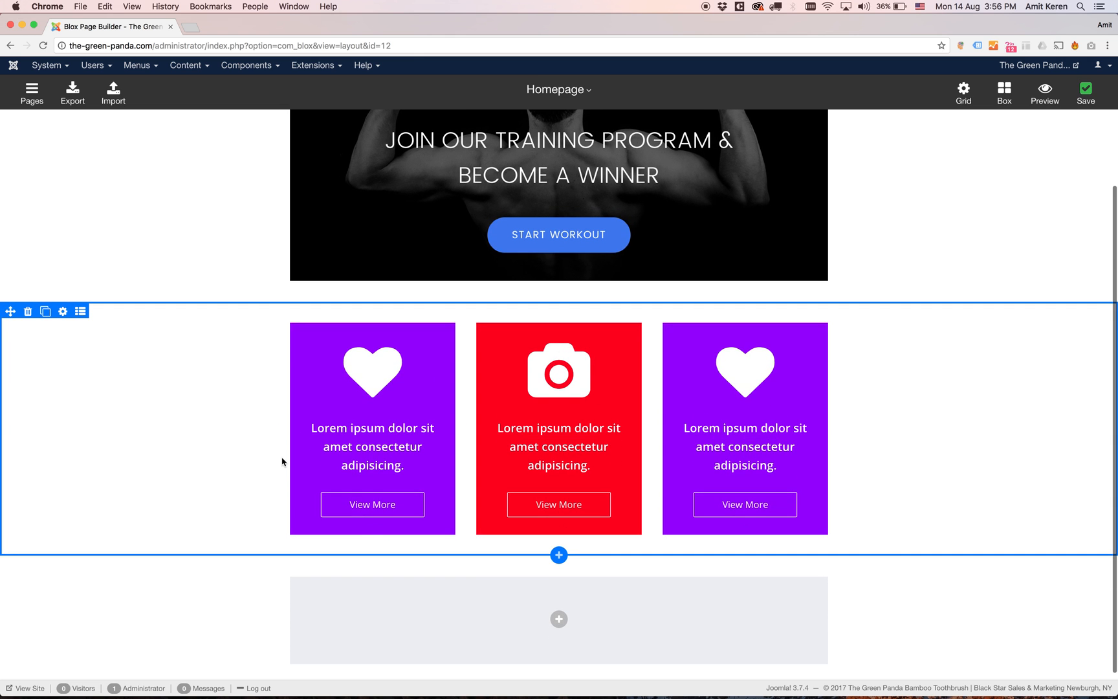
mouse_move(839, 323)
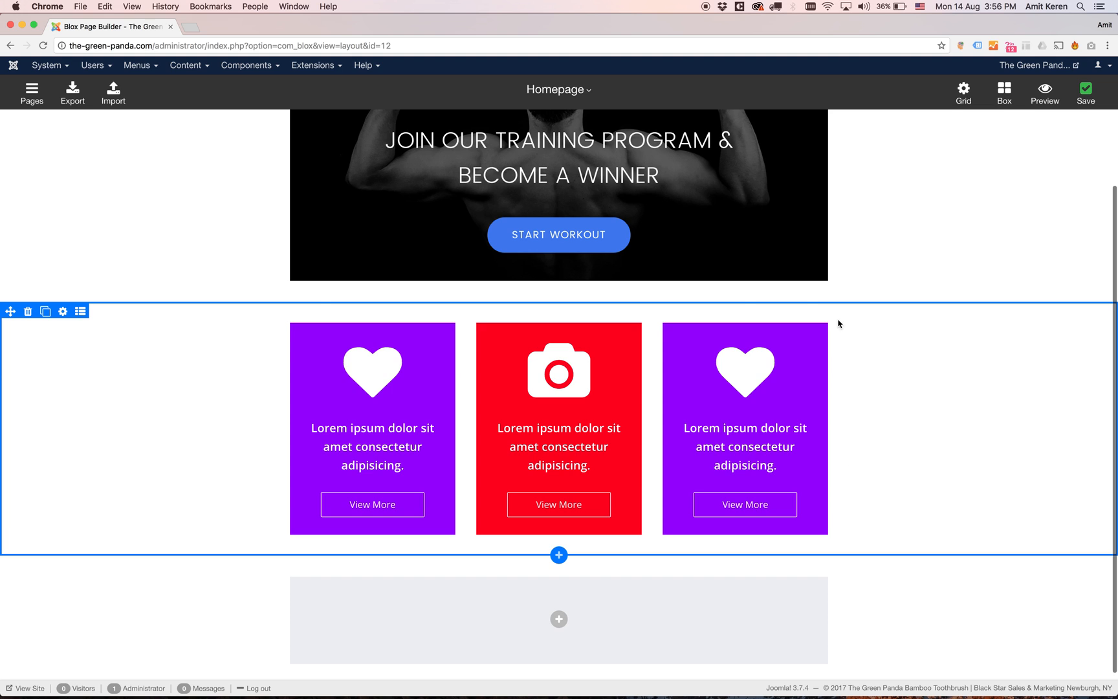
mouse_move(289, 345)
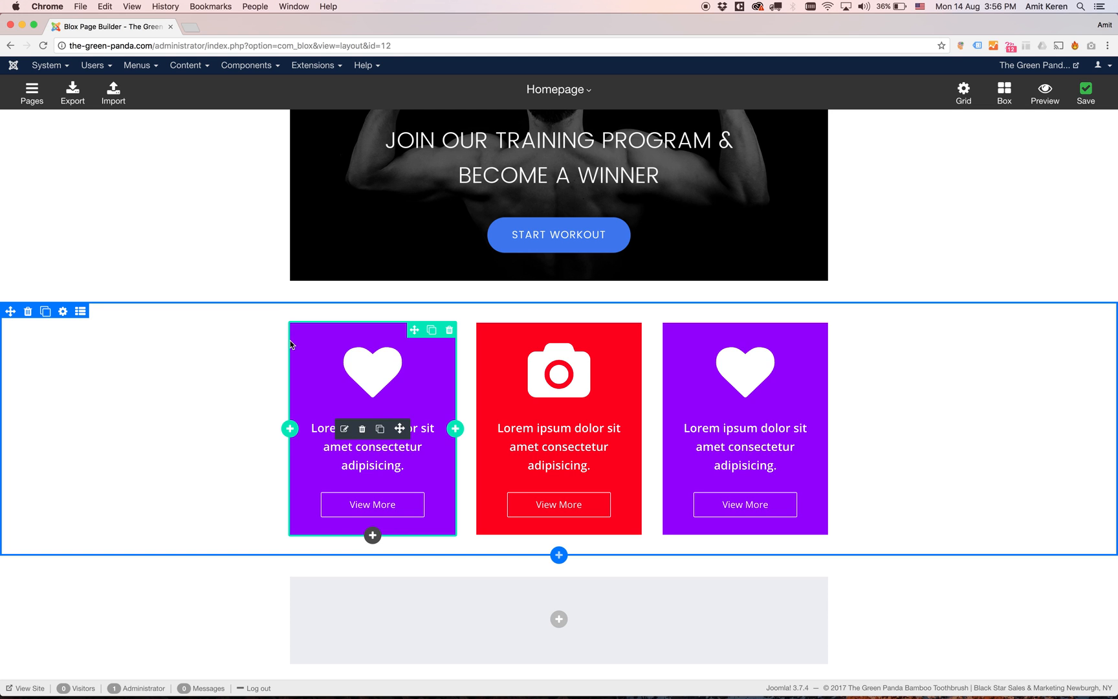
In the banner row's settings, set Row Container Width to 1170px and update
left_click(62, 312)
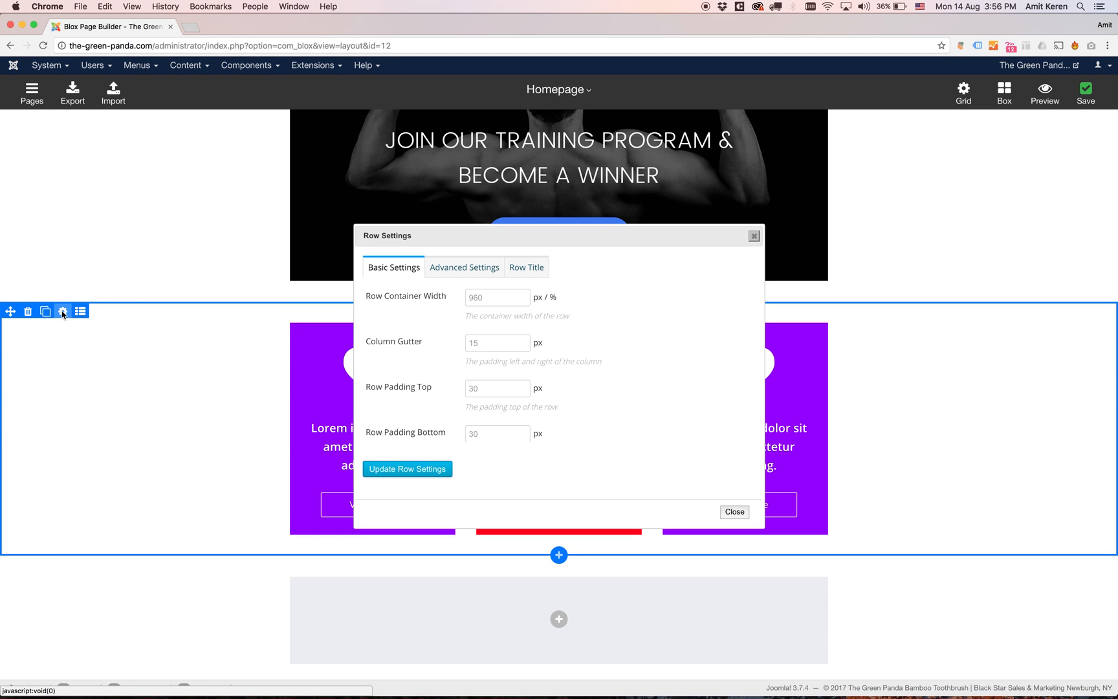
left_click(497, 298)
type("11")
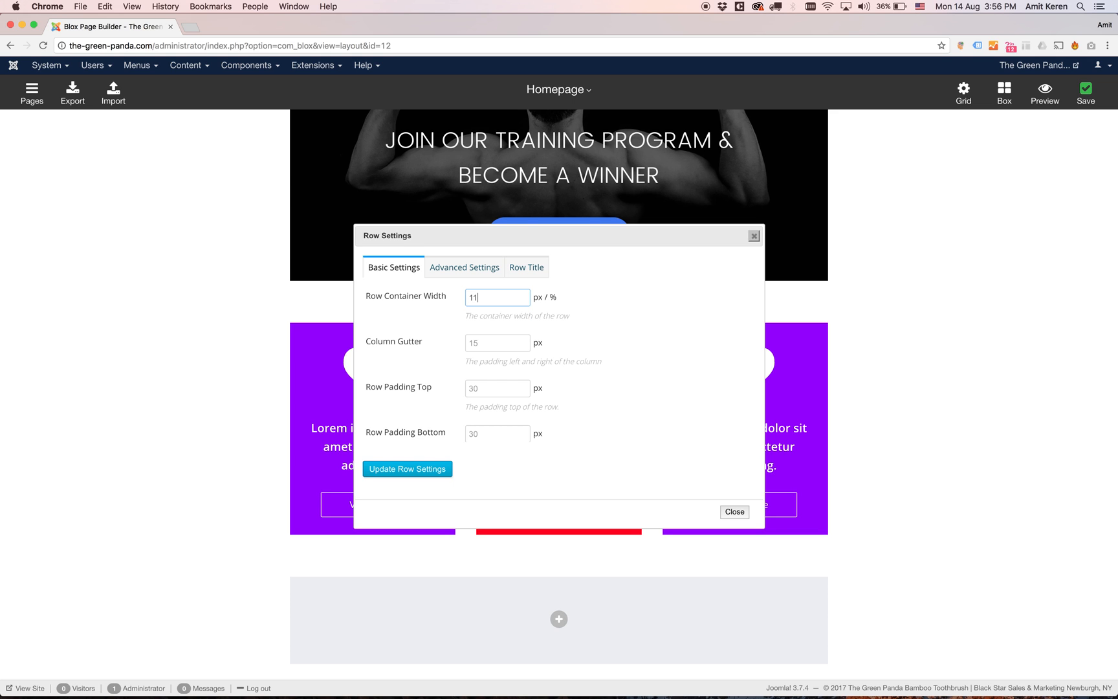
type("70")
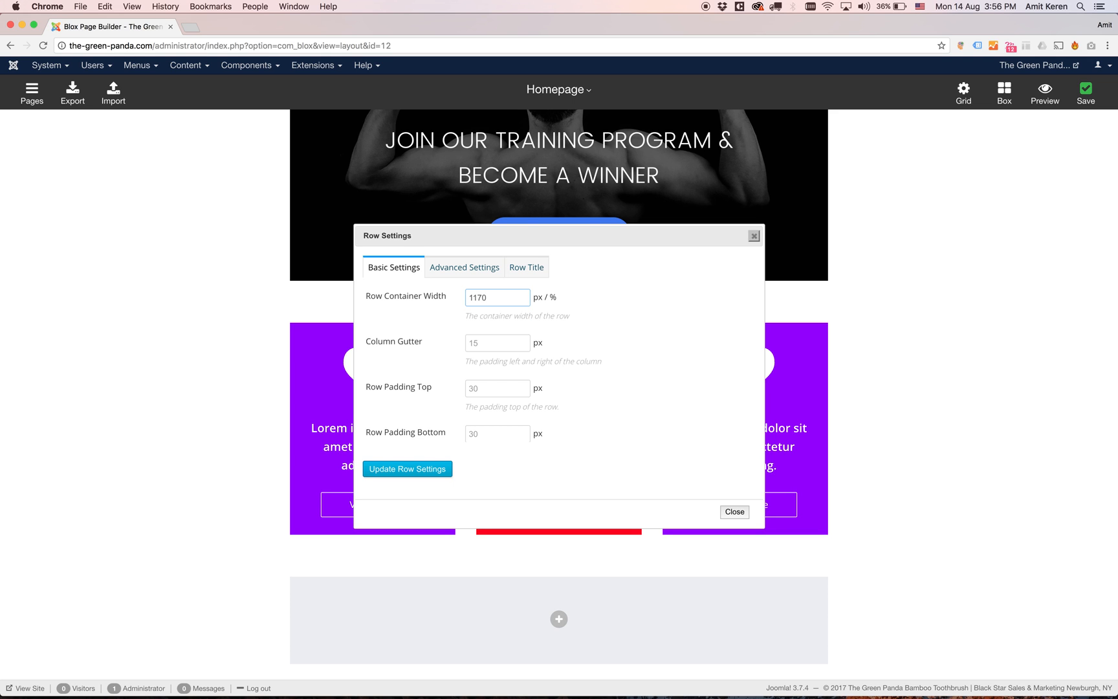
type("px")
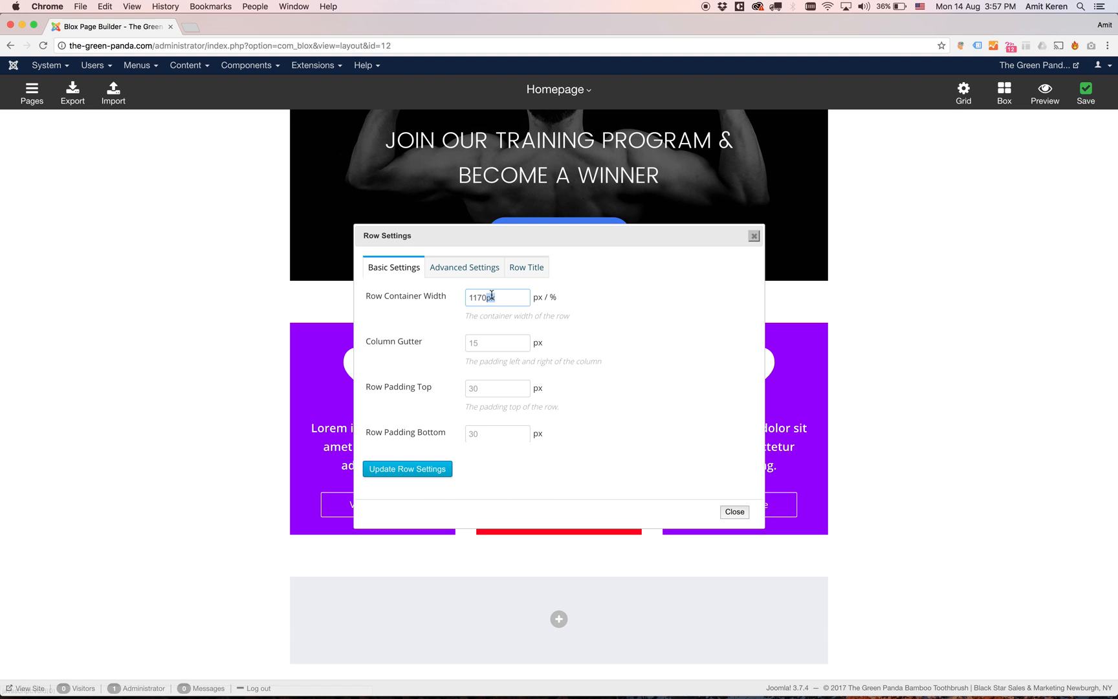
left_click(734, 512)
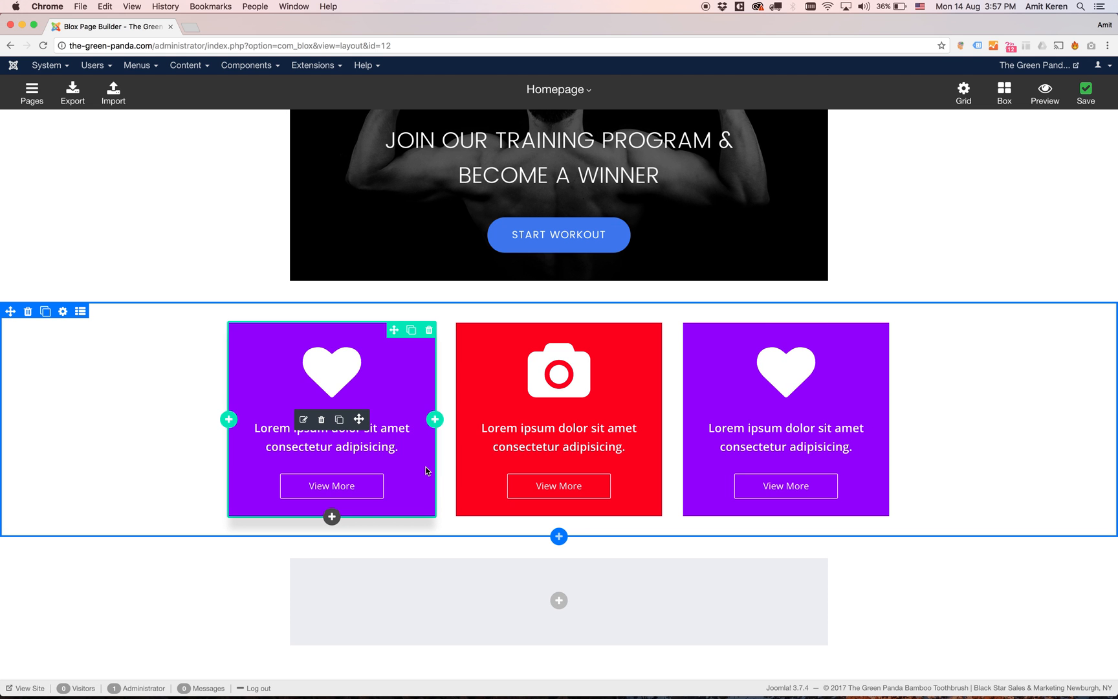
mouse_move(938, 304)
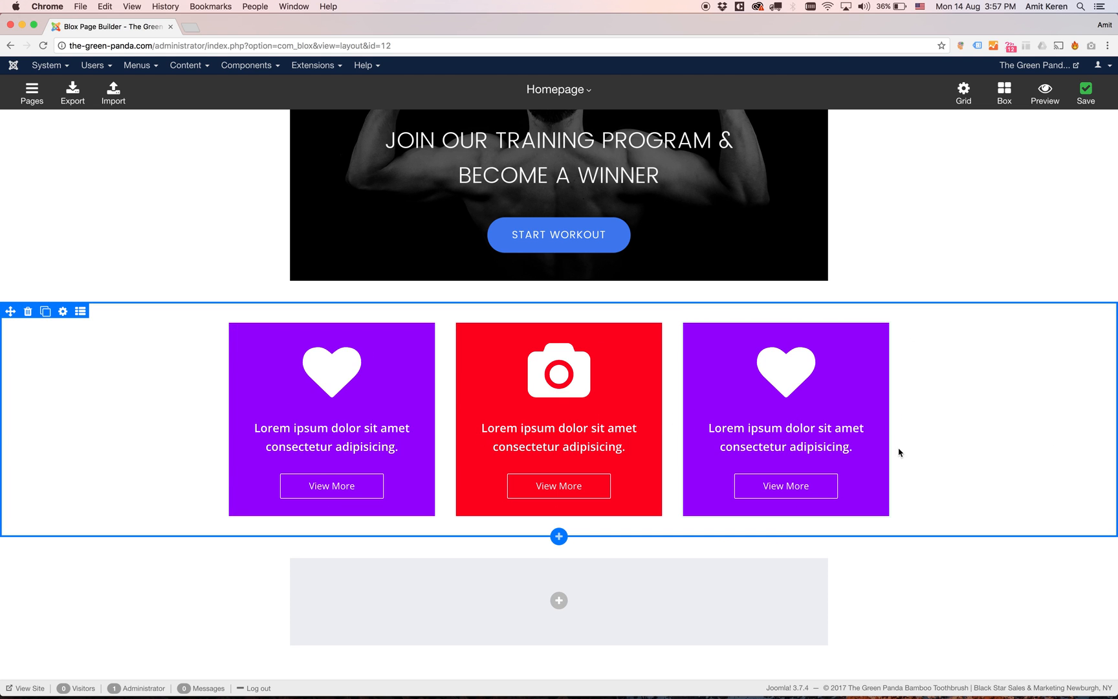
mouse_move(205, 446)
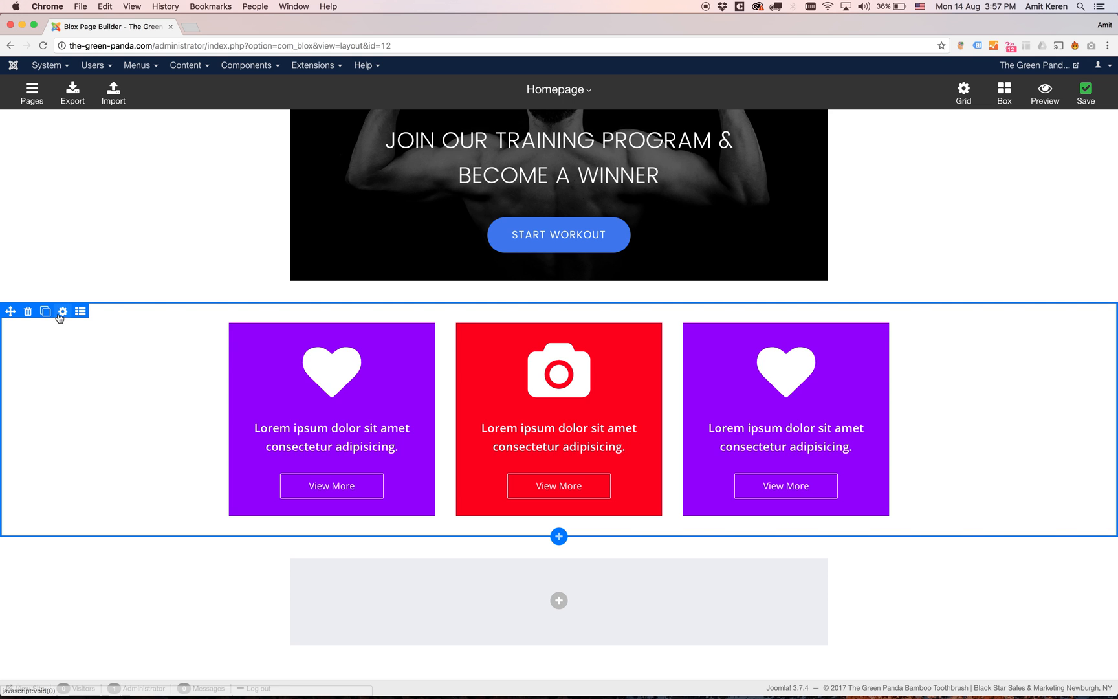
mouse_move(62, 311)
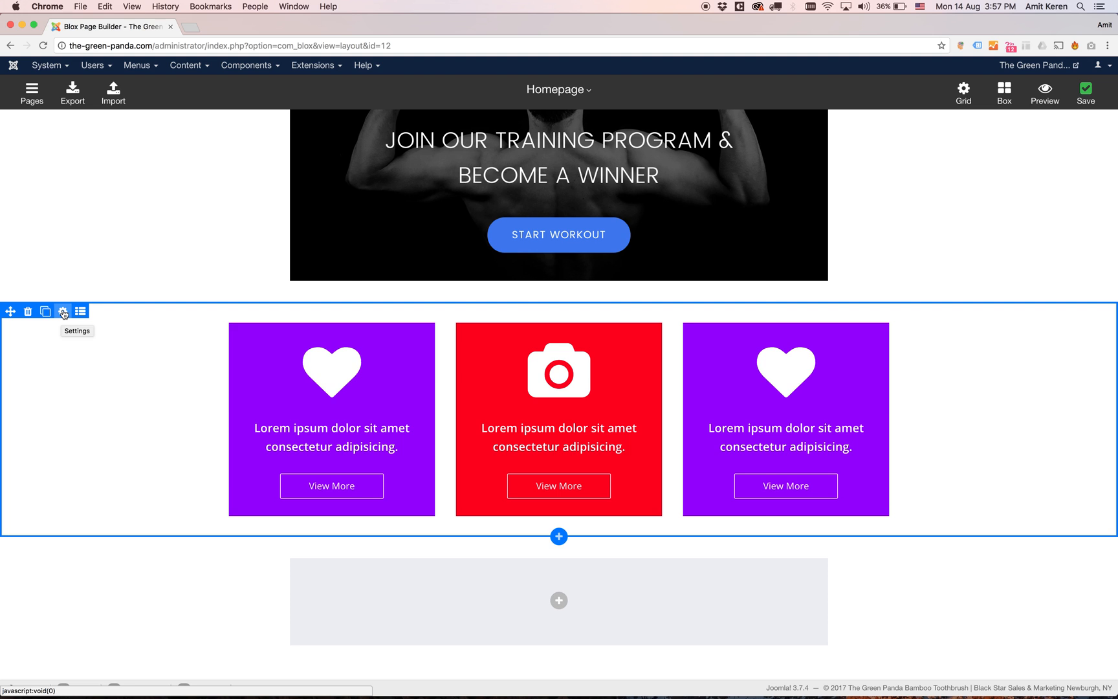
left_click(62, 310)
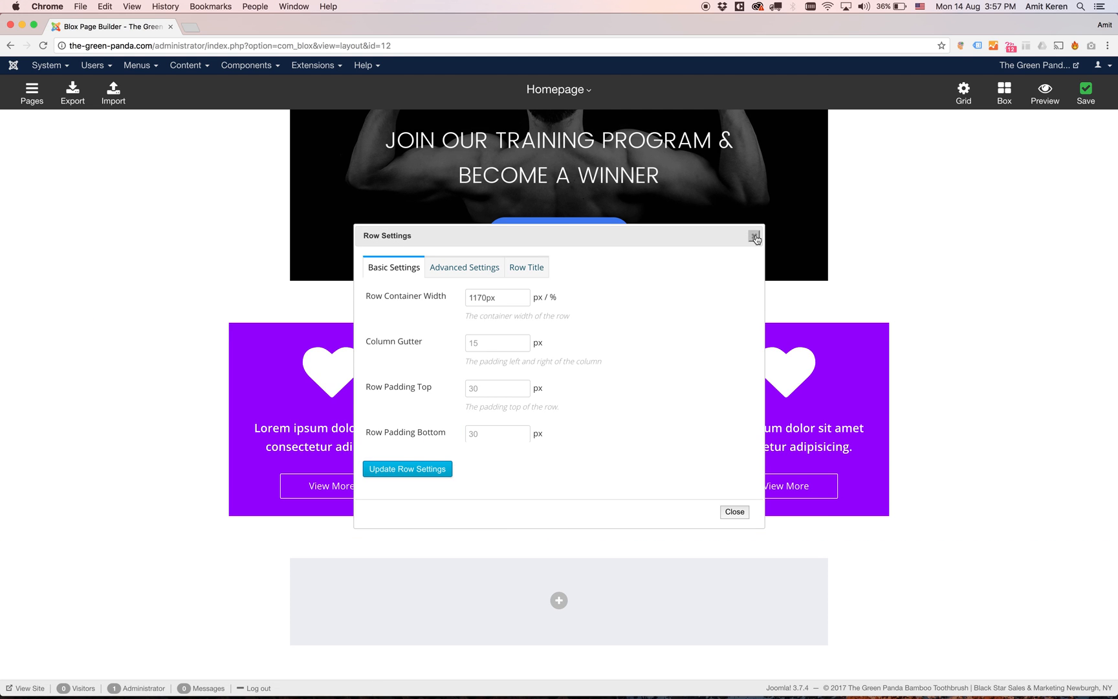
left_click(754, 235)
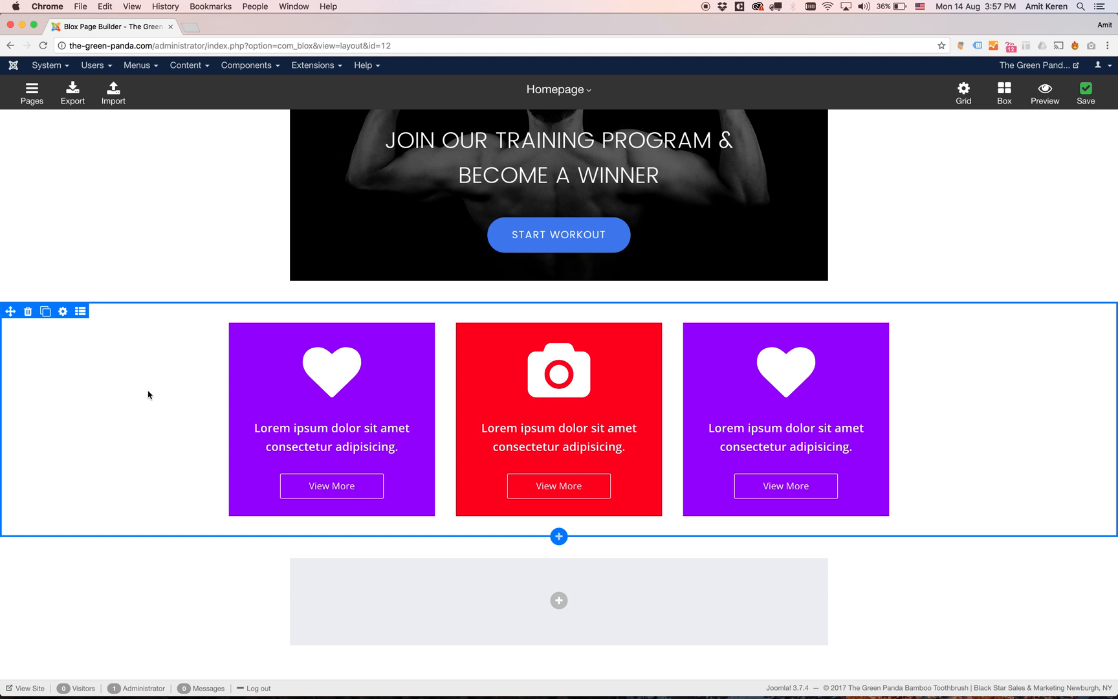
mouse_move(449, 340)
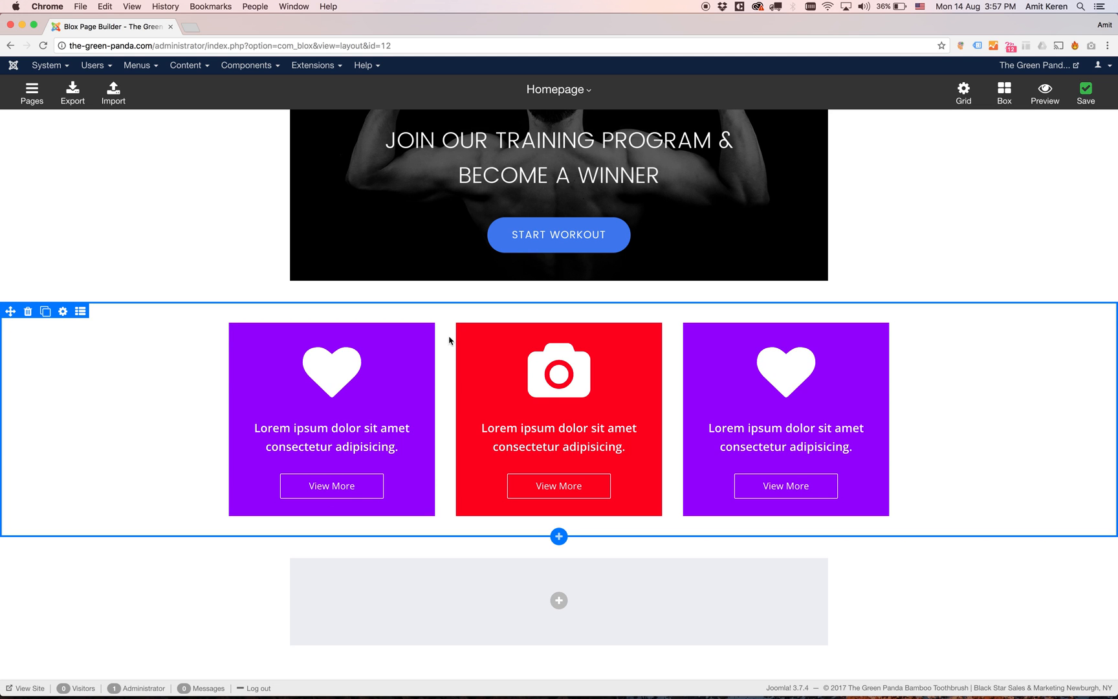
mouse_move(540, 310)
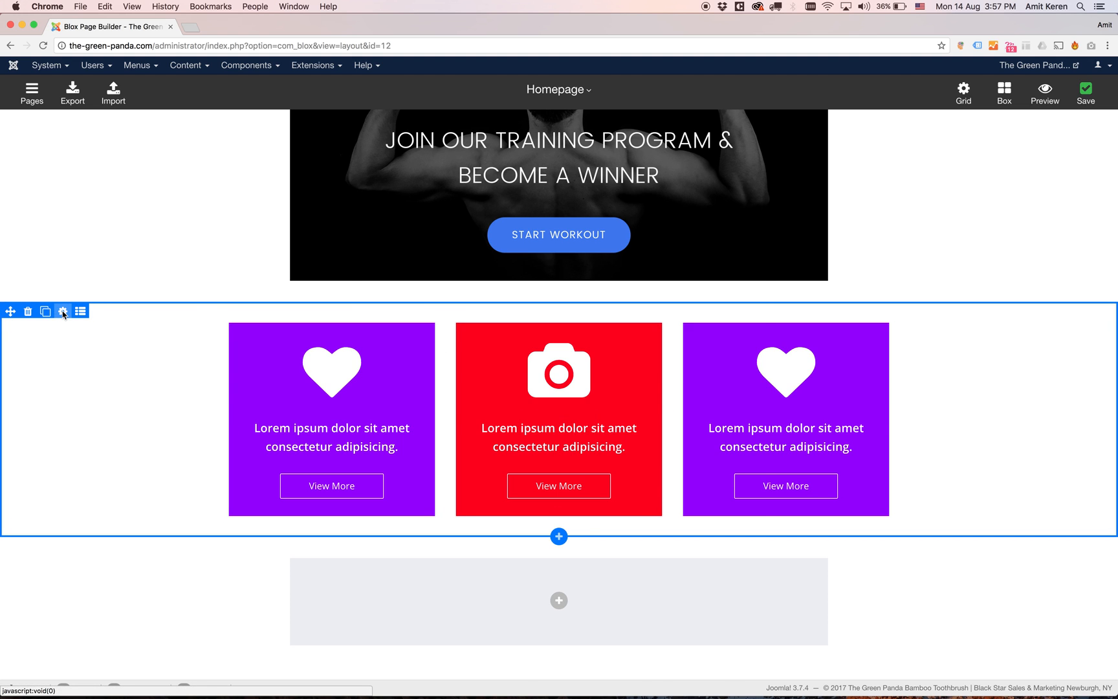
Set the banner row's Column Gutter to 5px so the three banners sit closer
left_click(63, 311)
type("5")
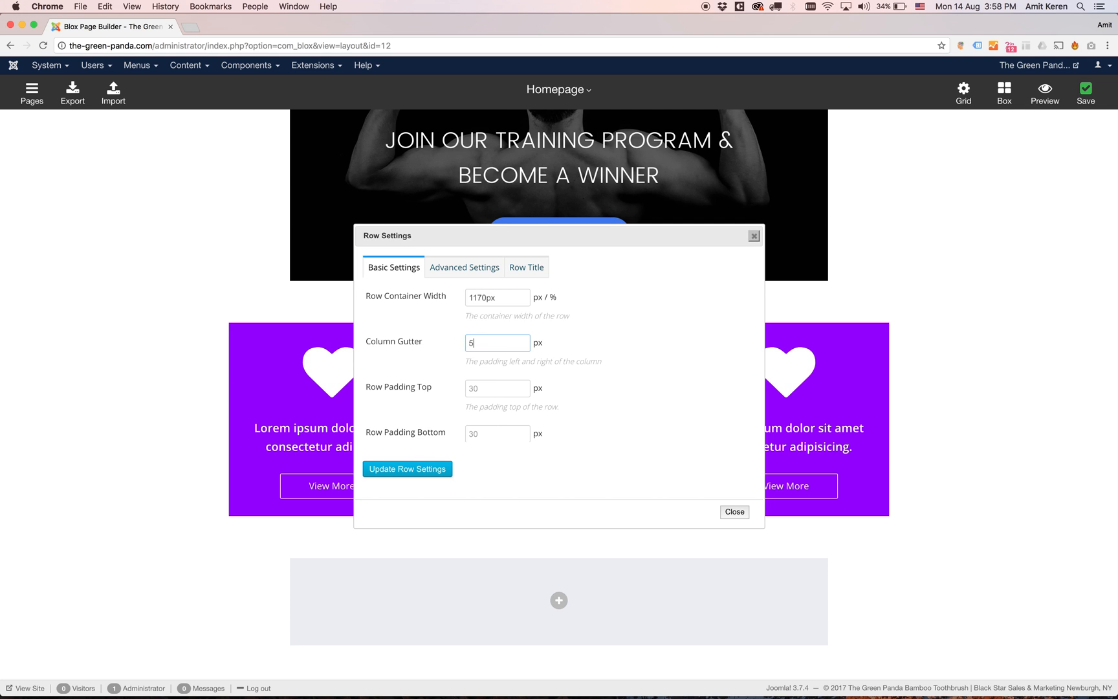
left_click(407, 468)
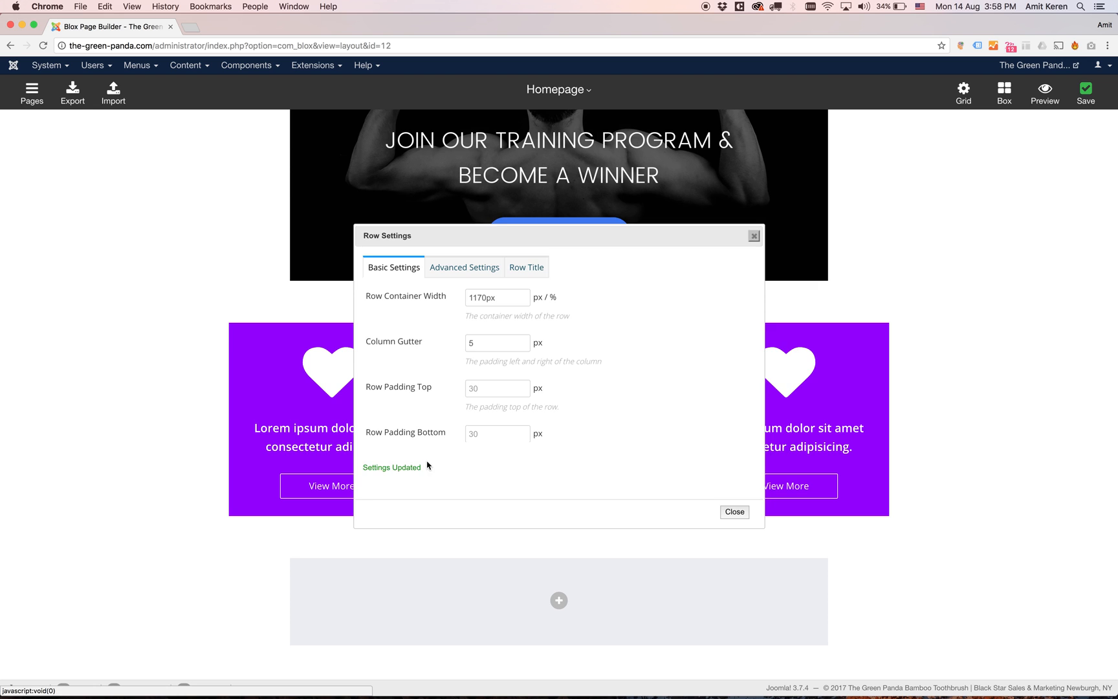
left_click(734, 512)
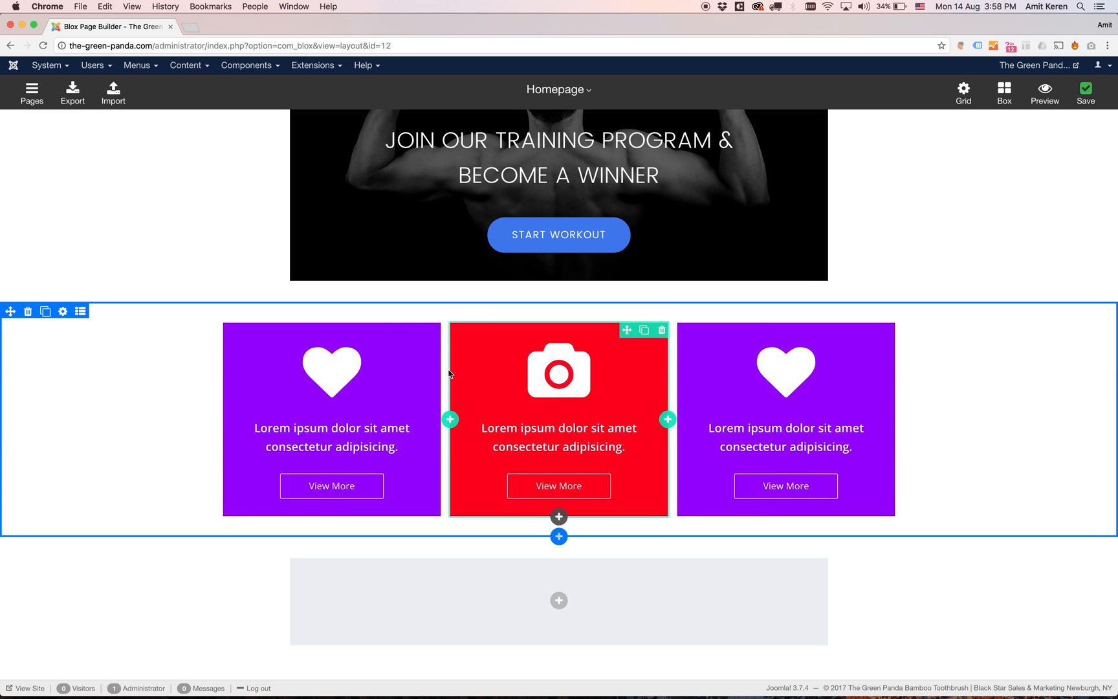
mouse_move(445, 387)
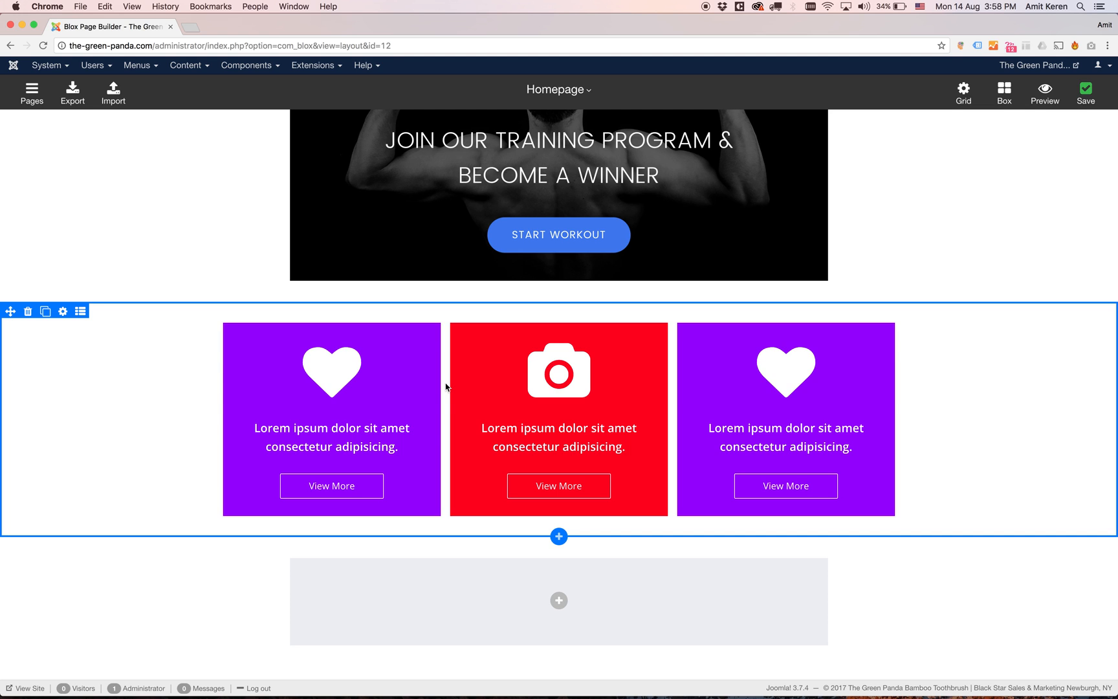
mouse_move(62, 311)
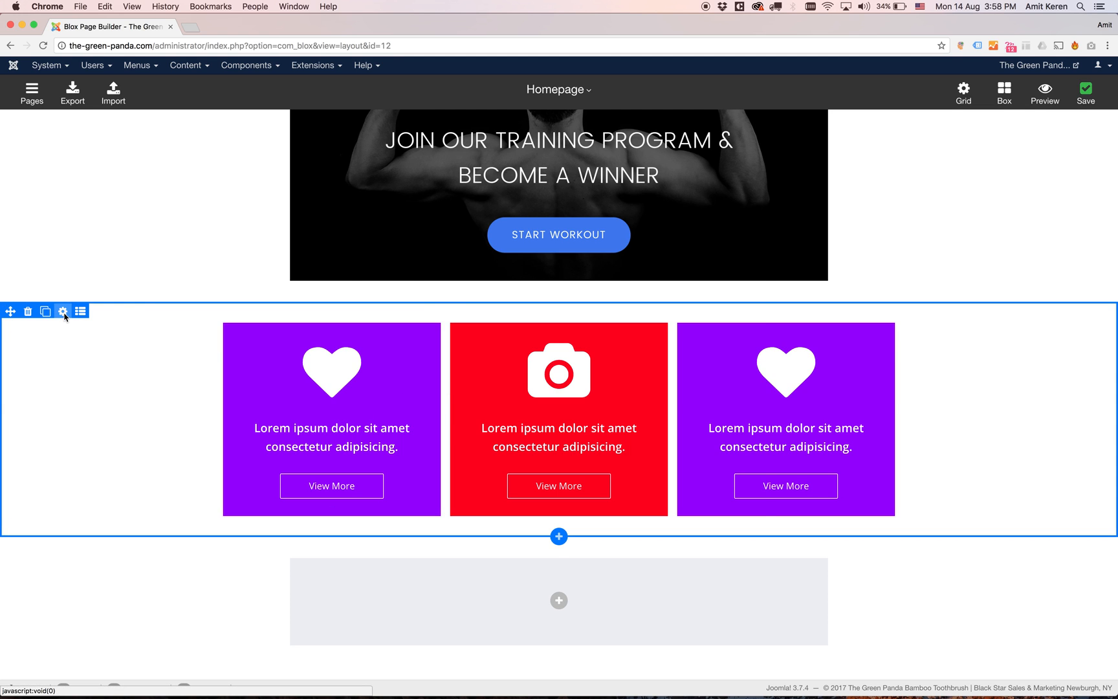
Set the banner row's Column Gutter back to 30px, spacing the banners apart
left_click(62, 311)
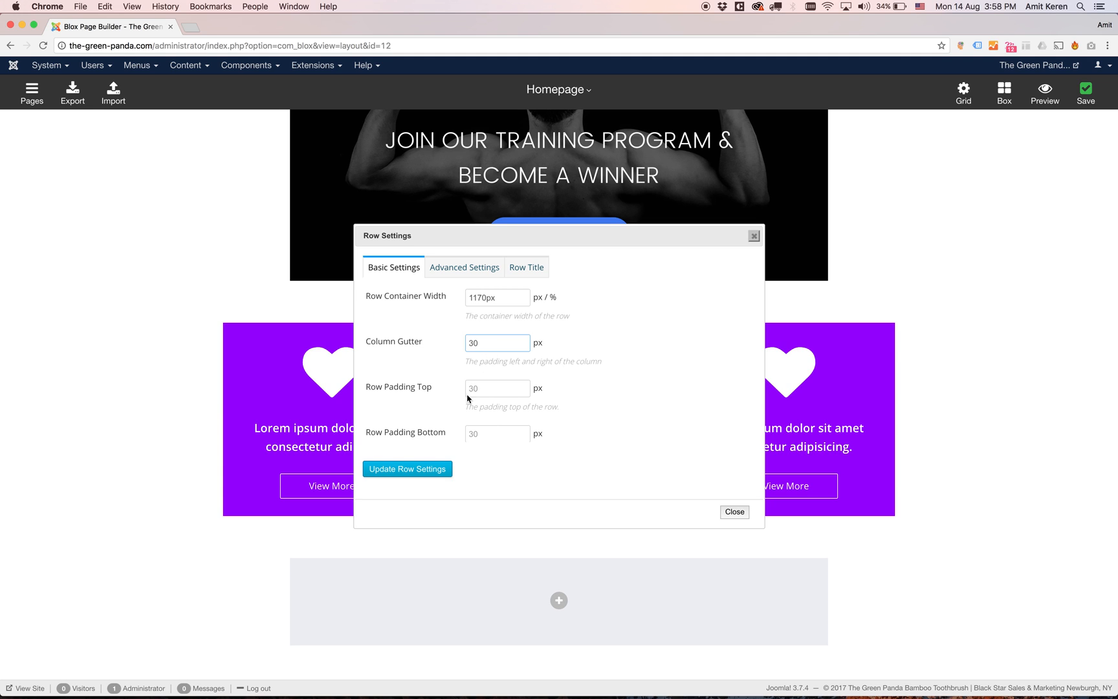
left_click(734, 511)
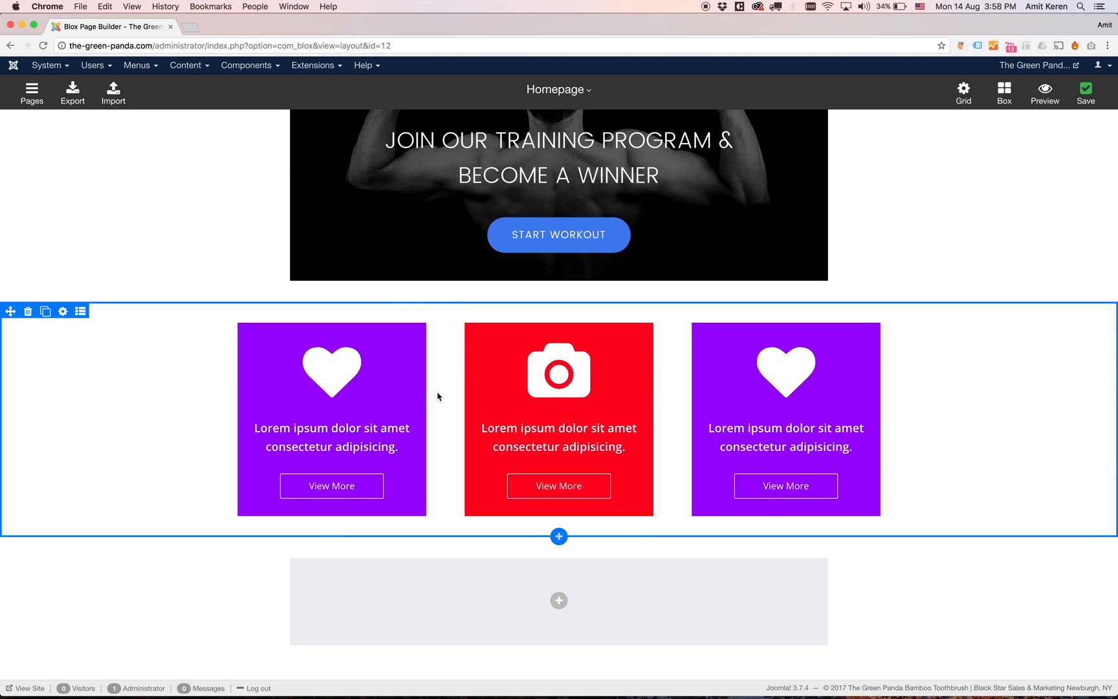
mouse_move(430, 462)
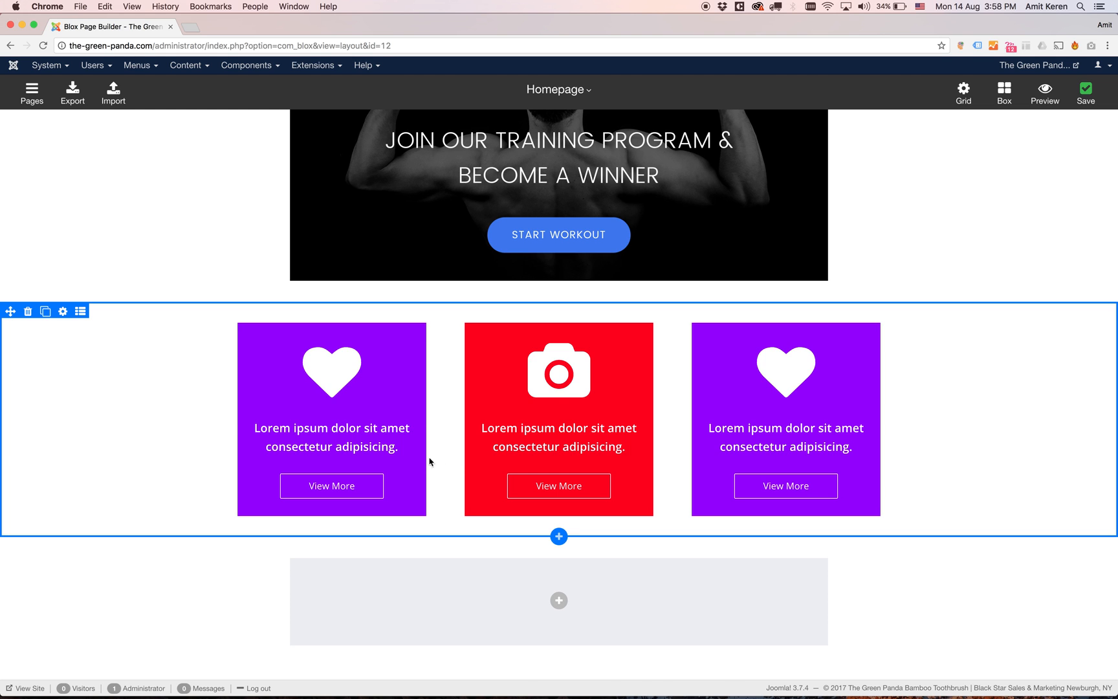
Set the banner row's Row Background Color to orange #ffc04d and update
left_click(62, 311)
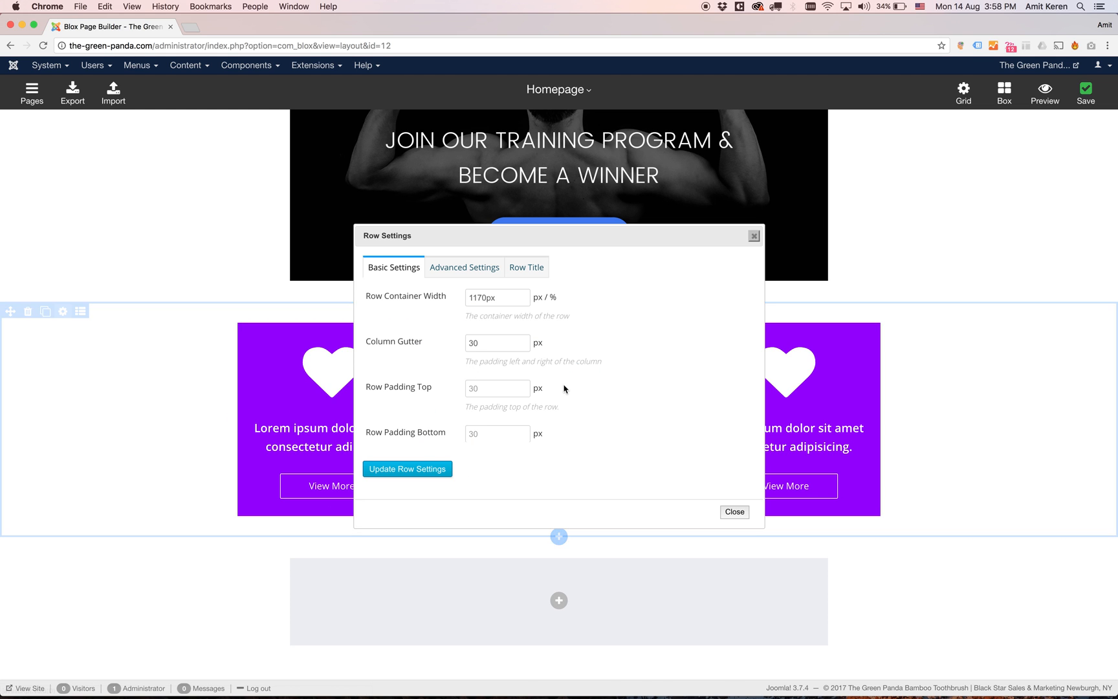
scroll("down", 3)
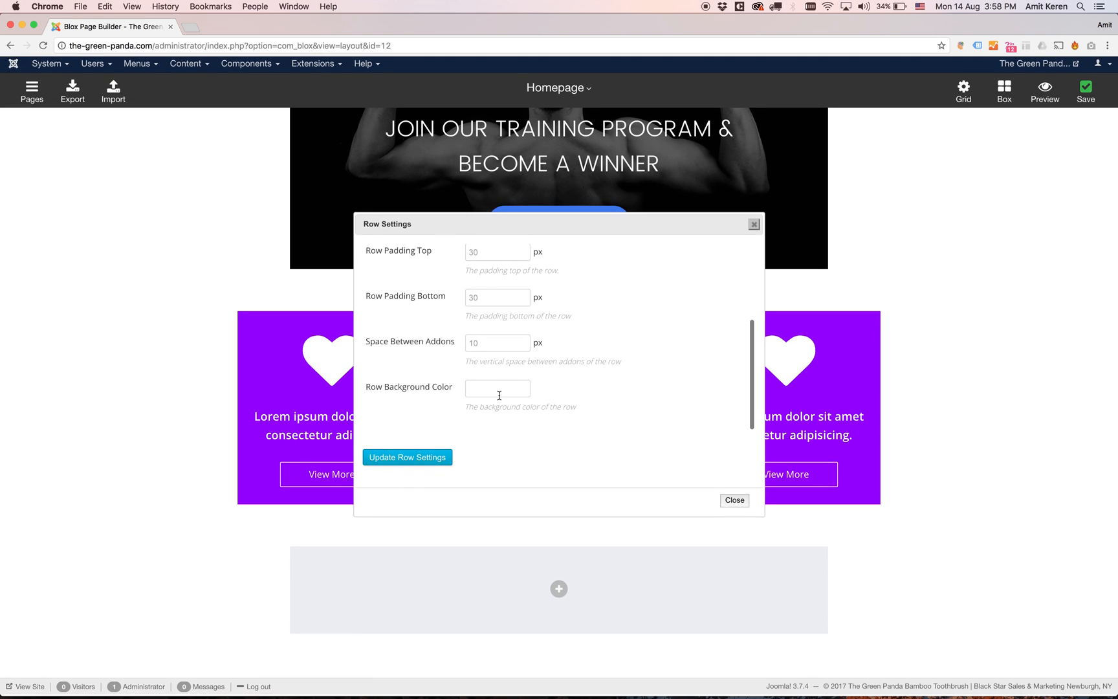
left_click(497, 389)
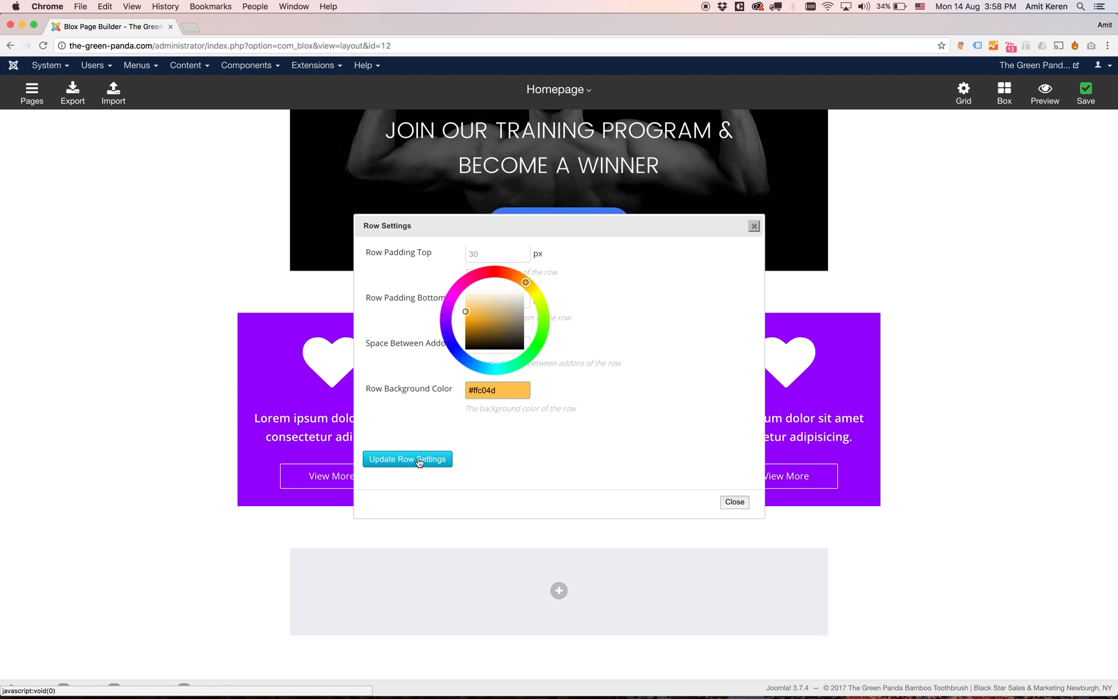
left_click(407, 458)
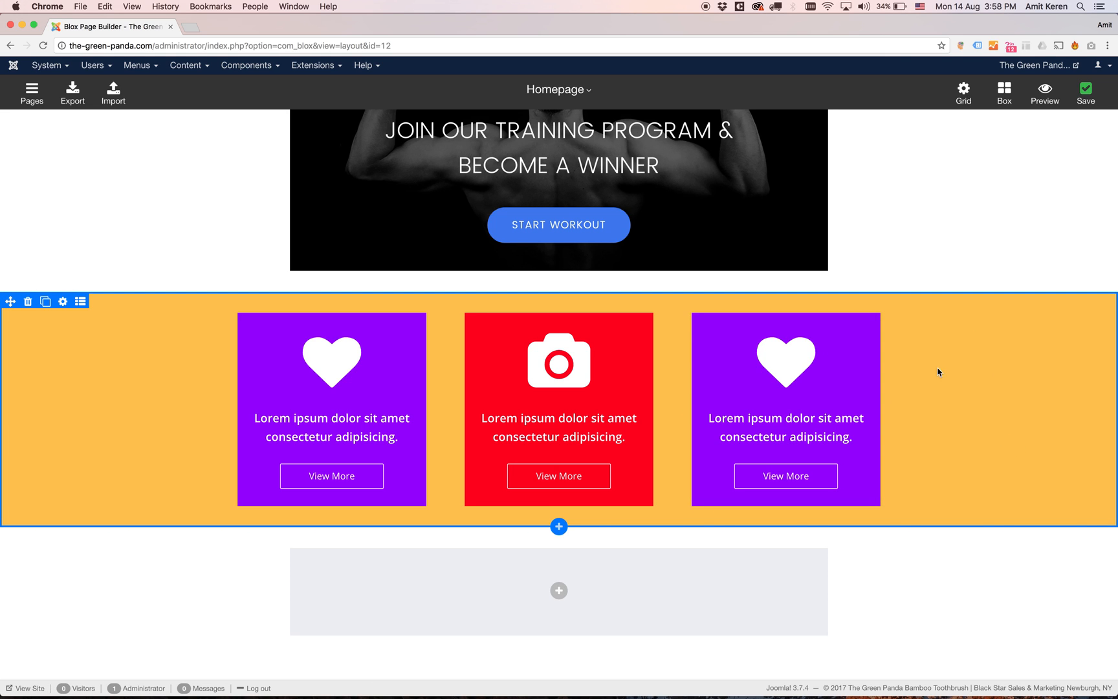
mouse_move(985, 344)
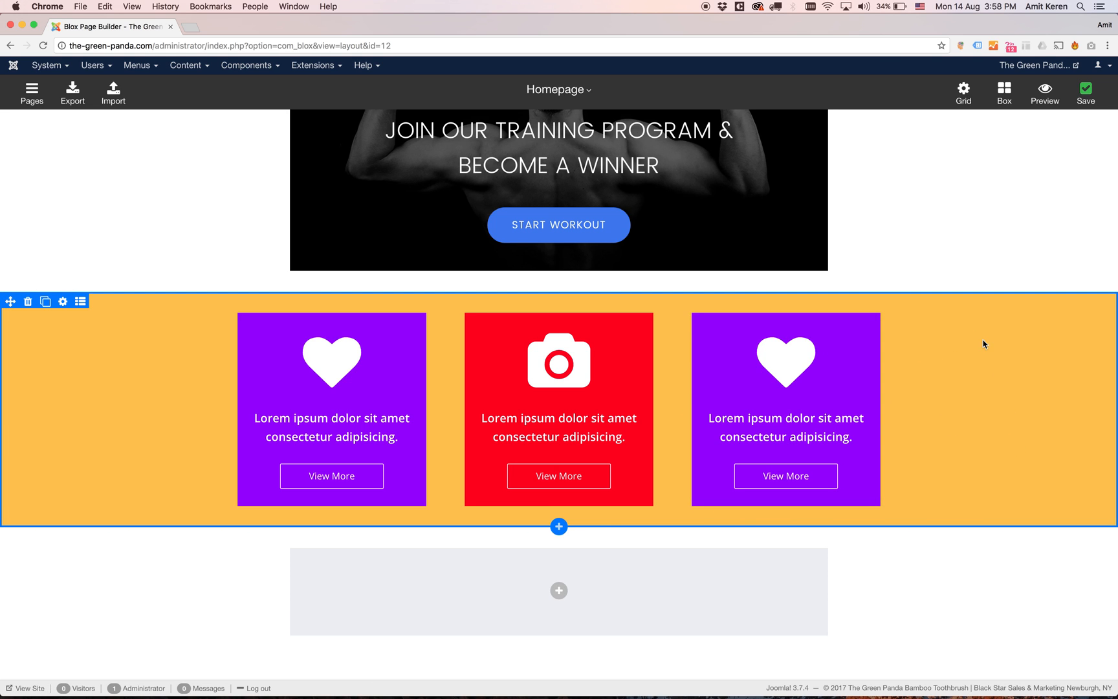
mouse_move(502, 306)
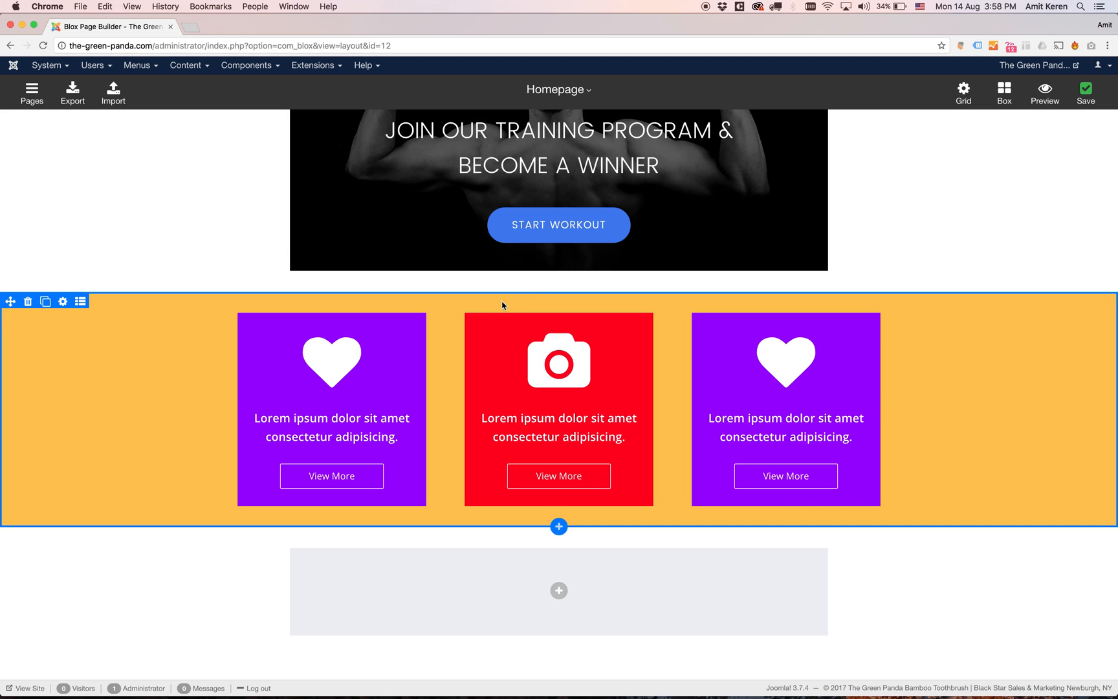
mouse_move(520, 307)
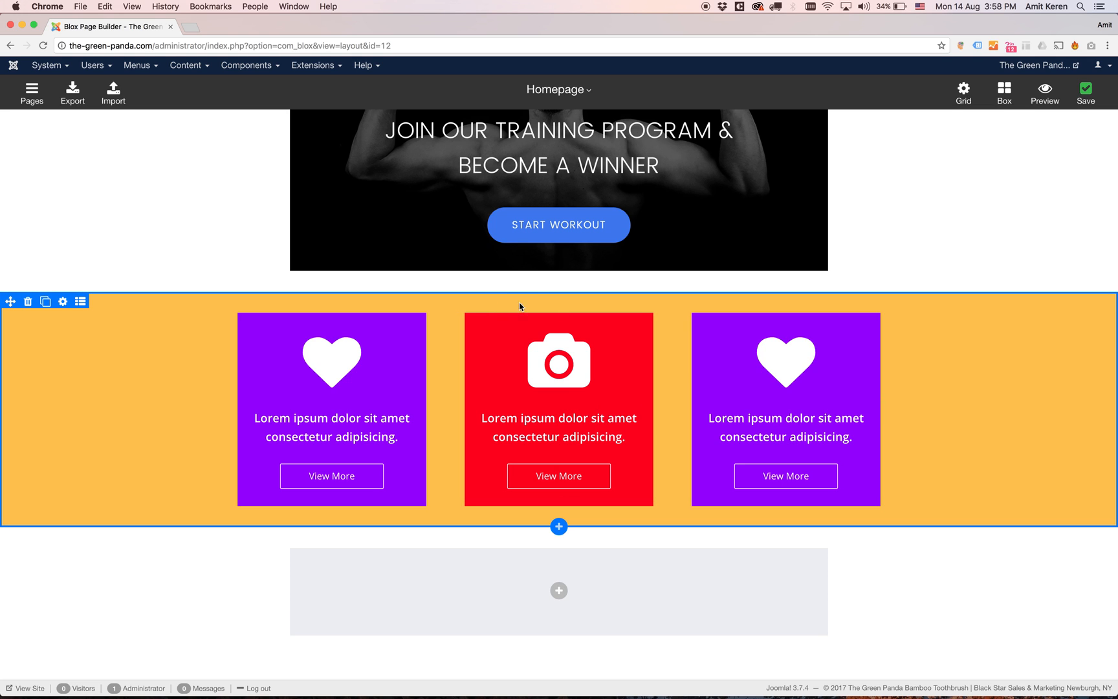
mouse_move(601, 522)
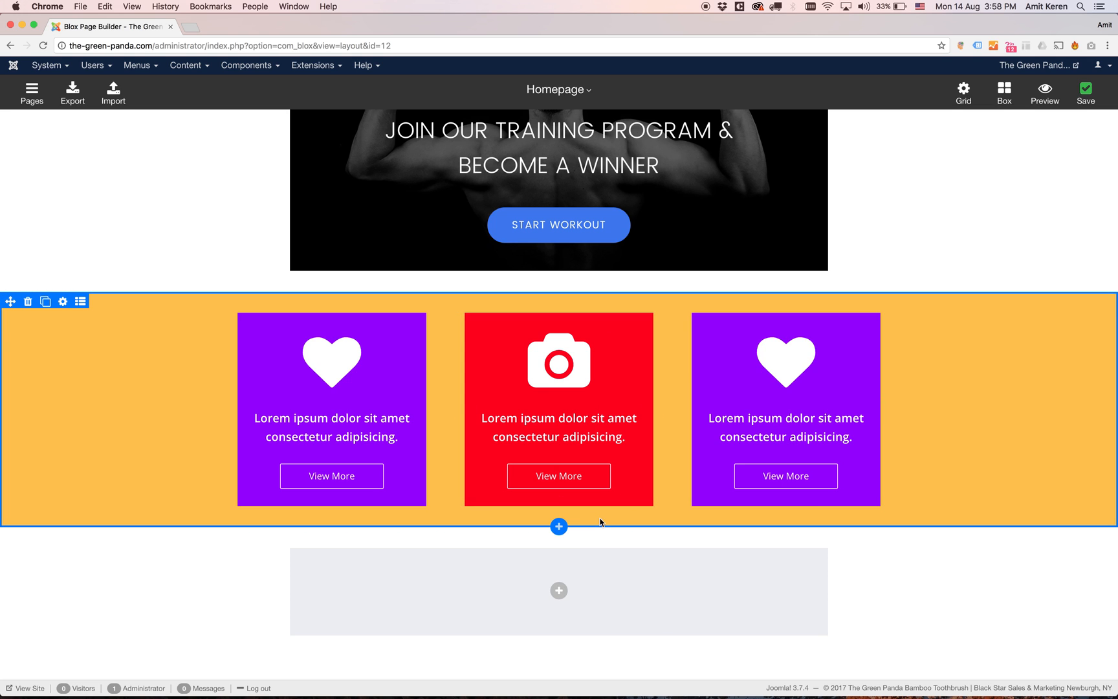
Set the orange banner row's top and bottom padding to 100 px and apply it
left_click(62, 302)
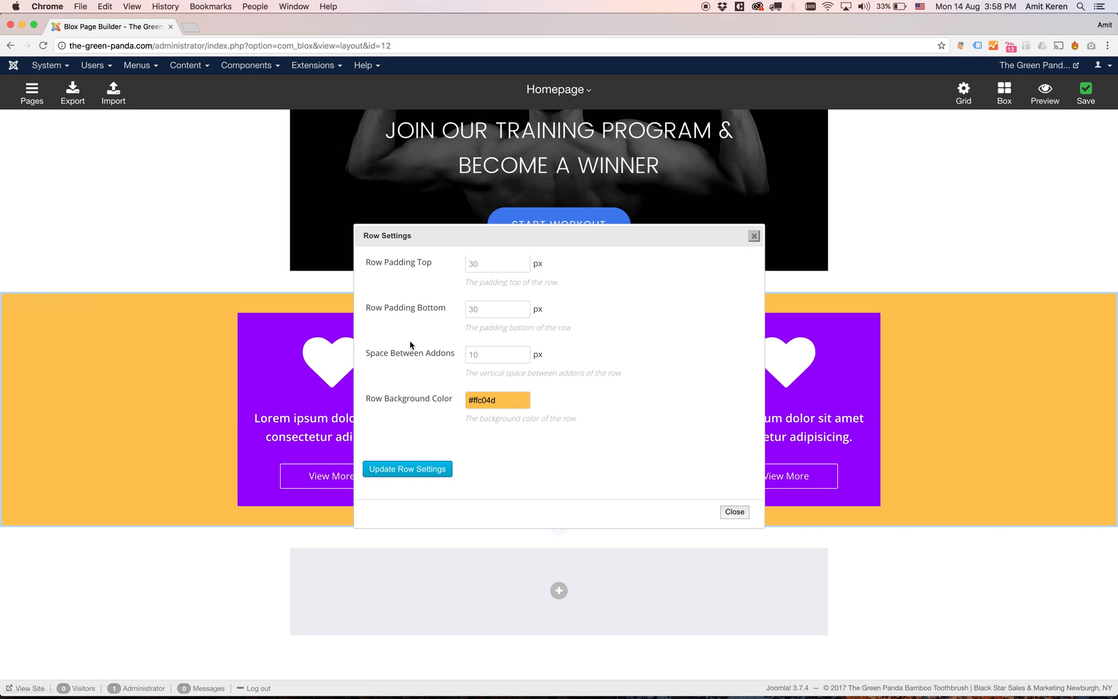
scroll("up", 3)
type("1")
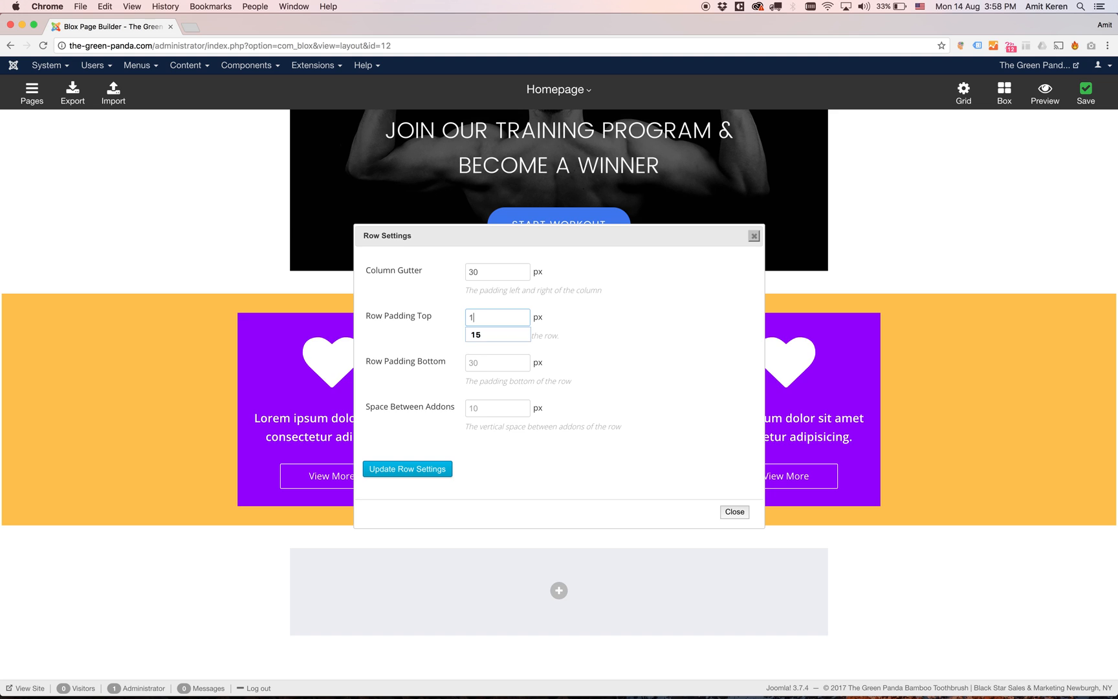
type("00")
left_click(498, 362)
type("100")
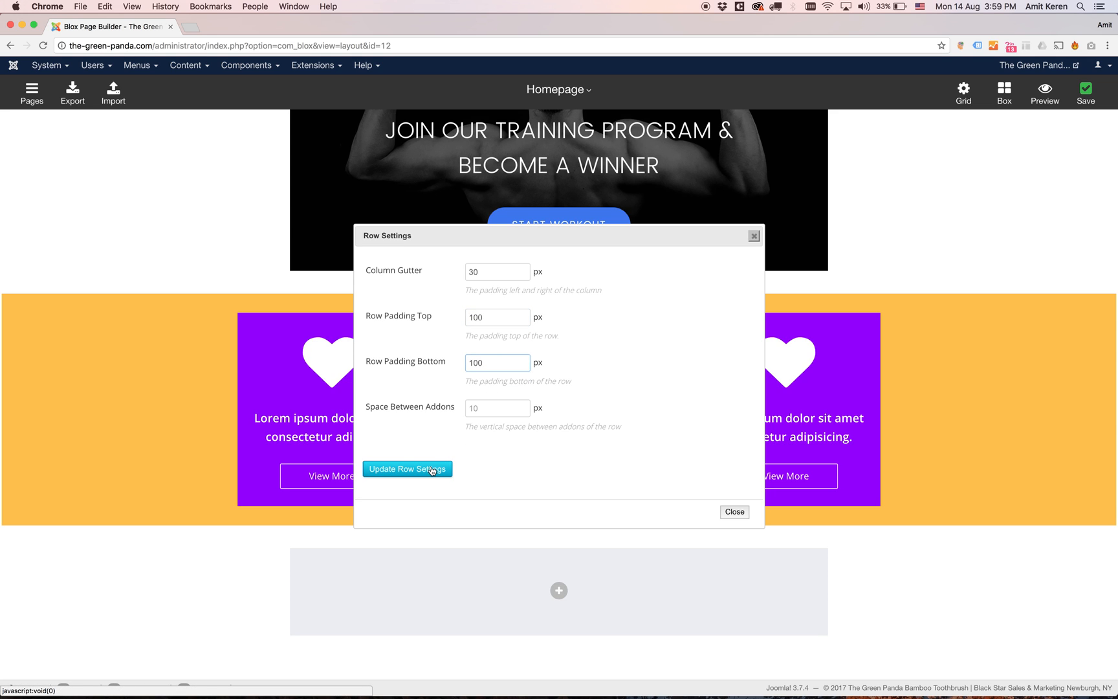
left_click(408, 468)
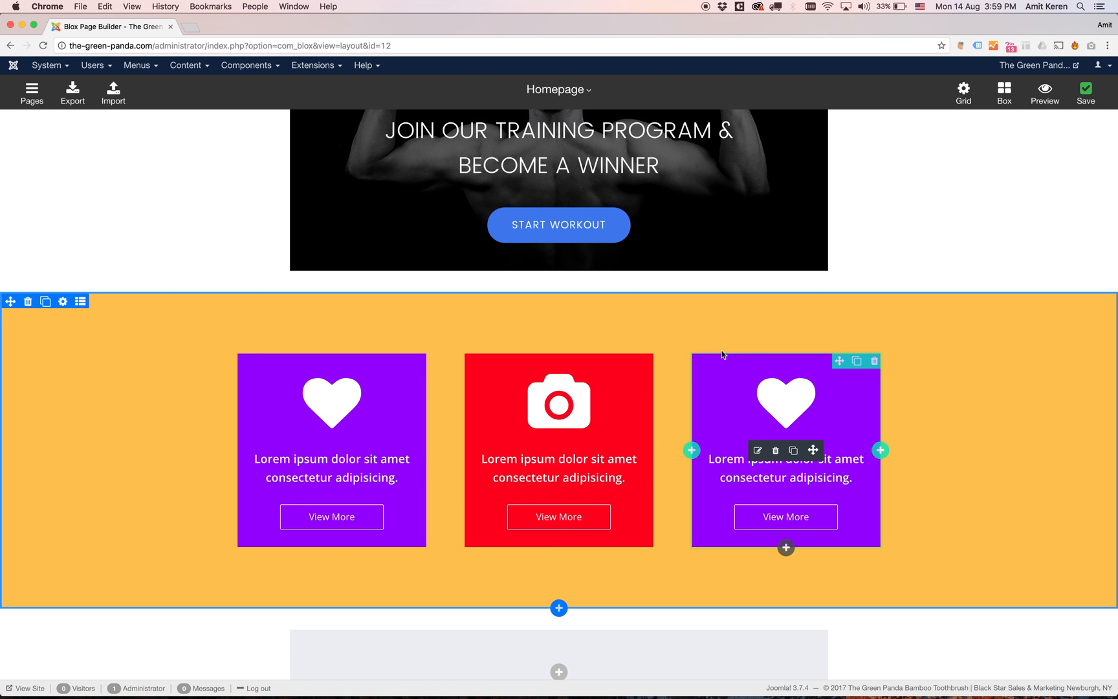
mouse_move(991, 453)
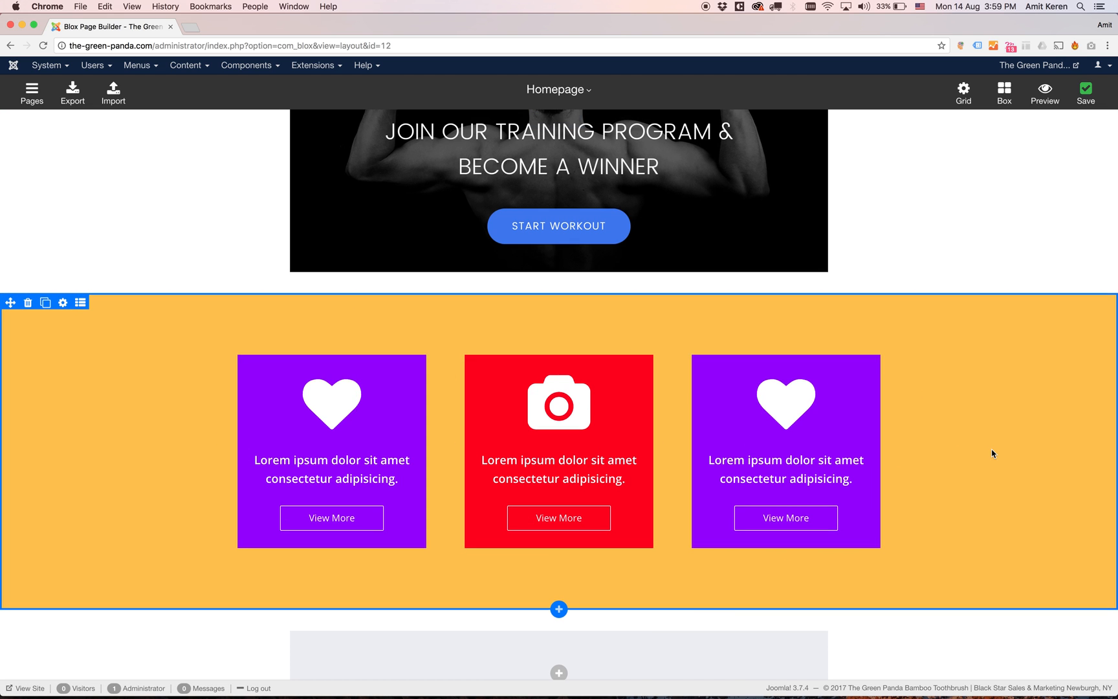
Set the NEVER QUIT hero row to 100% container width with zero gutter and padding
scroll("up", 3)
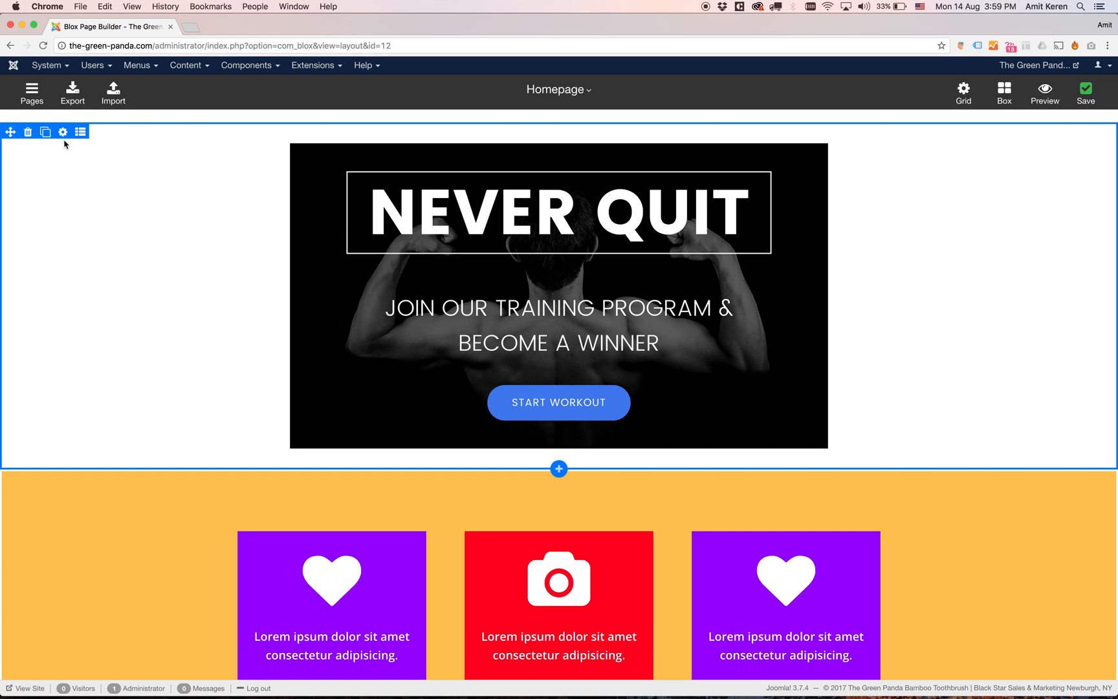
left_click(62, 132)
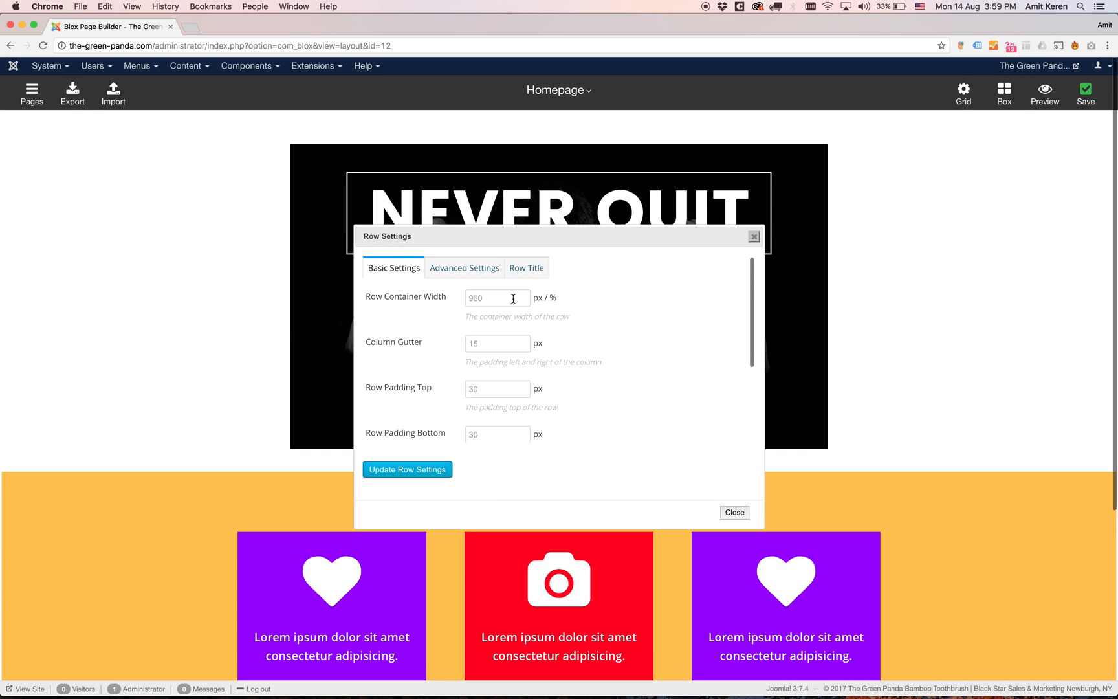
left_click(497, 298)
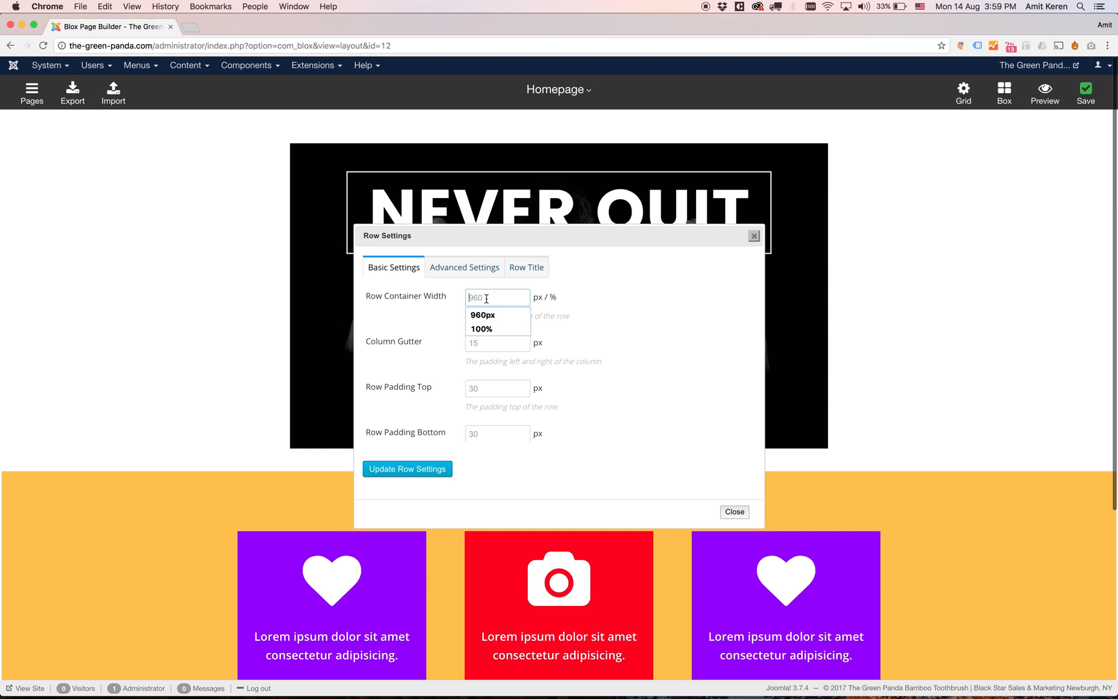
left_click(482, 329)
type("0")
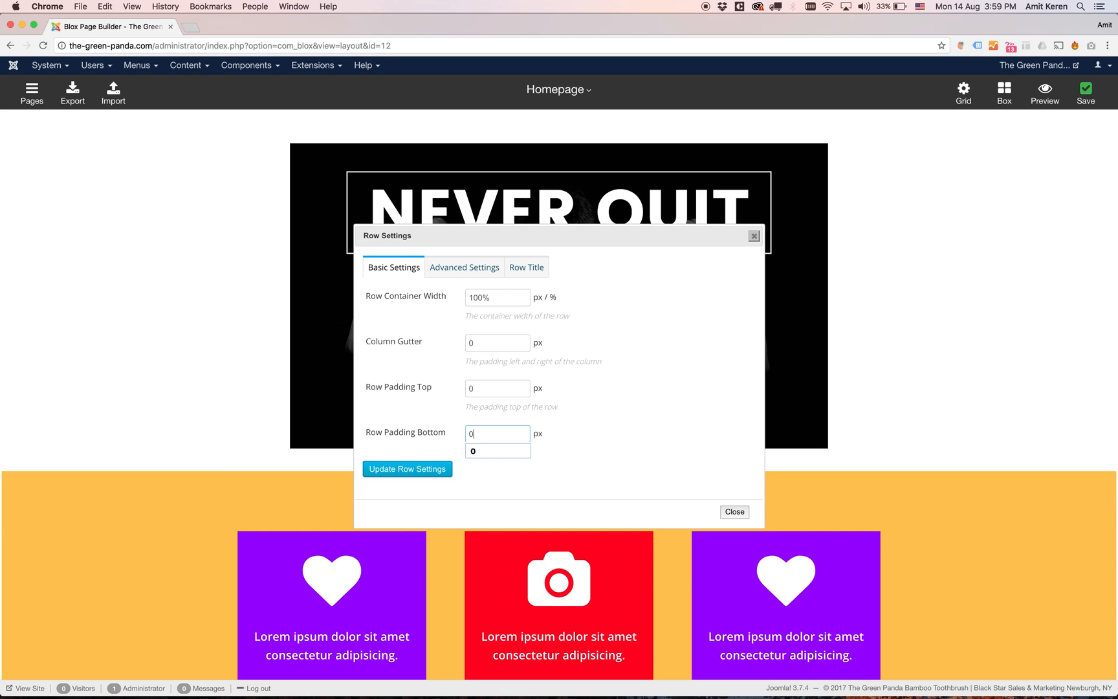
left_click(407, 469)
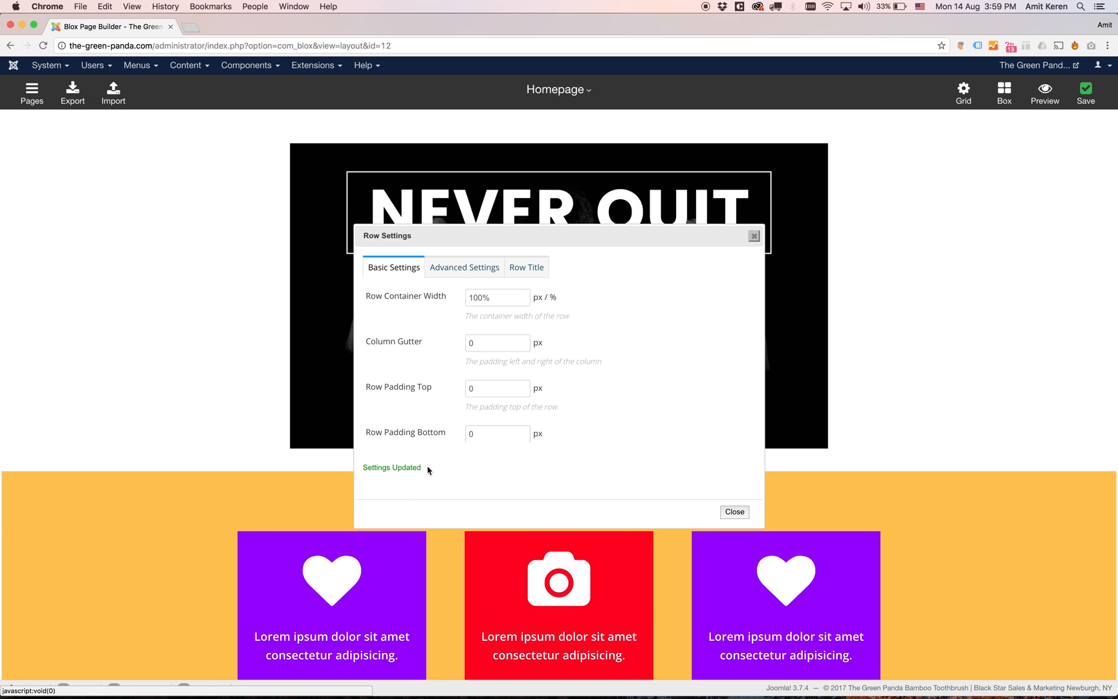
left_click(733, 511)
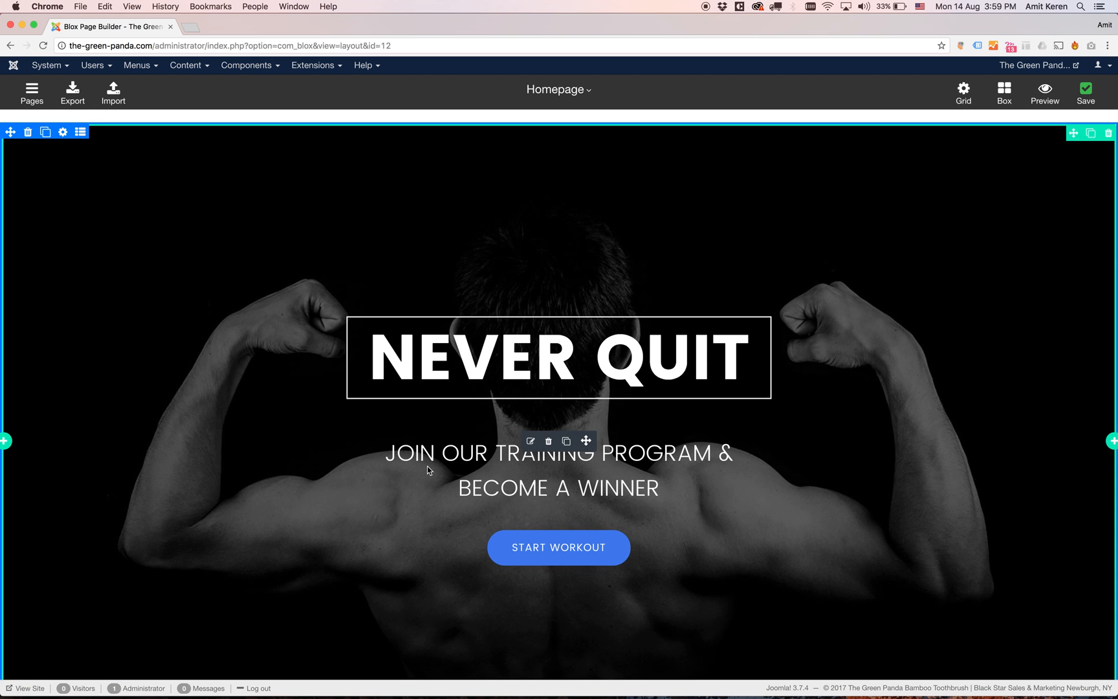
mouse_move(993, 530)
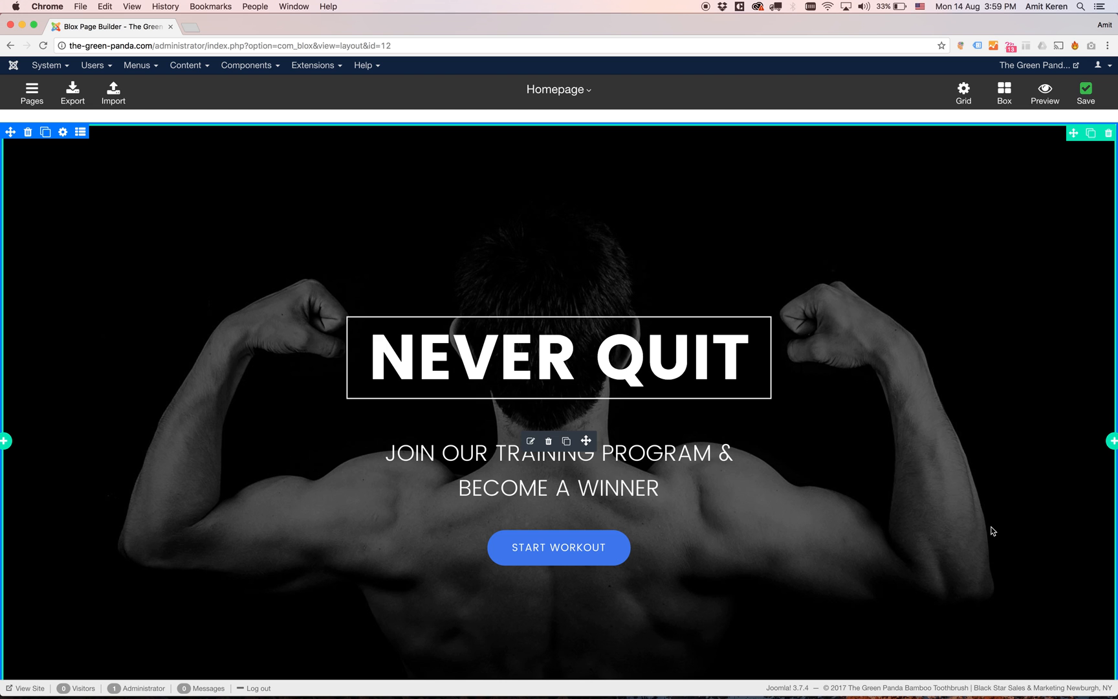
scroll("down", 3)
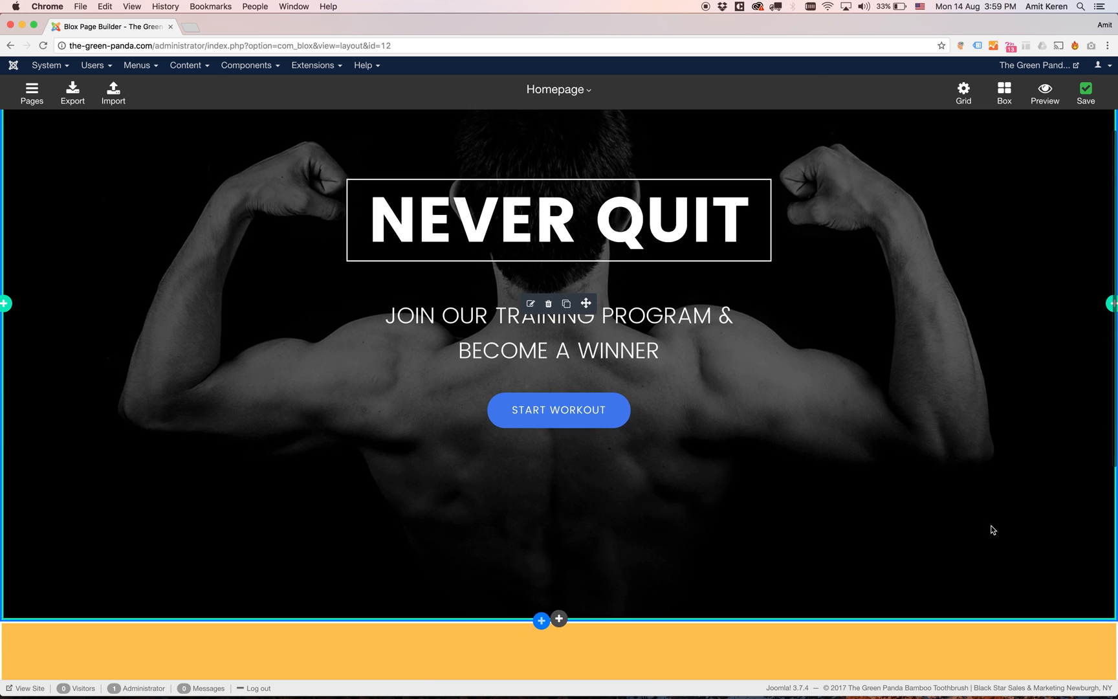
scroll("down", 3)
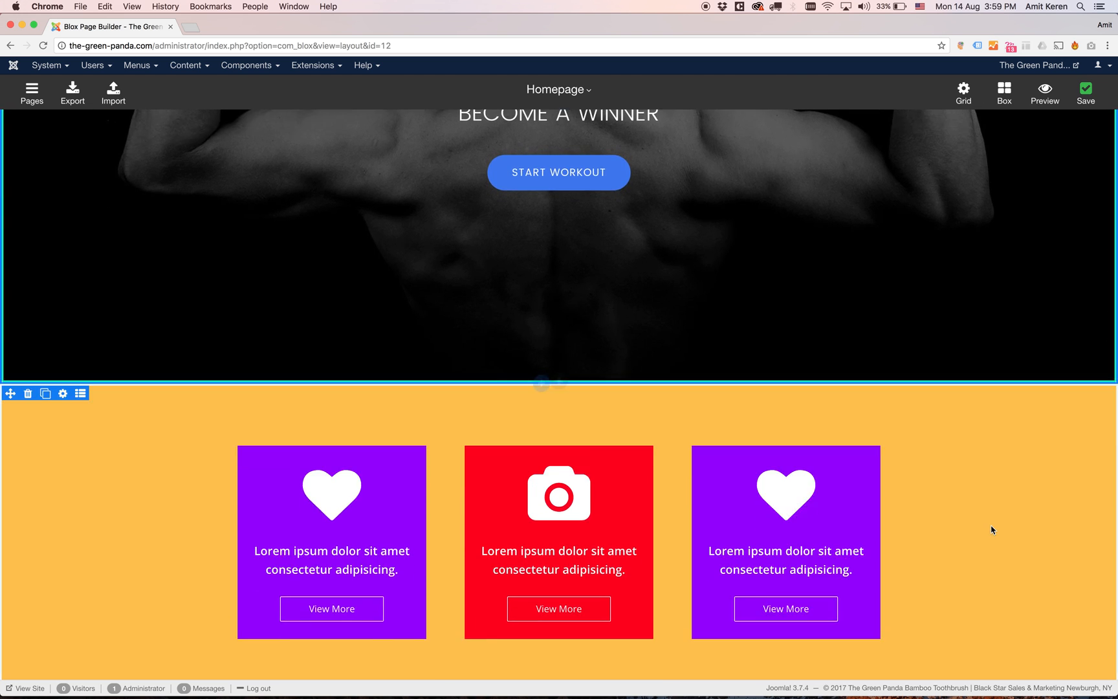
scroll("down", 3)
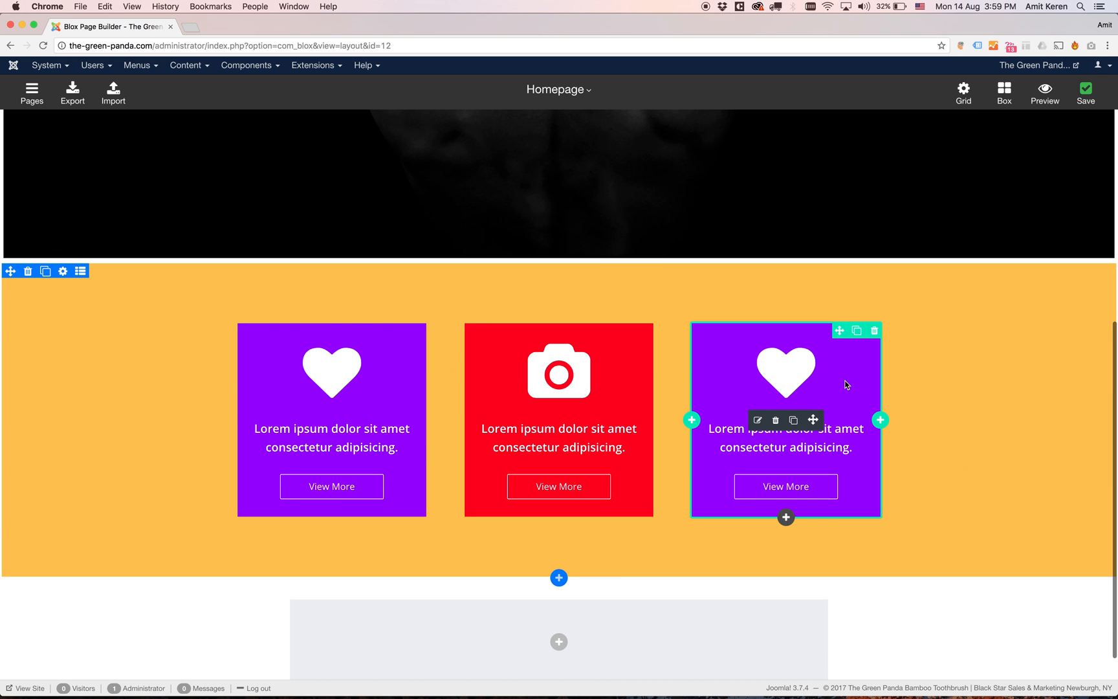
mouse_move(602, 310)
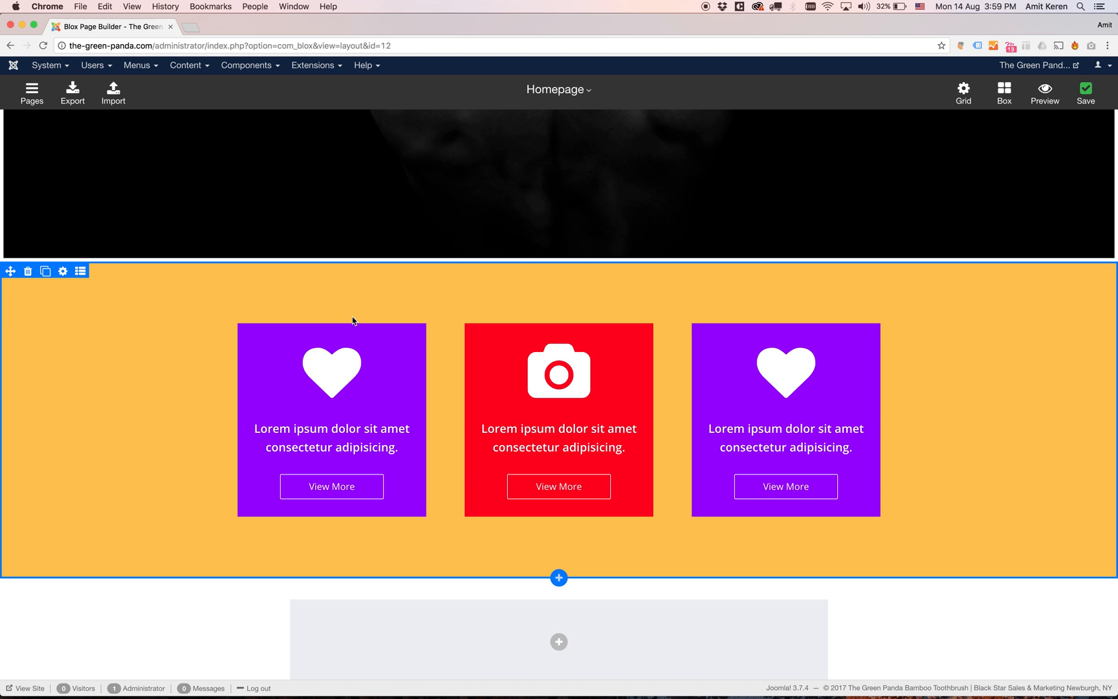
mouse_move(414, 318)
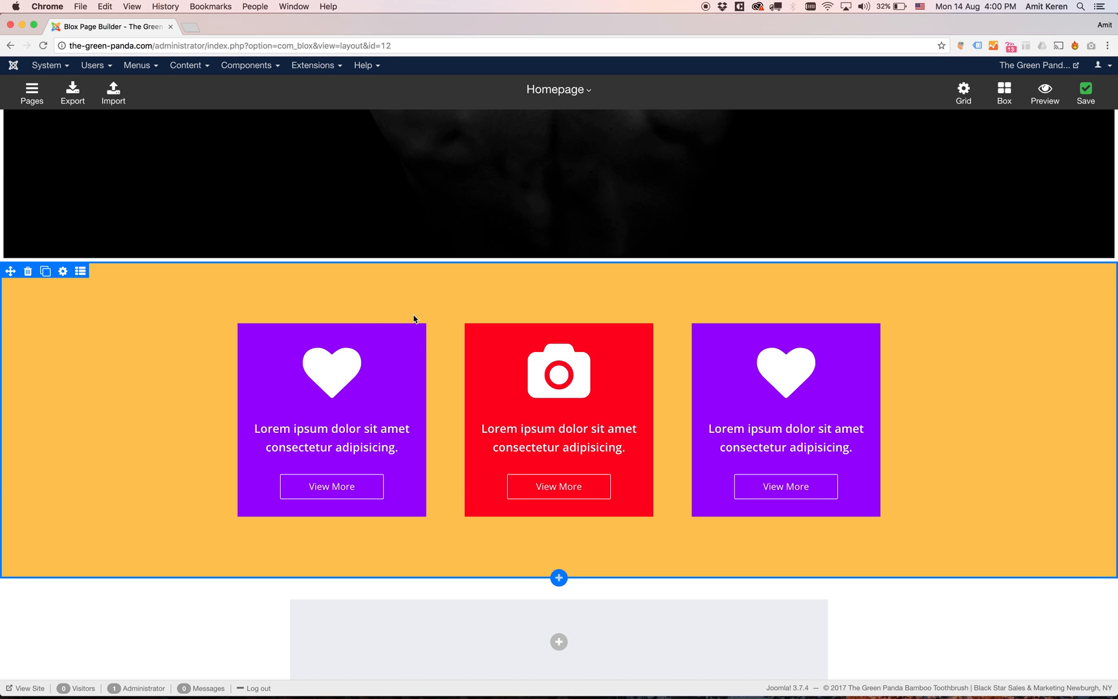
mouse_move(107, 368)
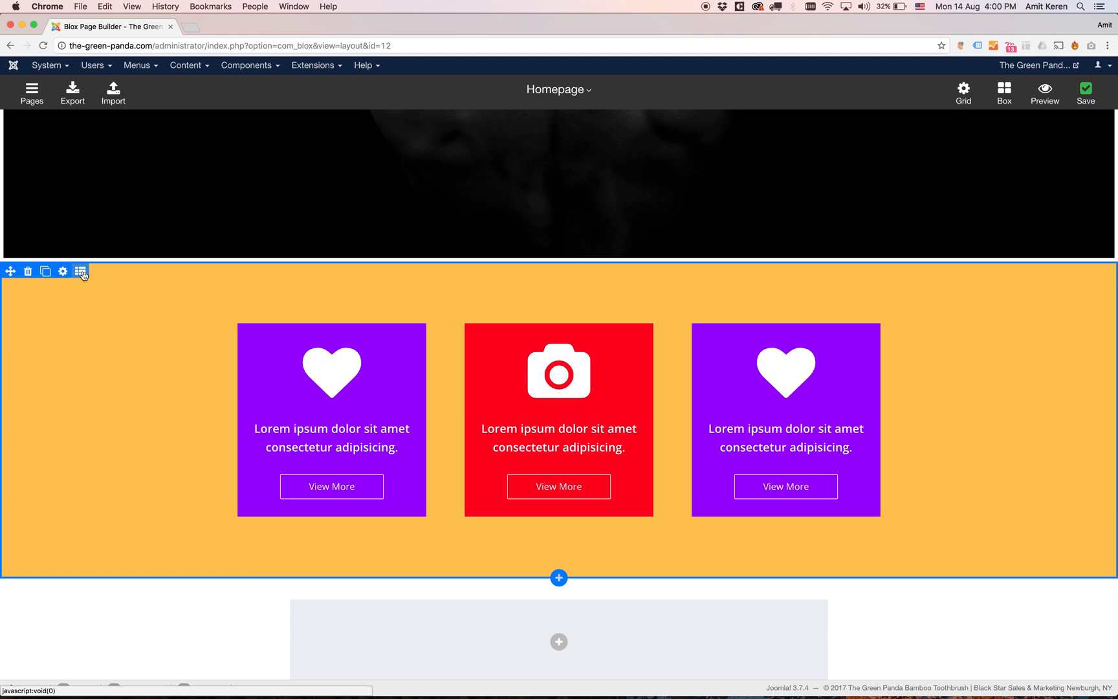
Switch the orange row to the narrow-wide-narrow three-column layout
left_click(80, 271)
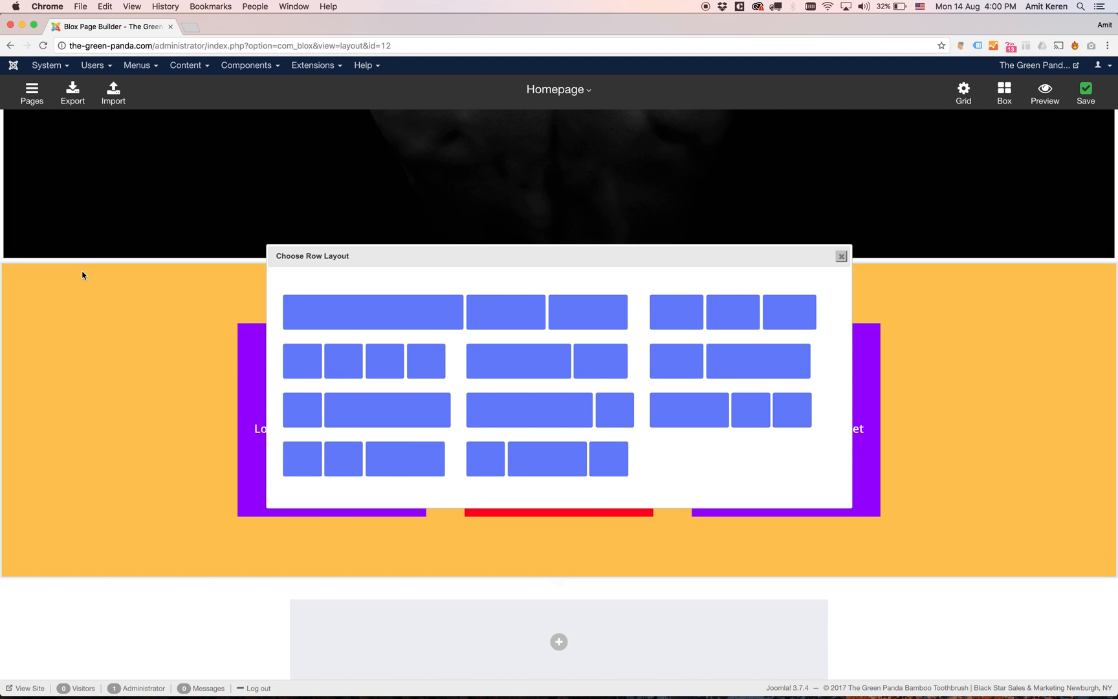
mouse_move(530, 409)
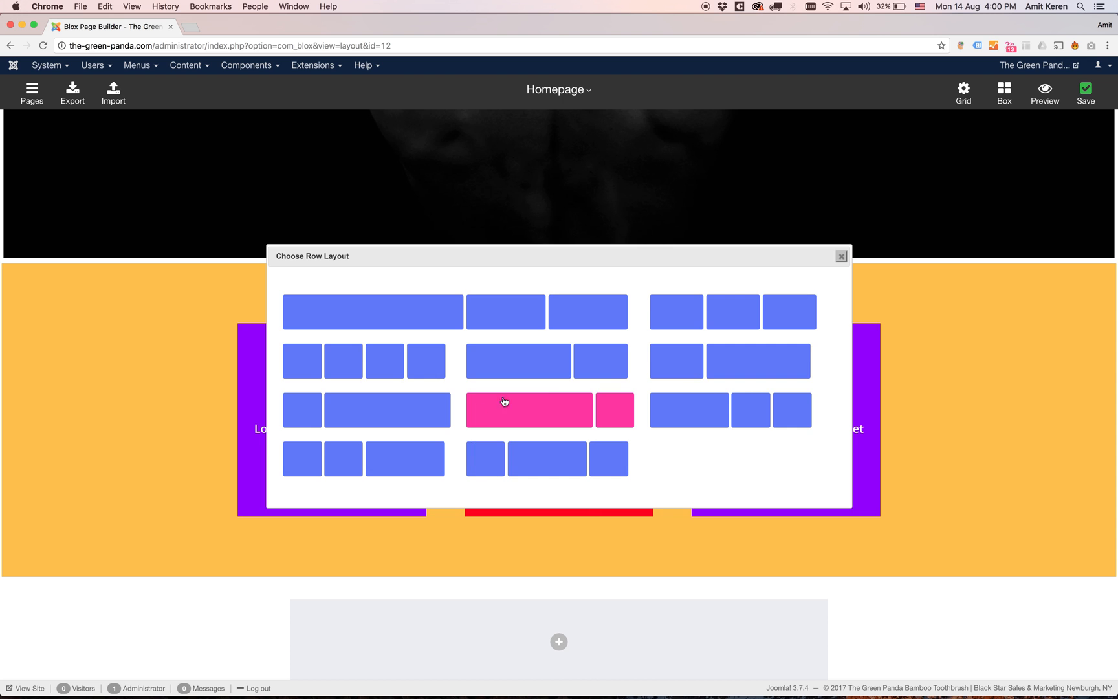
mouse_move(634, 381)
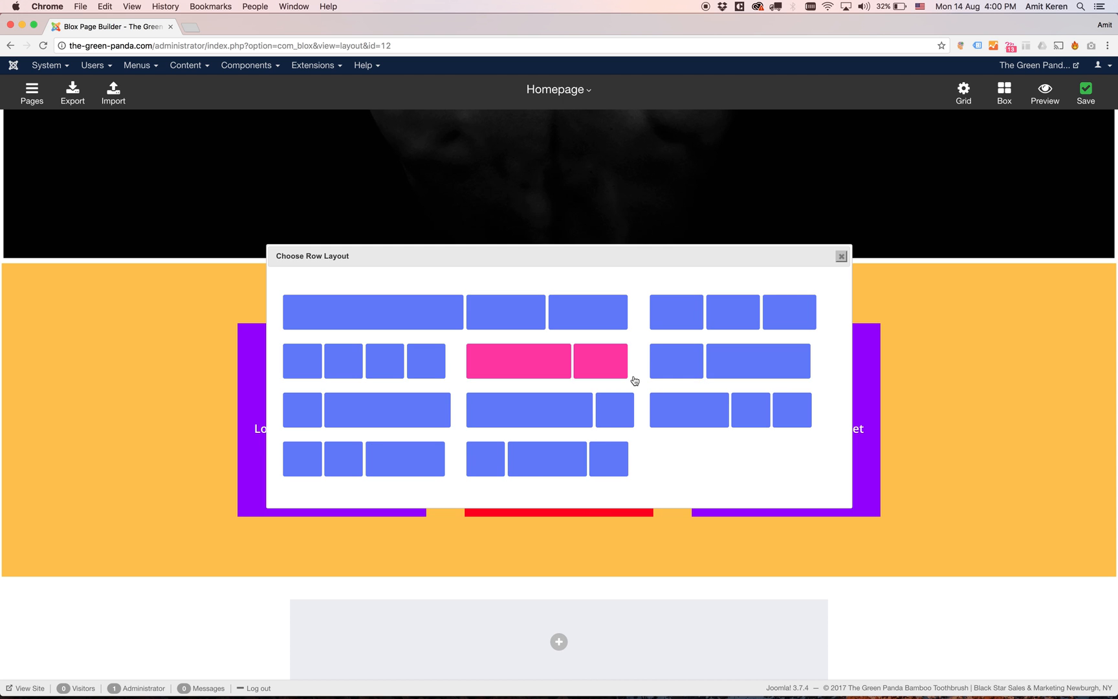
mouse_move(546, 457)
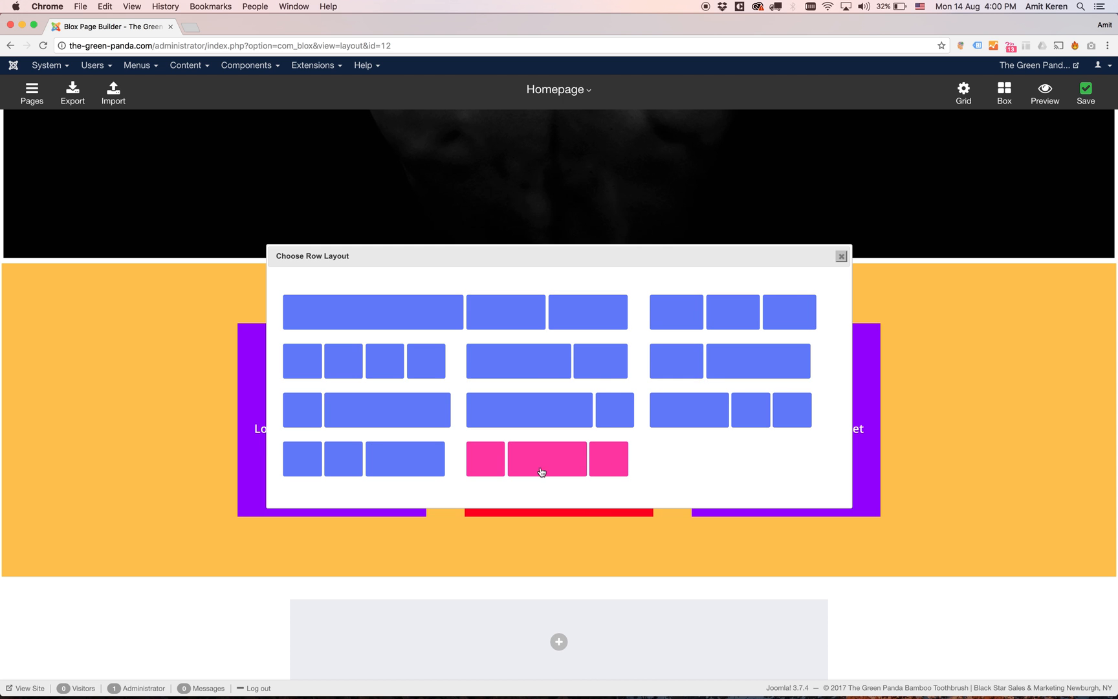
mouse_move(547, 462)
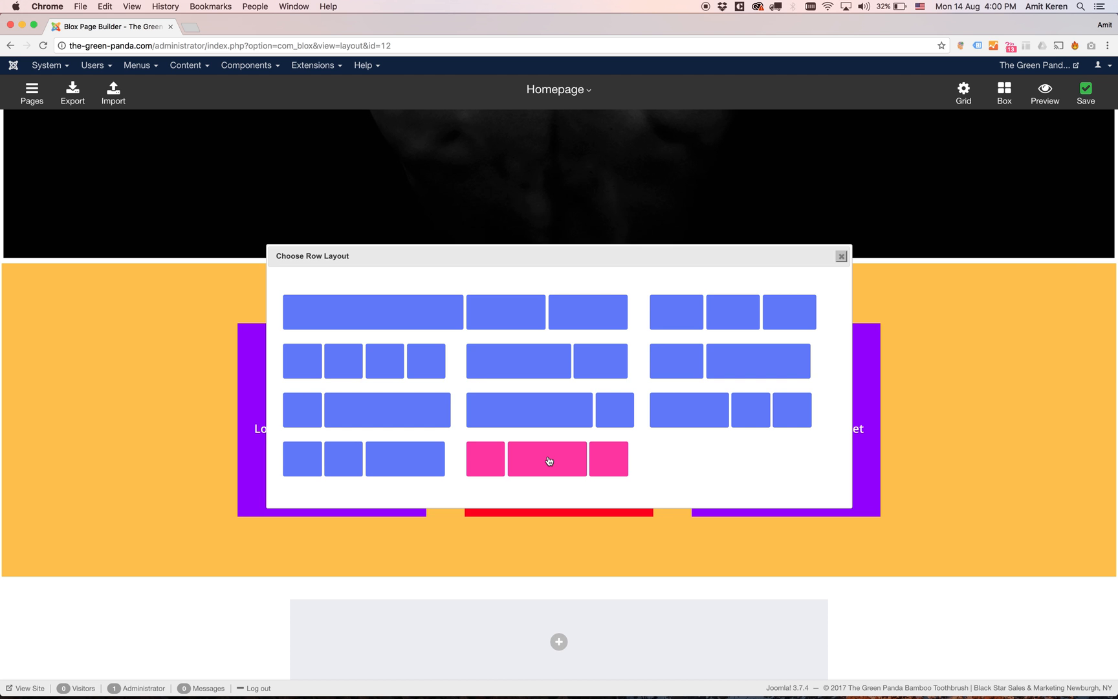
left_click(547, 458)
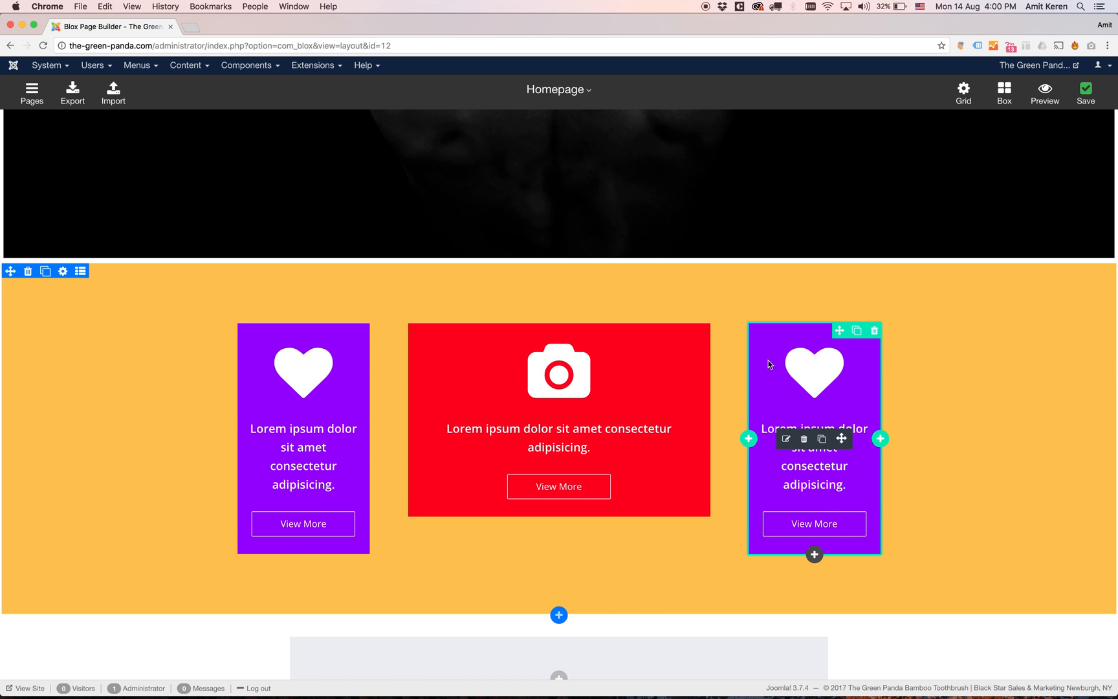
mouse_move(1053, 201)
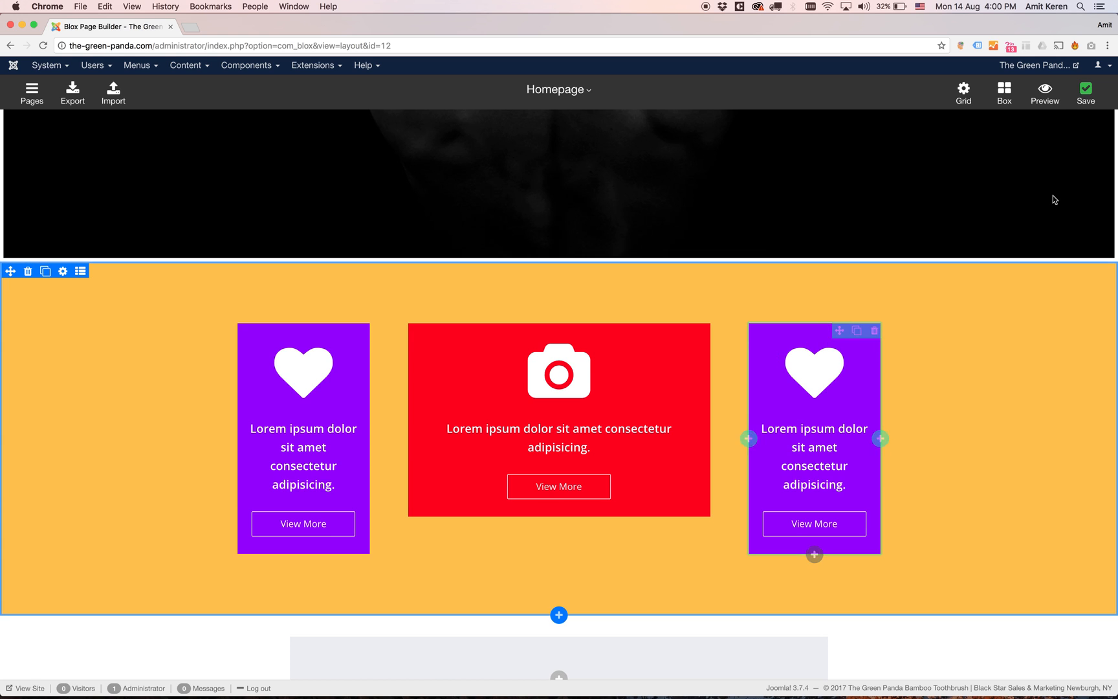